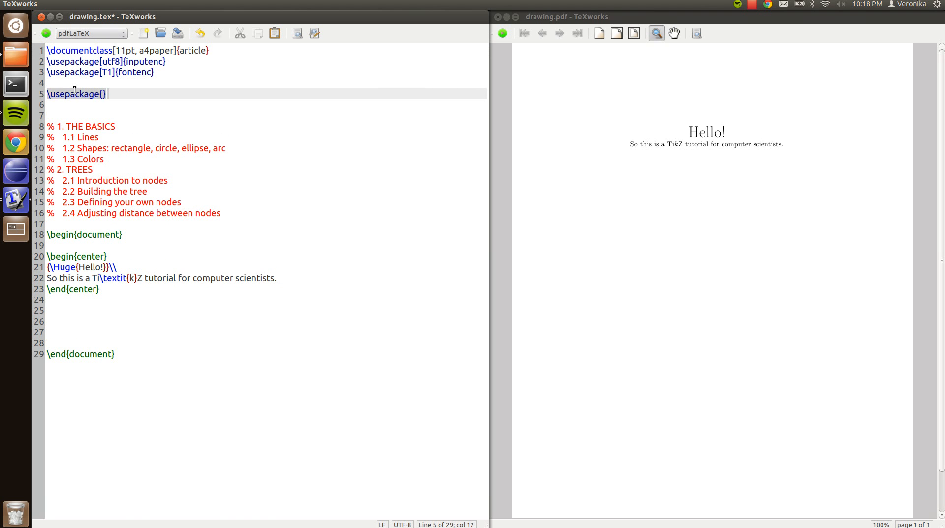
Step: Write \usepackage{tikz} and add \begin{tikzpicture} ... \end{tikzpicture} below the heading
type("tikz")
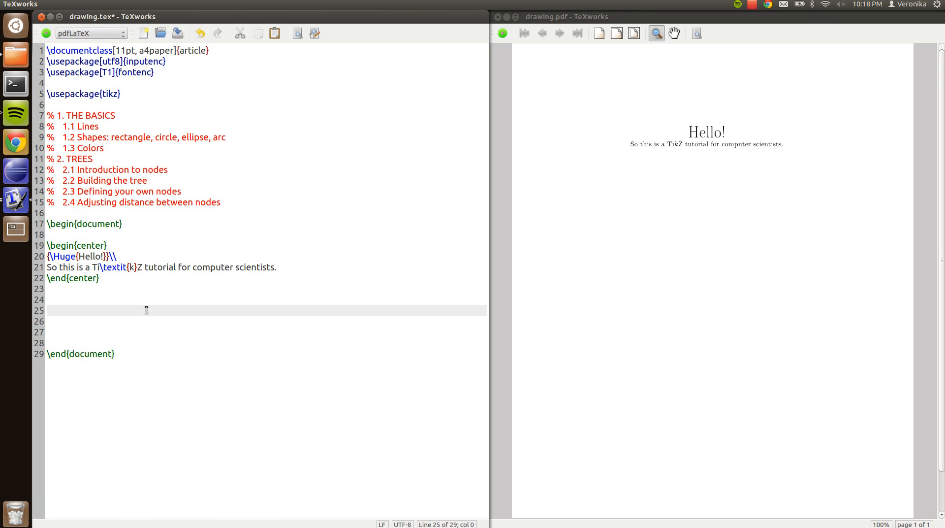
type("\\b")
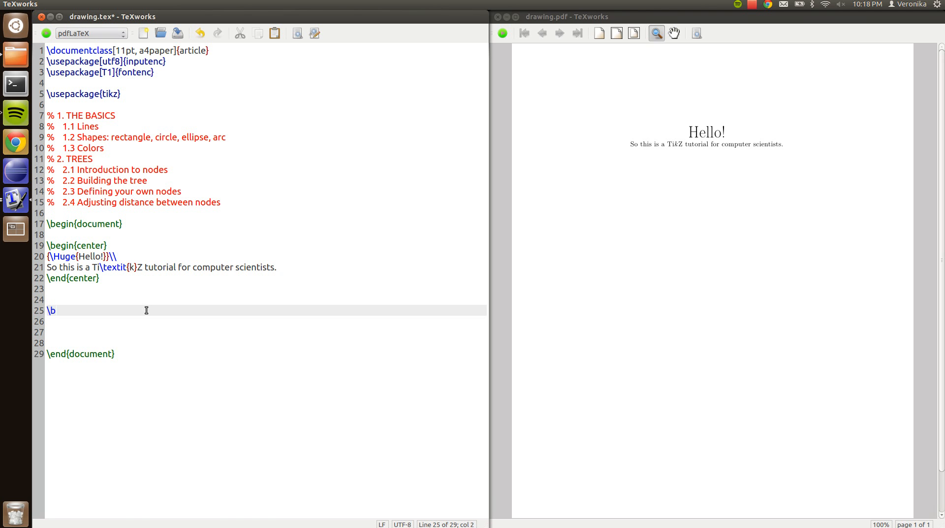
type("egin{tik}")
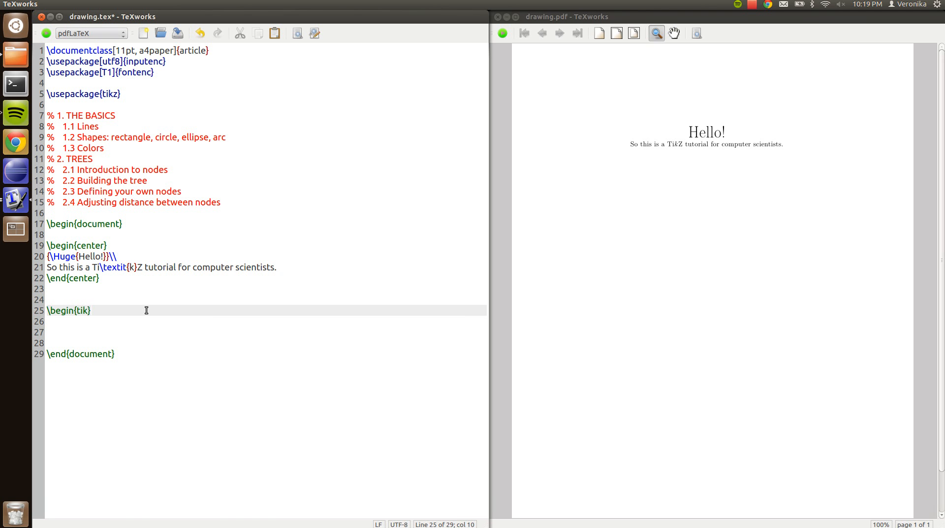
type("picture")
left_click(266, 332)
type("\\end{")
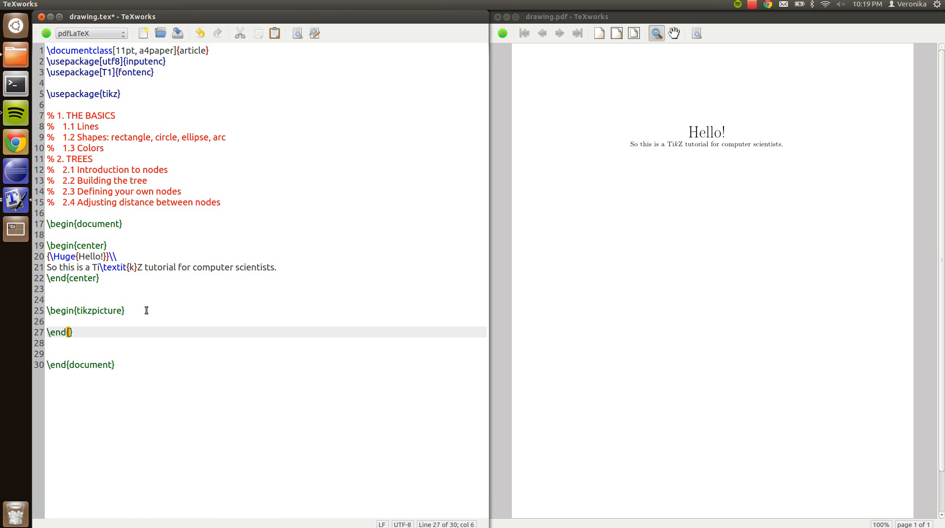
type("tikzpicture")
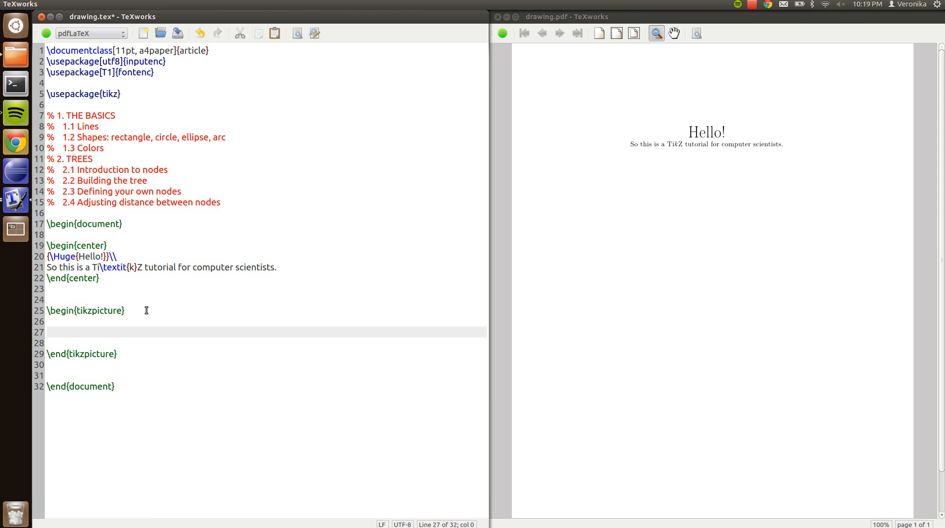
Step: Add \draw (0,0) -- (4,0); inside the tikzpicture and compile to show the horizontal line
type("\\draw (")
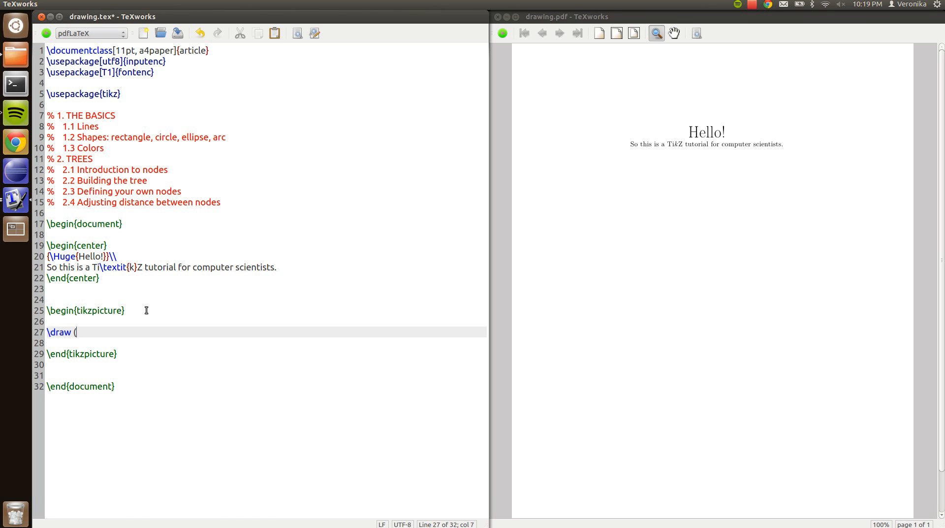
type("0,0) --")
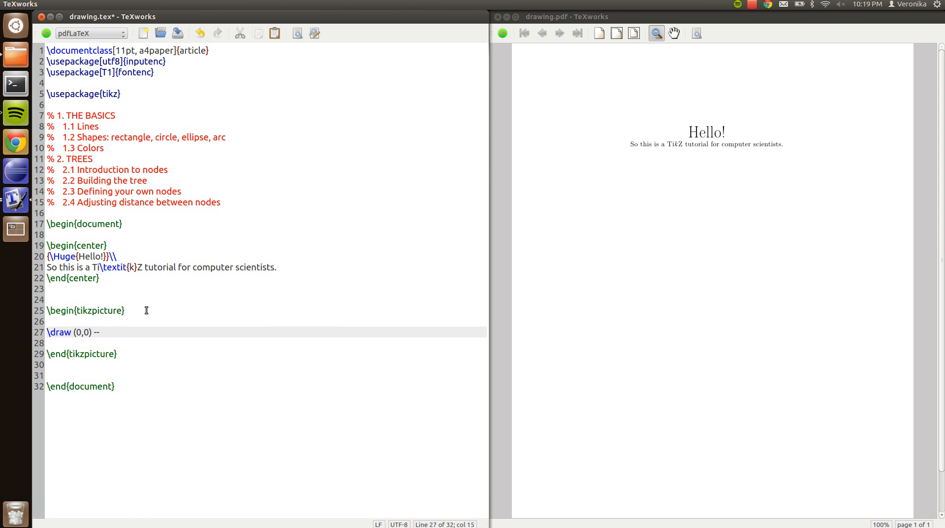
type("(")
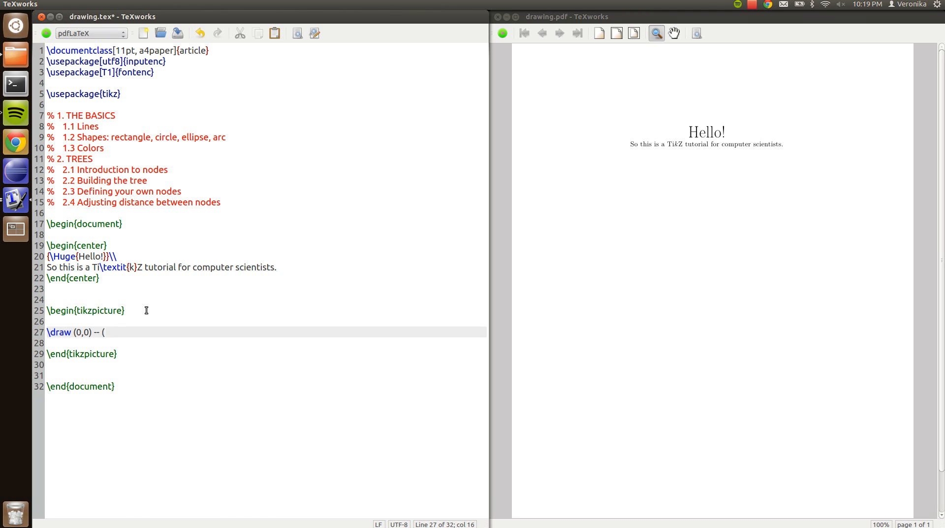
type("4,0);")
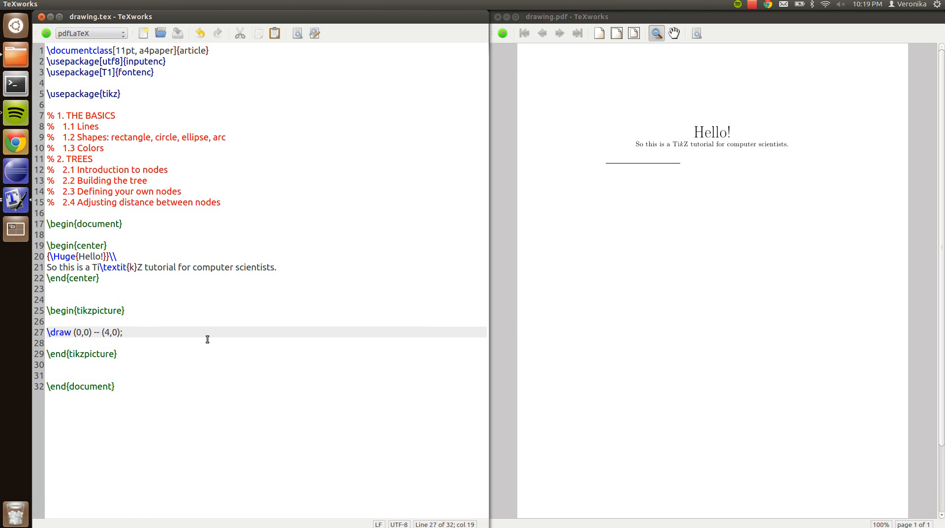
type("mm")
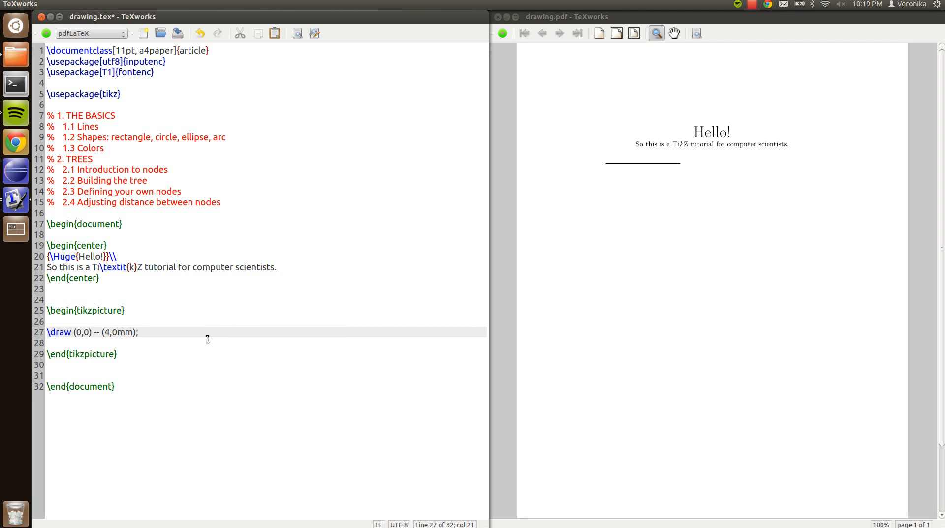
type("pt")
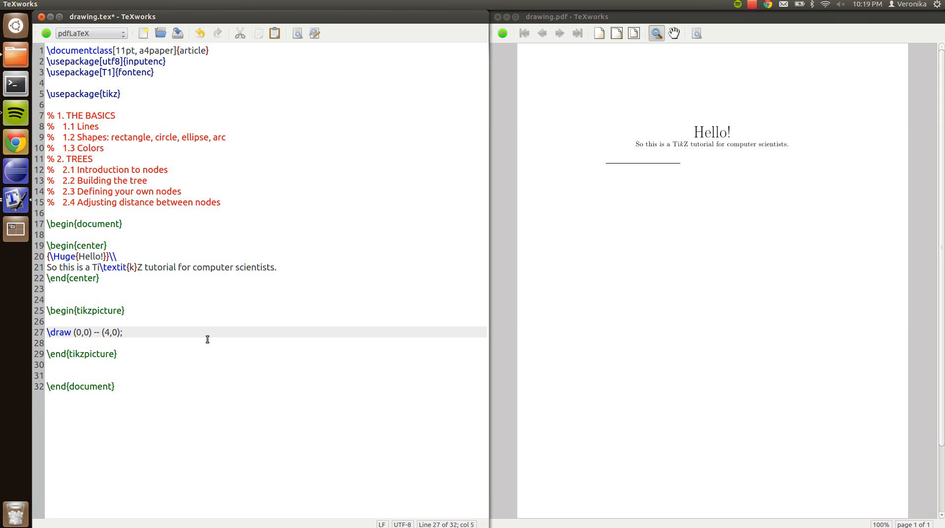
Step: Try [red, very thick] on the \draw line, then keep it plain and save drawing.tex
type("[]")
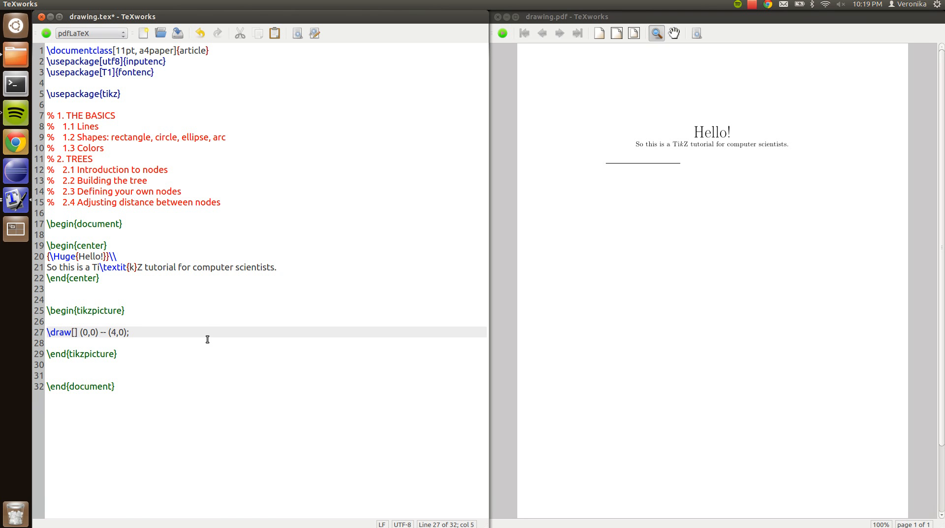
type("red, very")
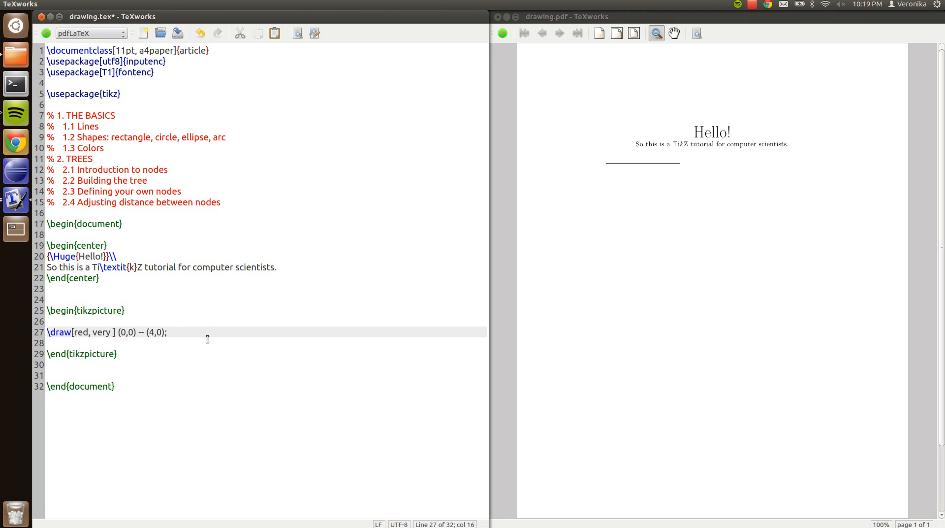
type("thick")
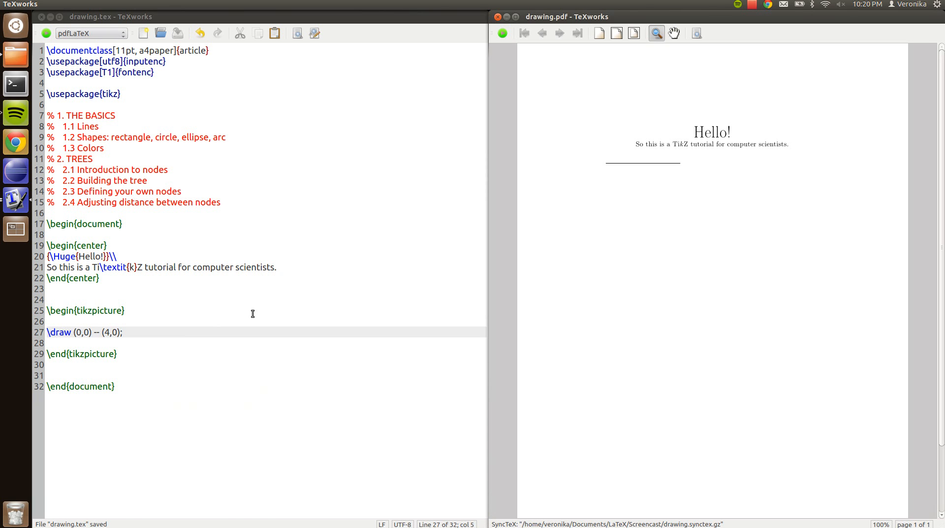
Step: Change the line to \draw (0,0) rectangle (4,4);, compile the square, then start rewriting it as circle
left_click(124, 333)
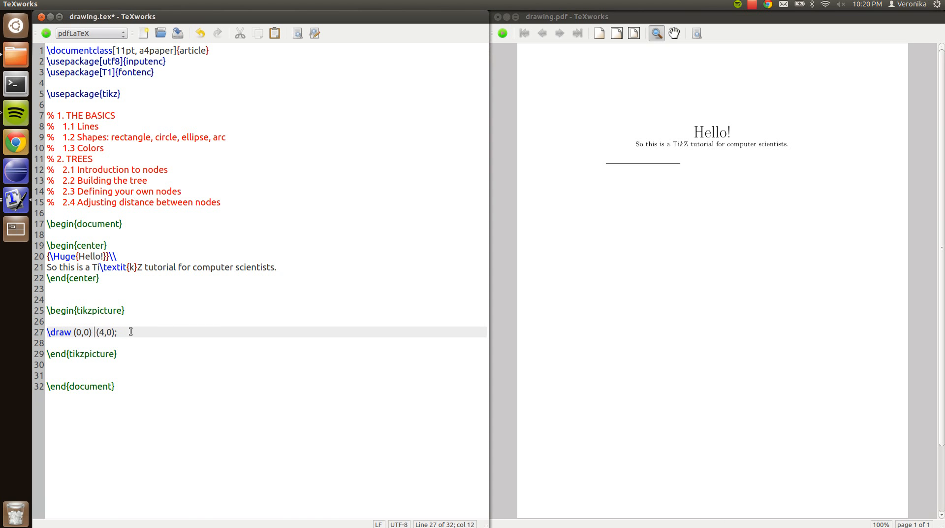
type("rectangle")
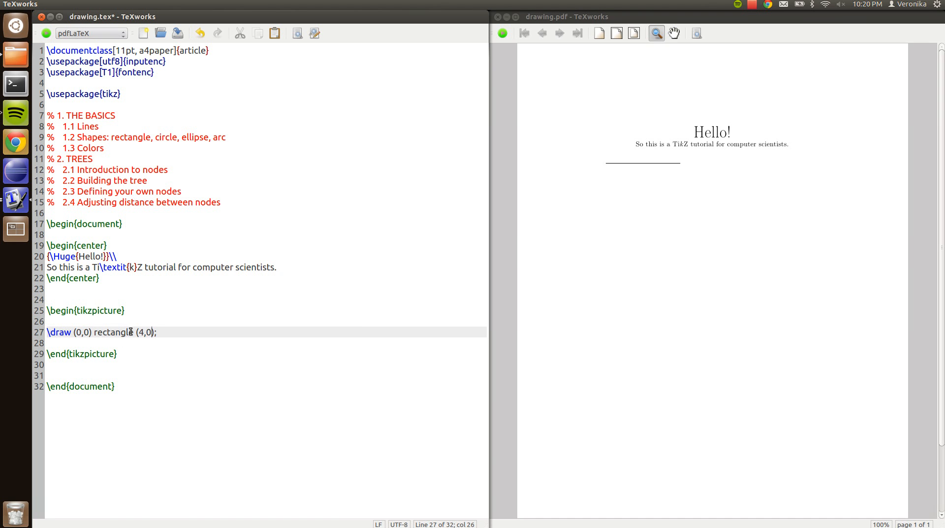
type("4")
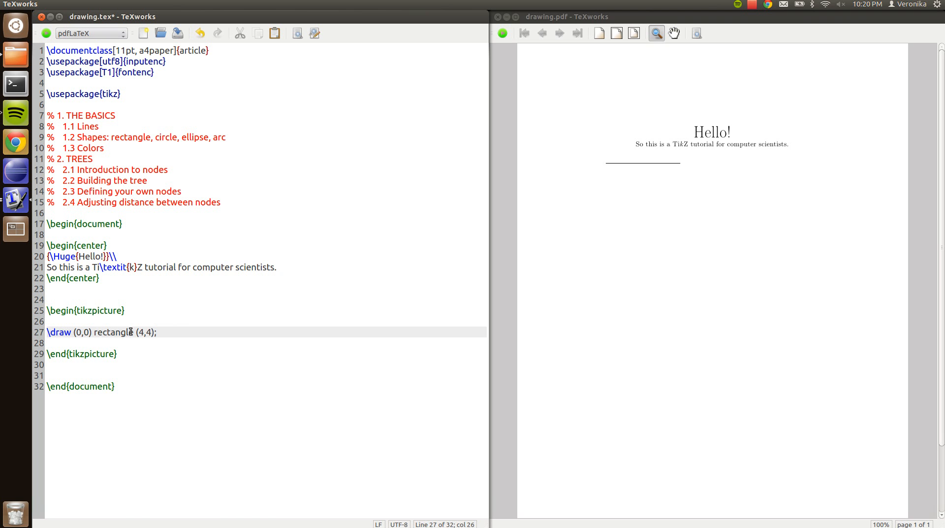
left_click(504, 34)
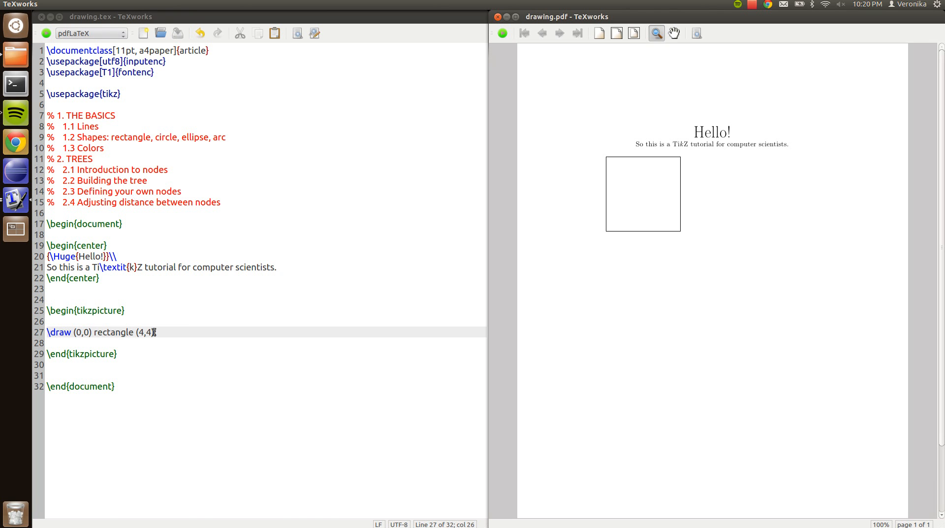
type(";")
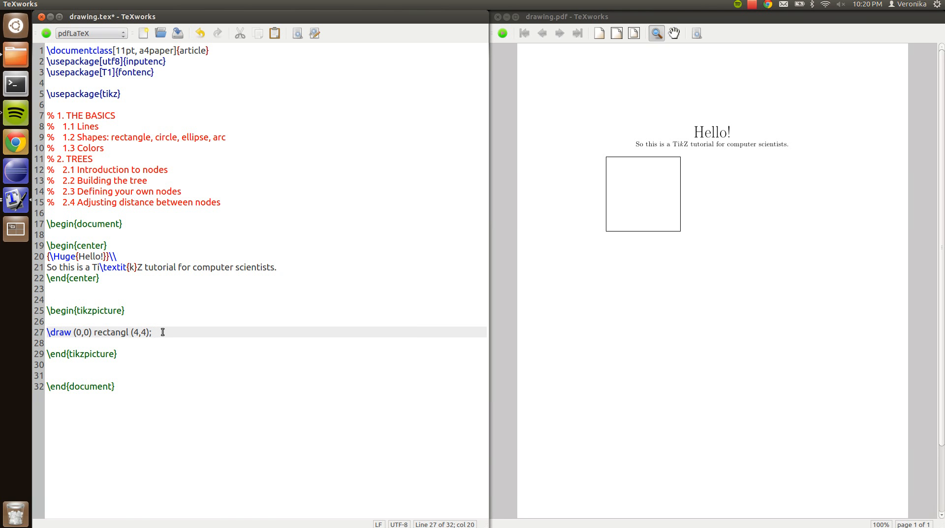
type("circles")
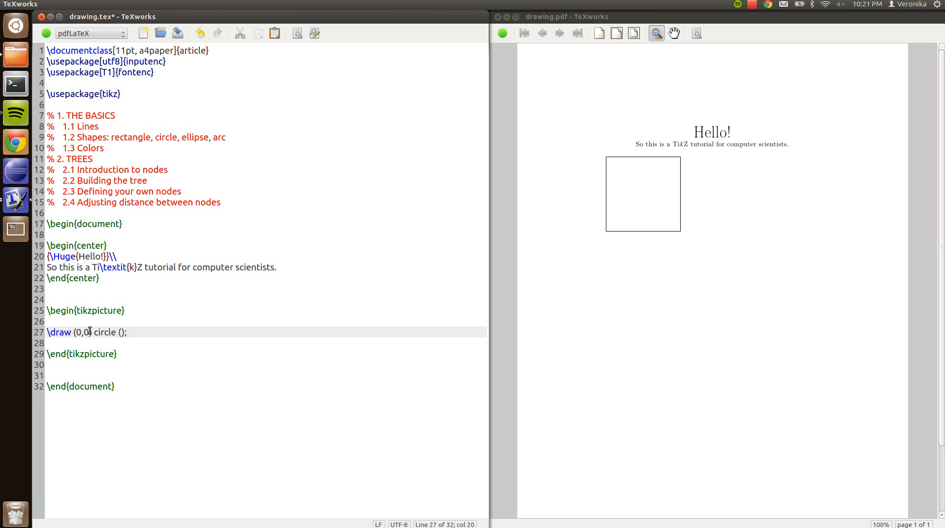
mouse_move(180, 336)
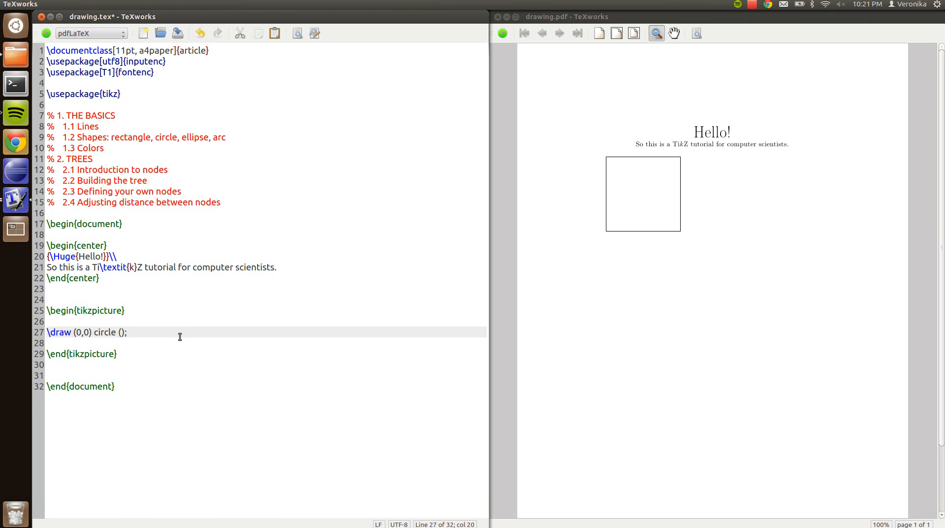
Step: Complete \draw (0,0) circle (2cm); and compile to show the circle
type("2")
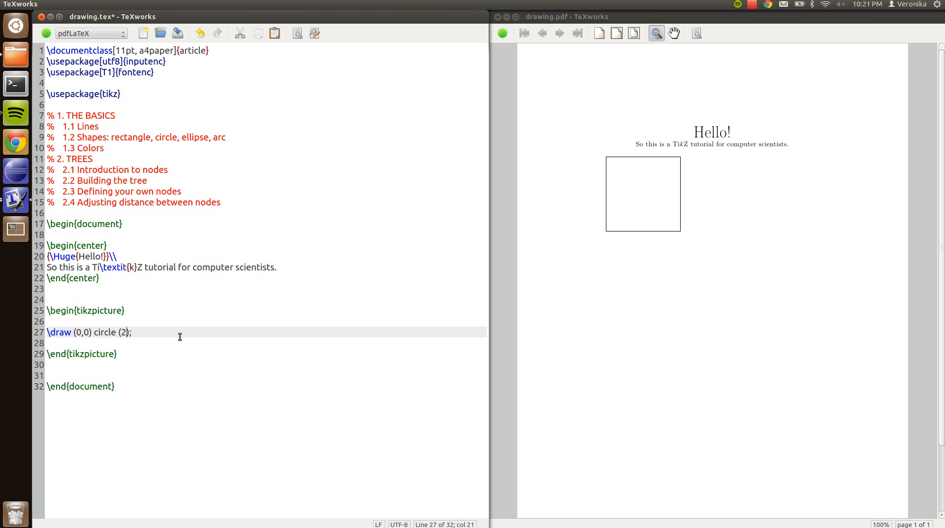
type("cm")
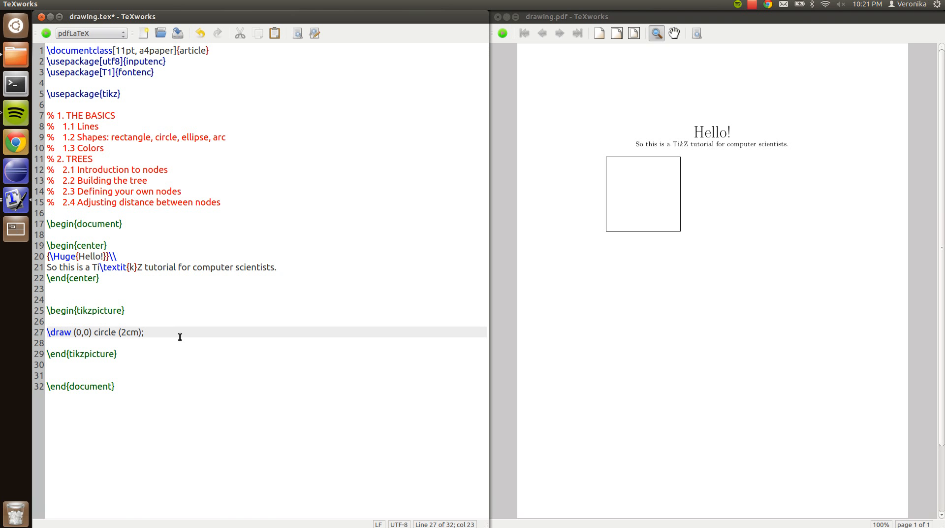
left_click(44, 33)
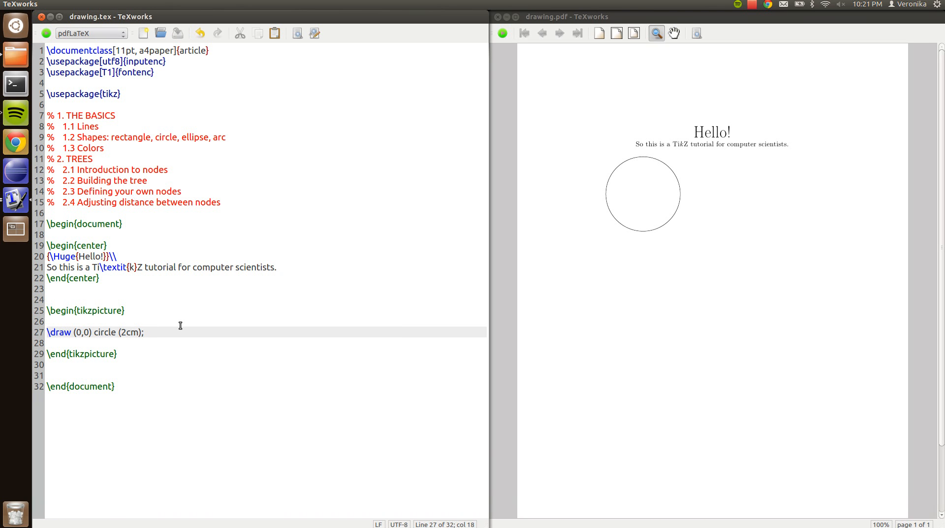
Step: Change the command to \draw (0,0) ellipse (4cm and 1cm); and compile the wide ellipse
type("e")
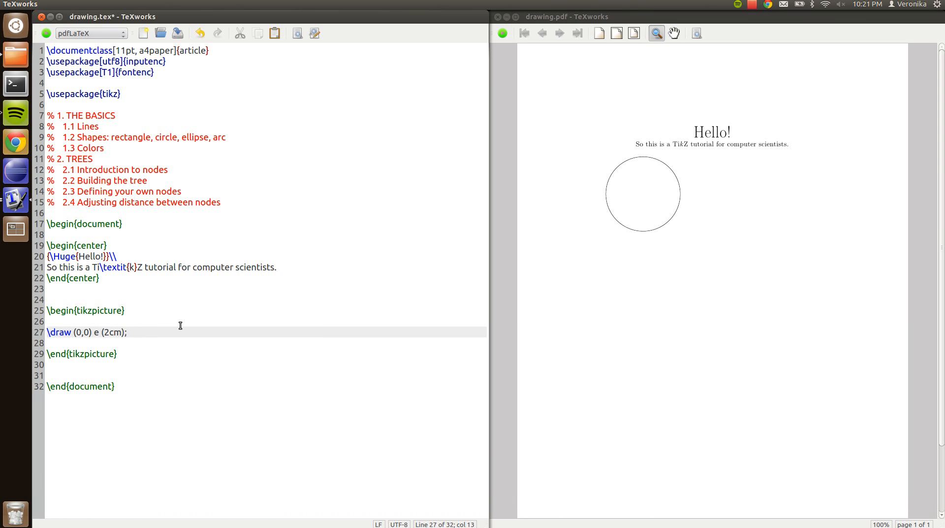
type("llipse")
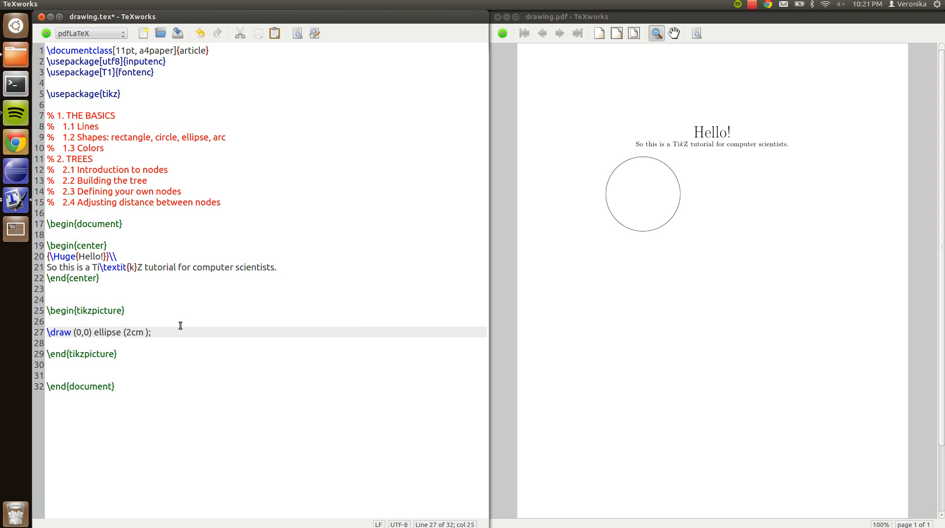
type("and")
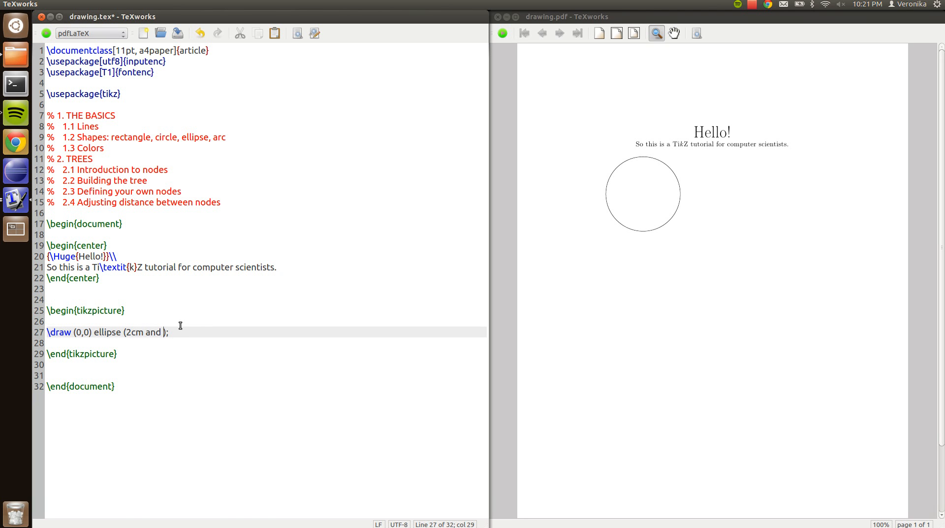
type("1cm")
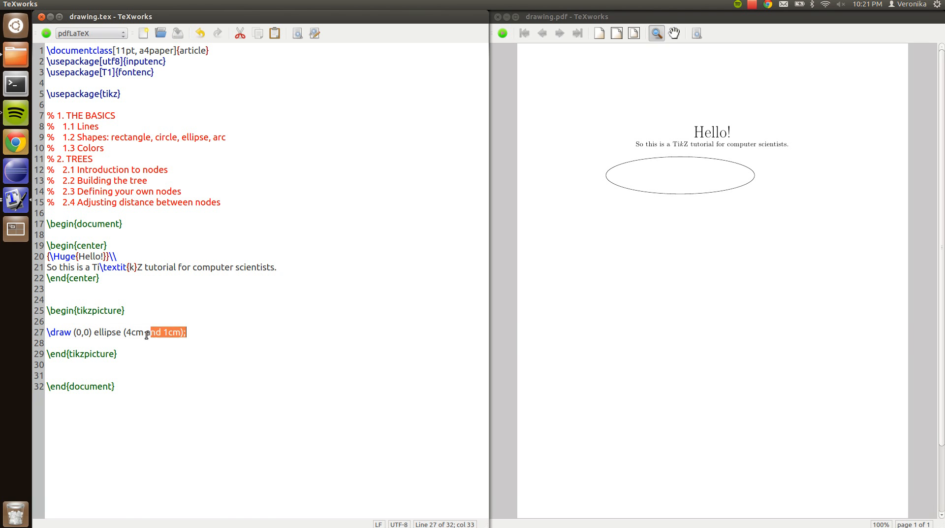
Step: Write \draw (0,0) arc with angles and radius, trying values such as 180, 4, 60 and 30
type("ar")
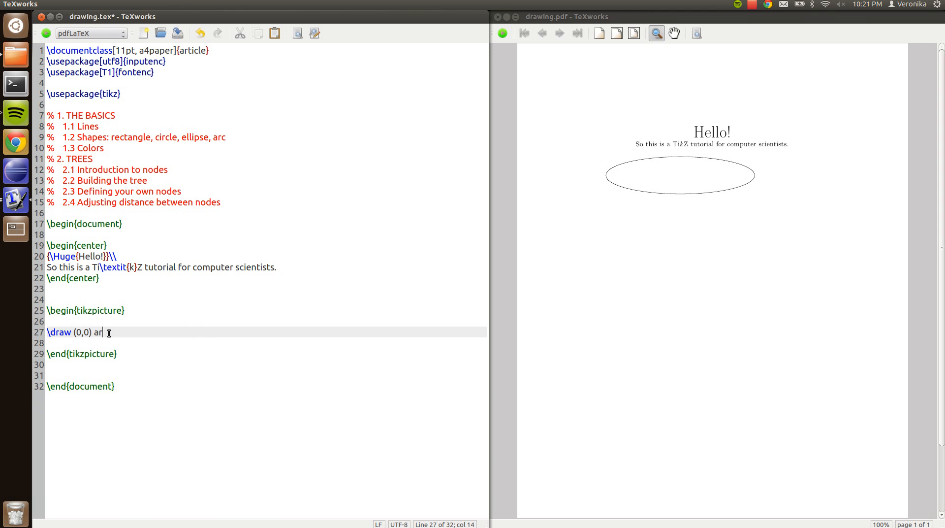
type("c (0")
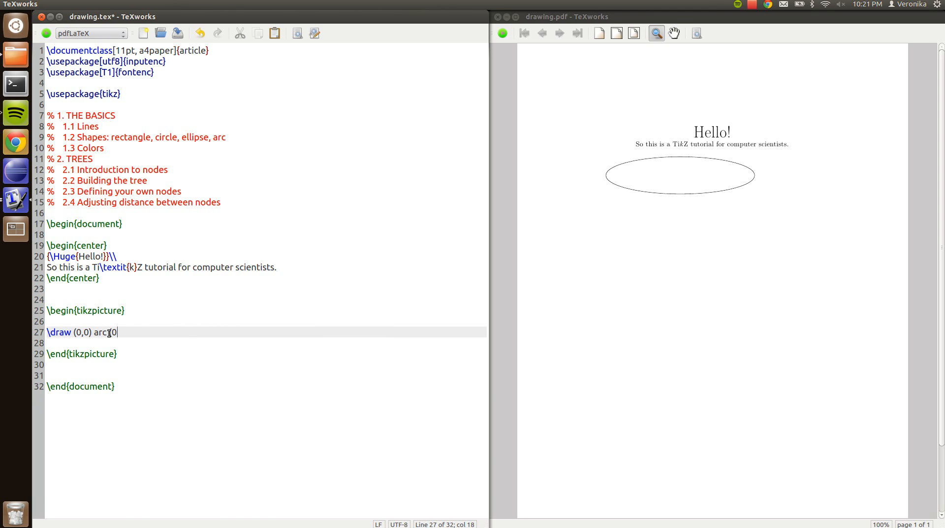
type("(0:")
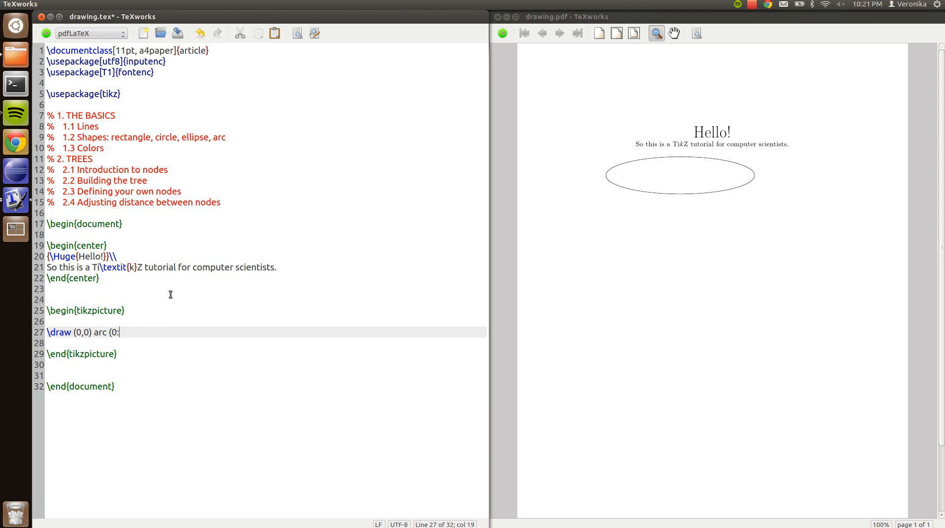
type("180:")
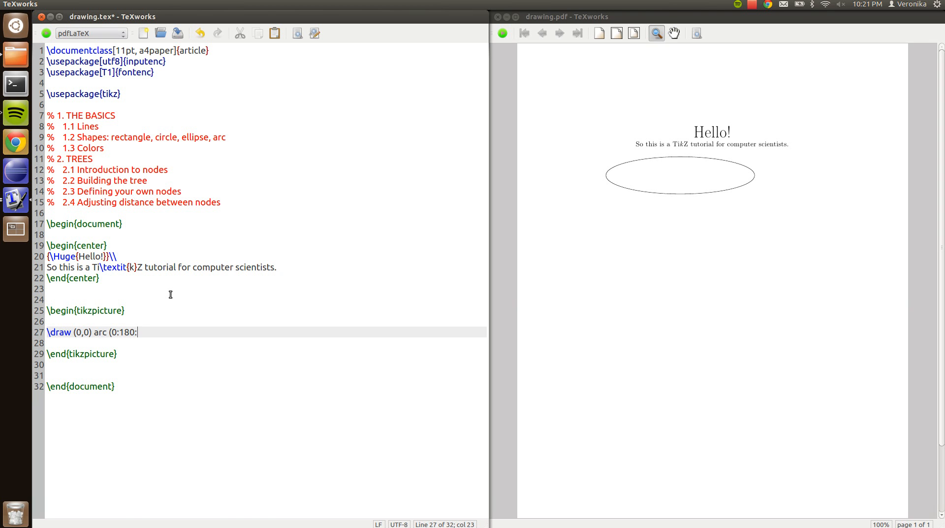
type("4);")
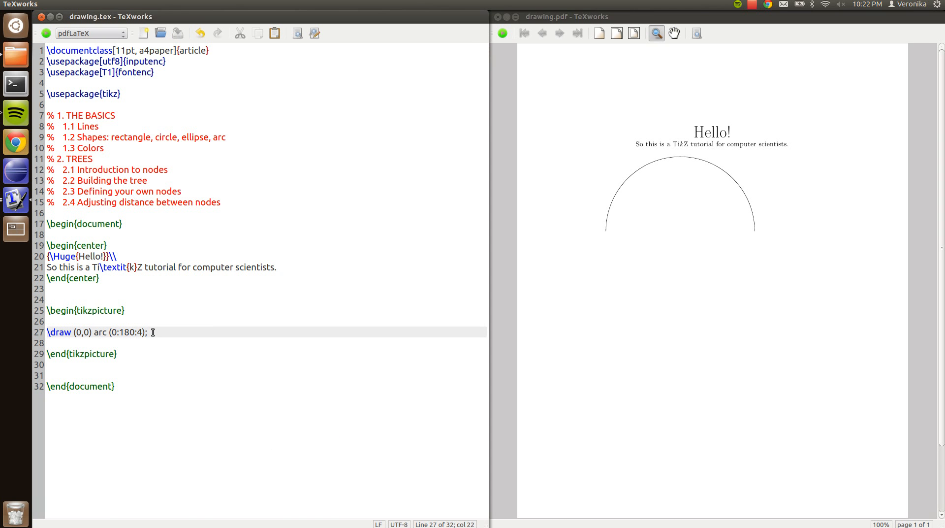
type("60")
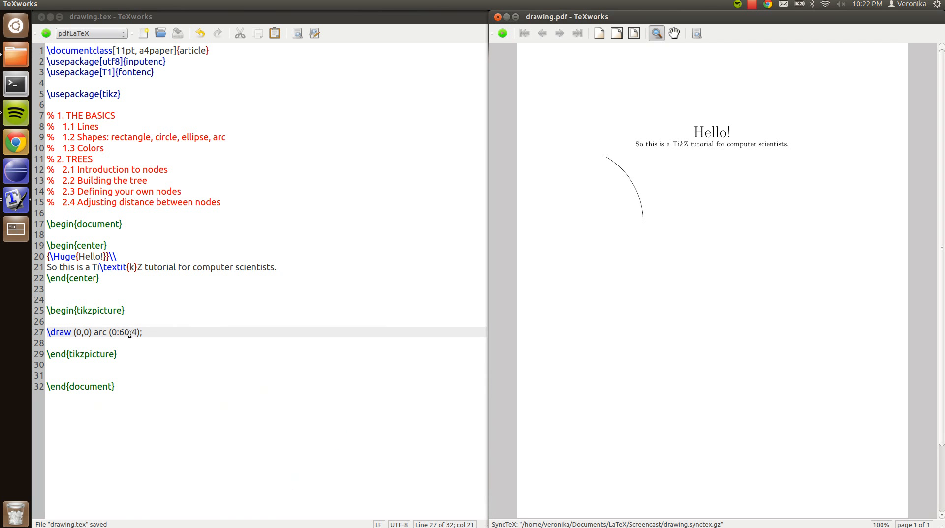
type("30")
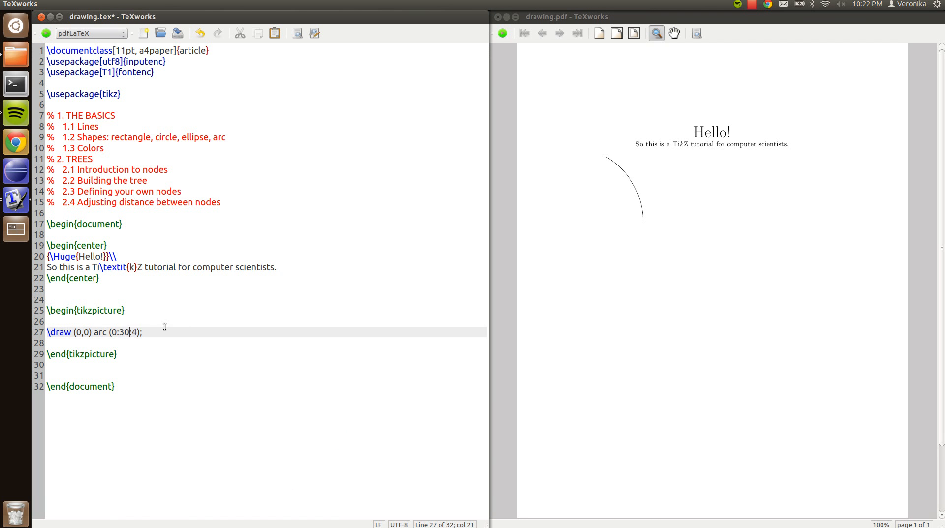
Step: Try 45, 180 and radii 5 and 6, settle on arc (0:180:2); and compile the half-circle
type("45")
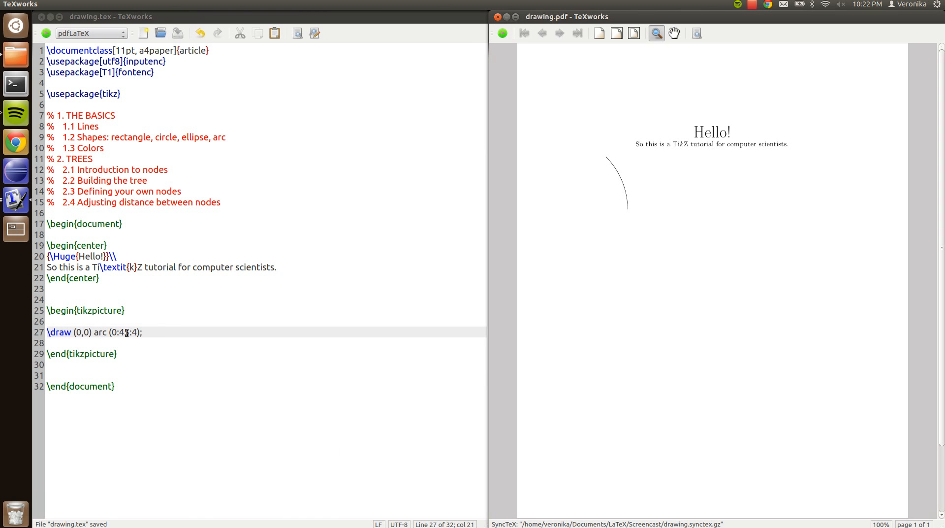
type("180")
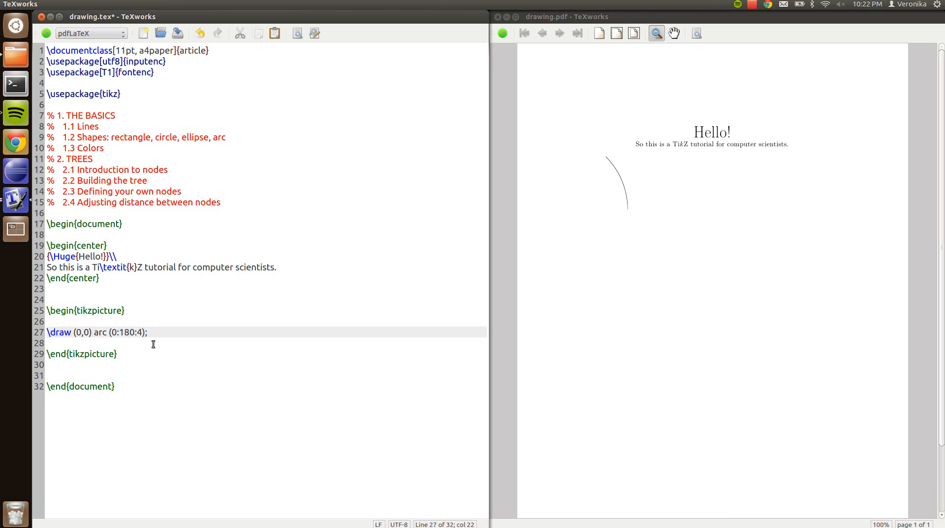
type("5")
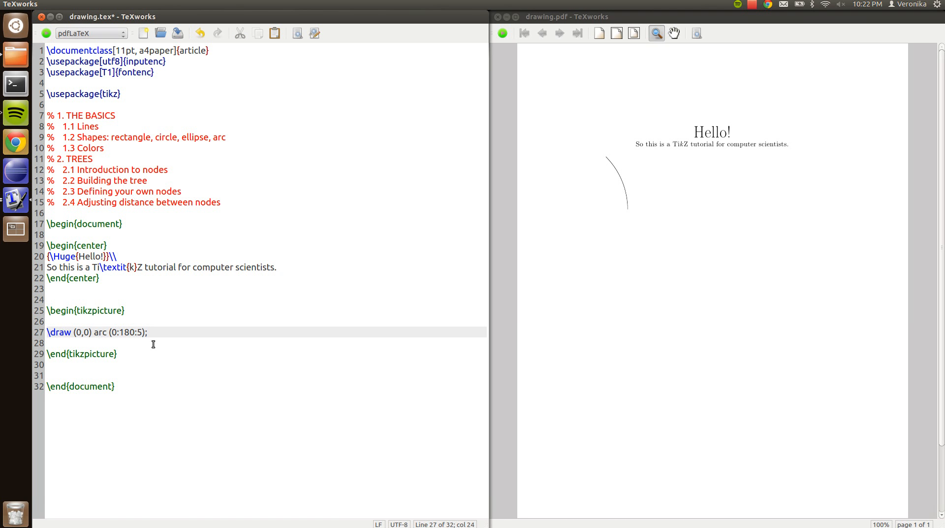
key("BackSpace")
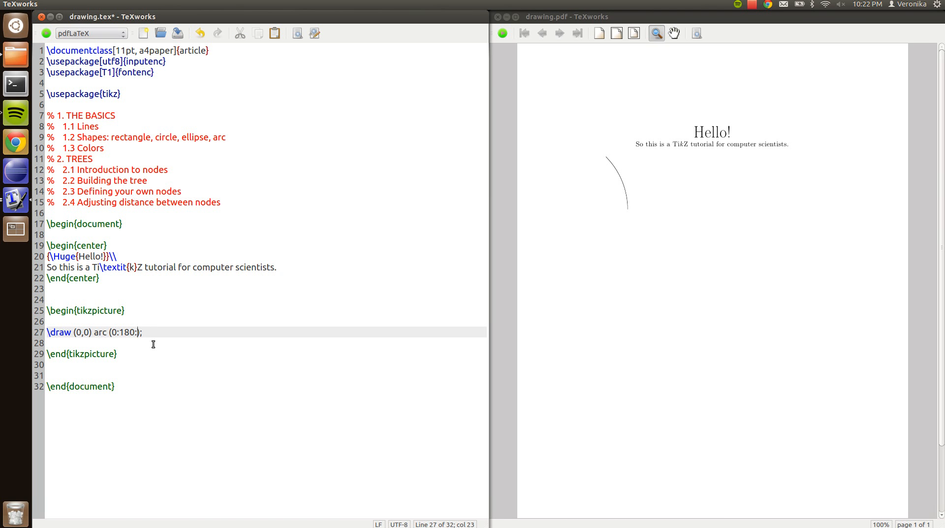
type("6")
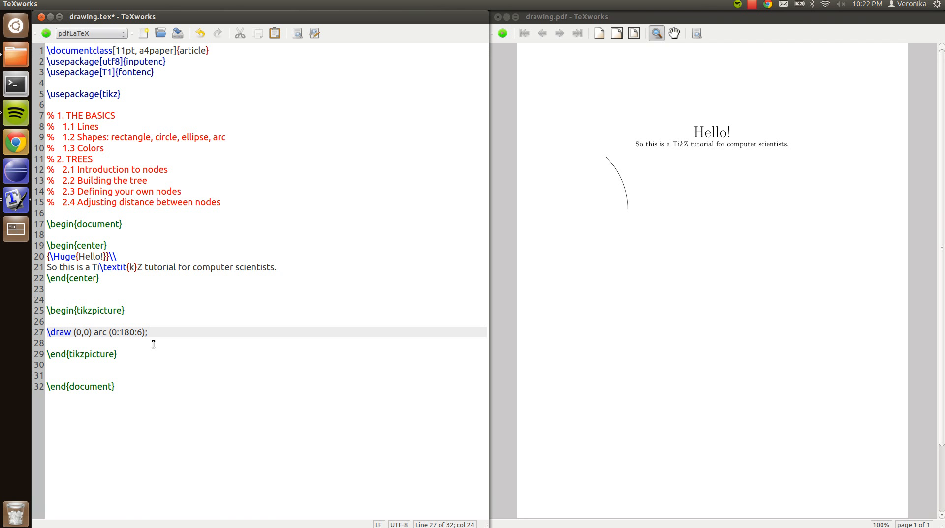
left_click(39, 33)
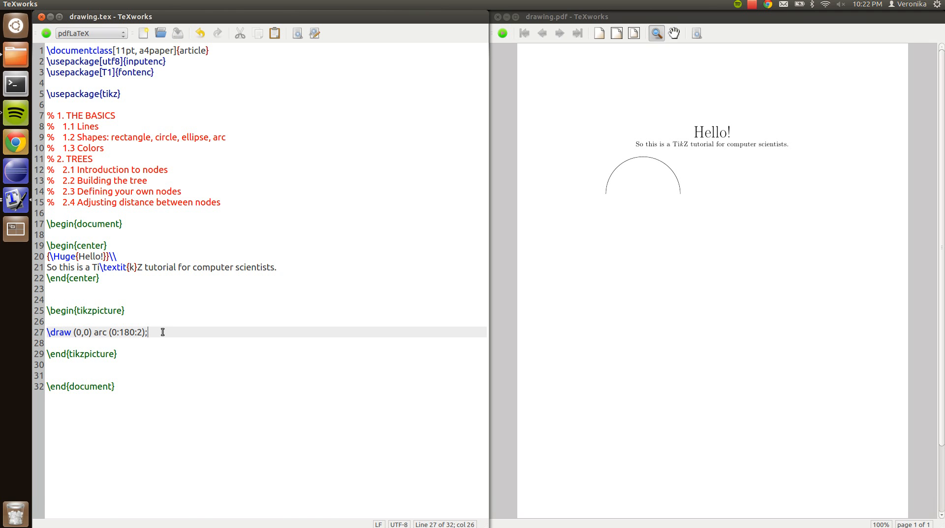
Step: Replace the arc with \fill[red] (0,0) rectangle (4,4); and compile the red square
key("BackSpace")
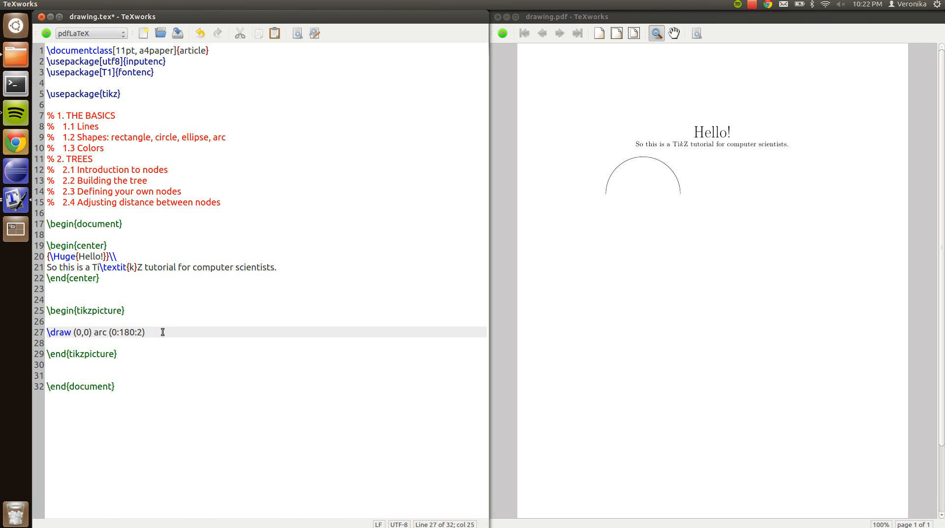
key("BackSpace")
type("\\fill")
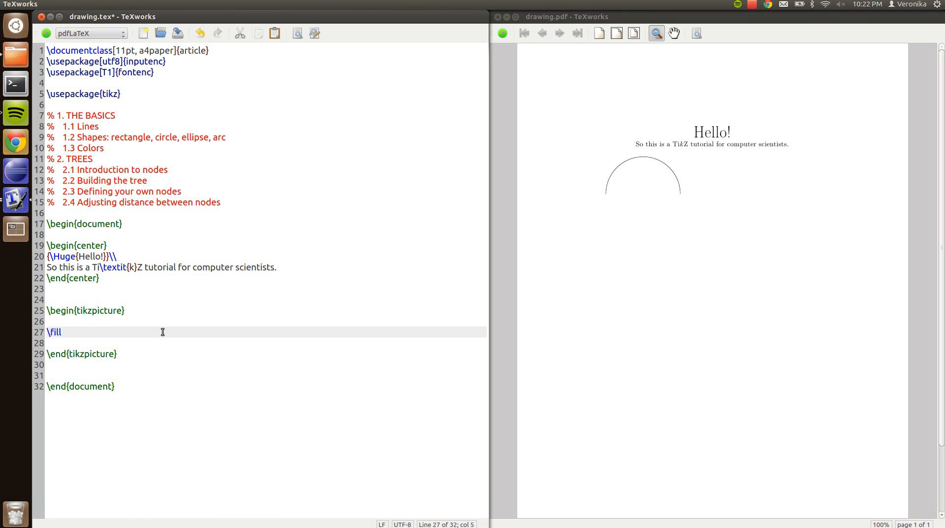
type("[r")
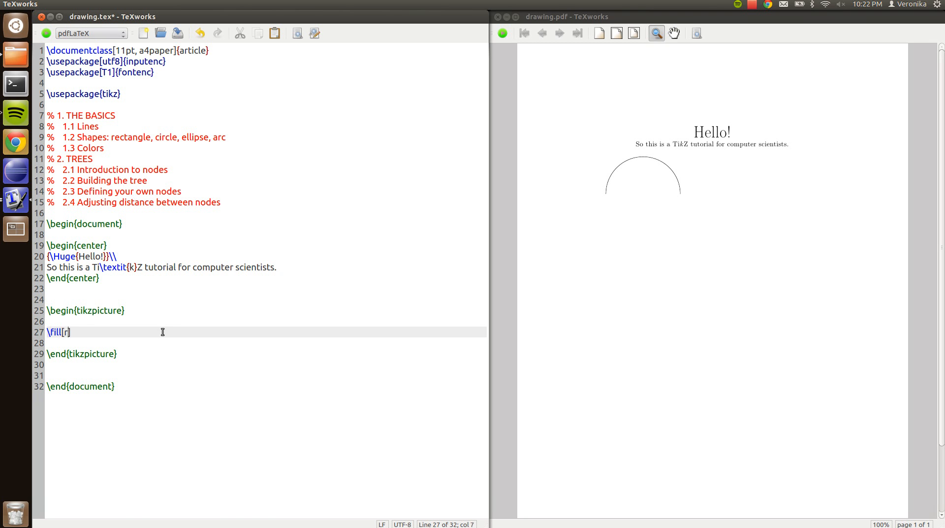
type("ed] (")
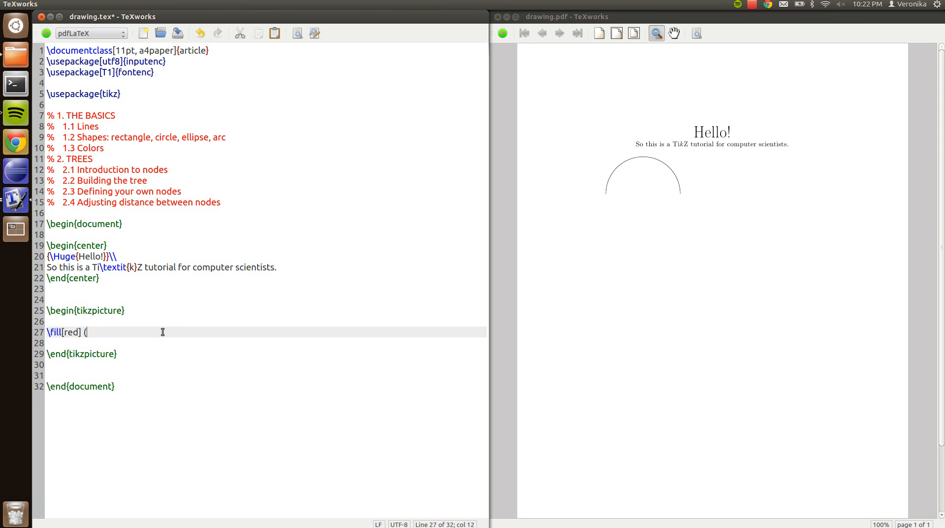
type("0,0) rectangl")
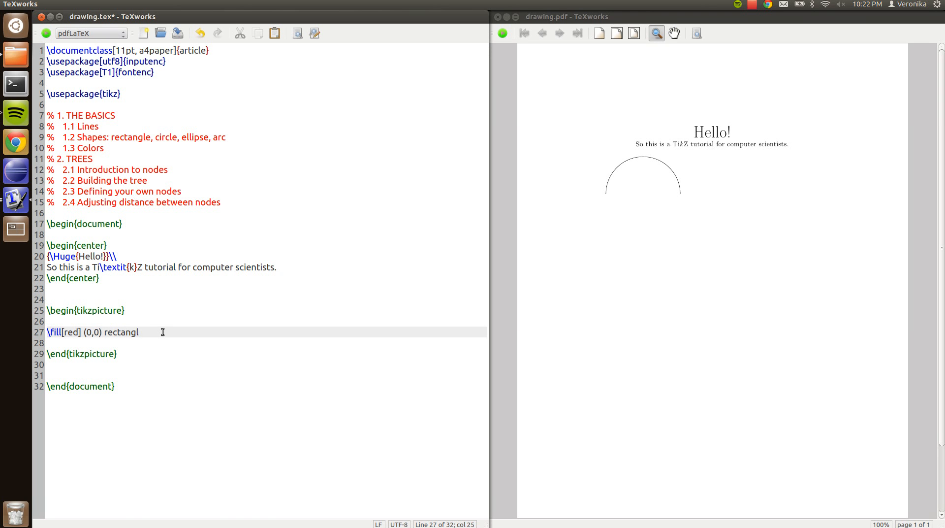
type("e (4,4);")
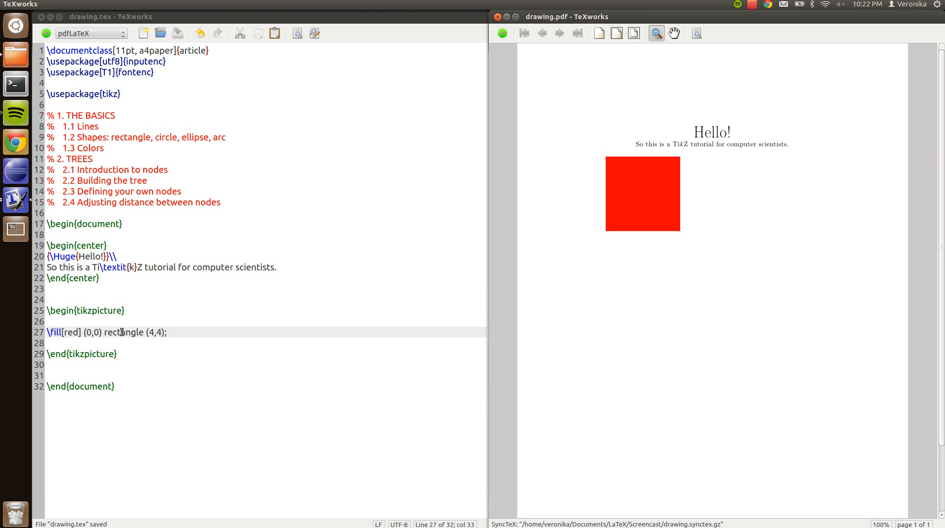
triple_click(91, 332)
type("oliv")
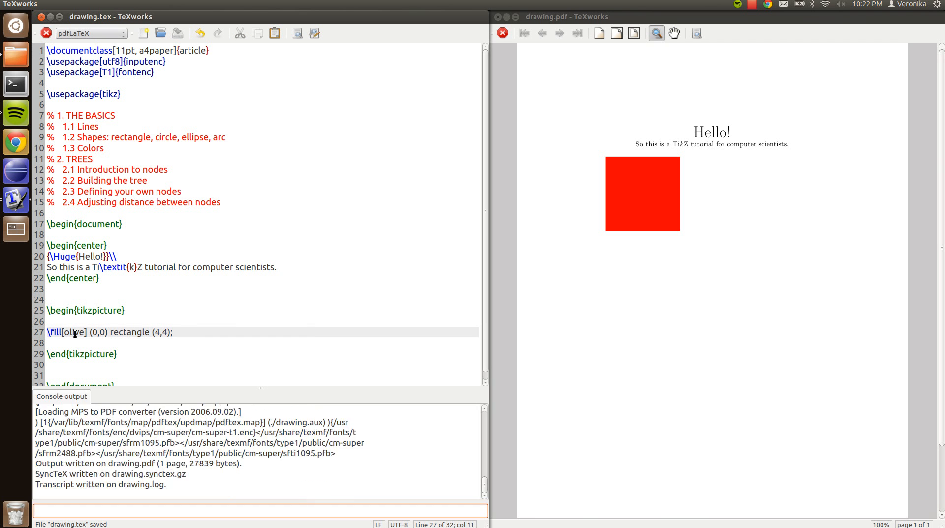
double_click(74, 332)
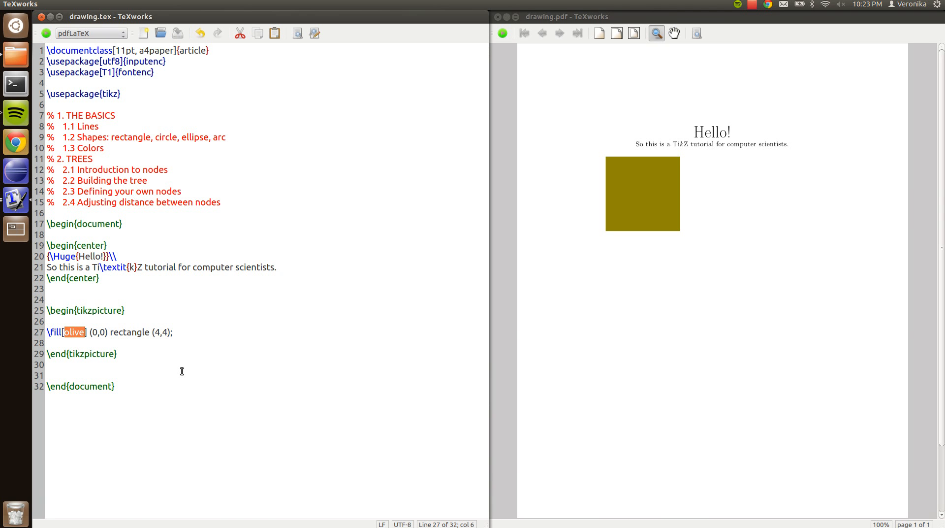
type("teal")
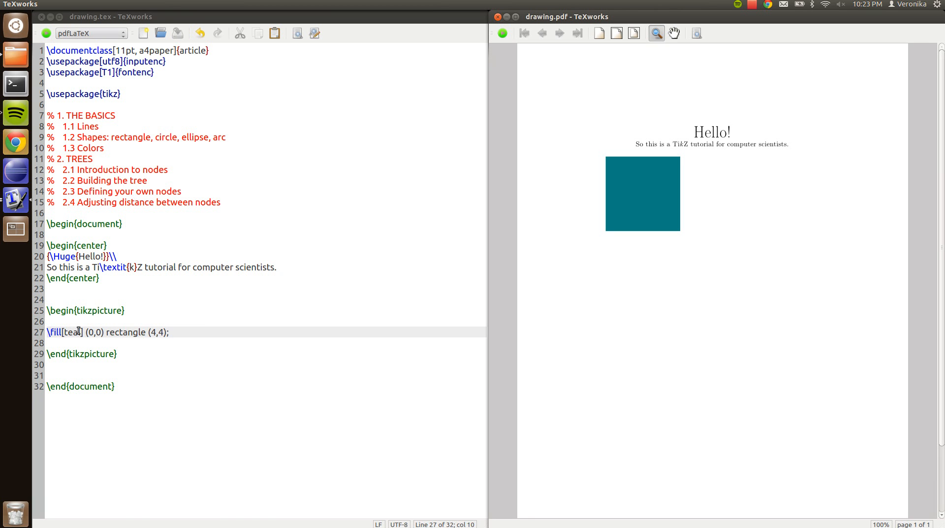
double_click(70, 332)
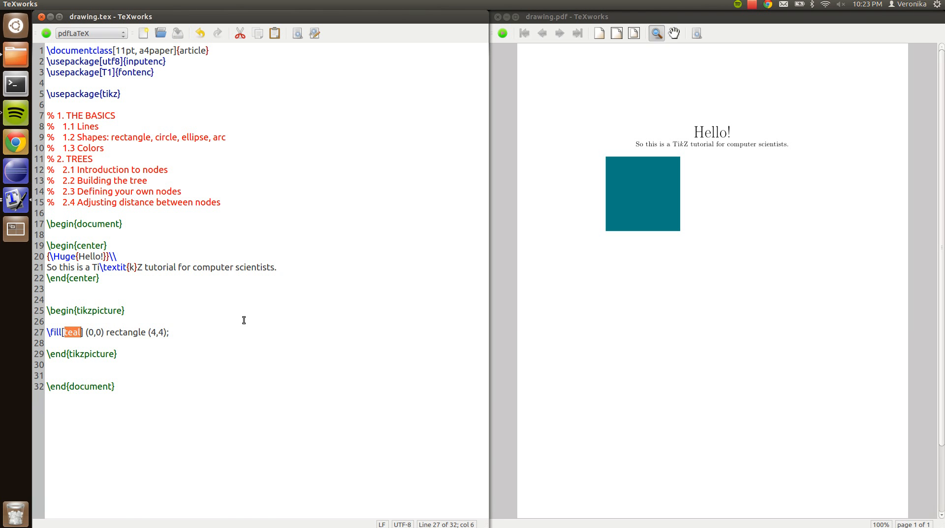
type("red")
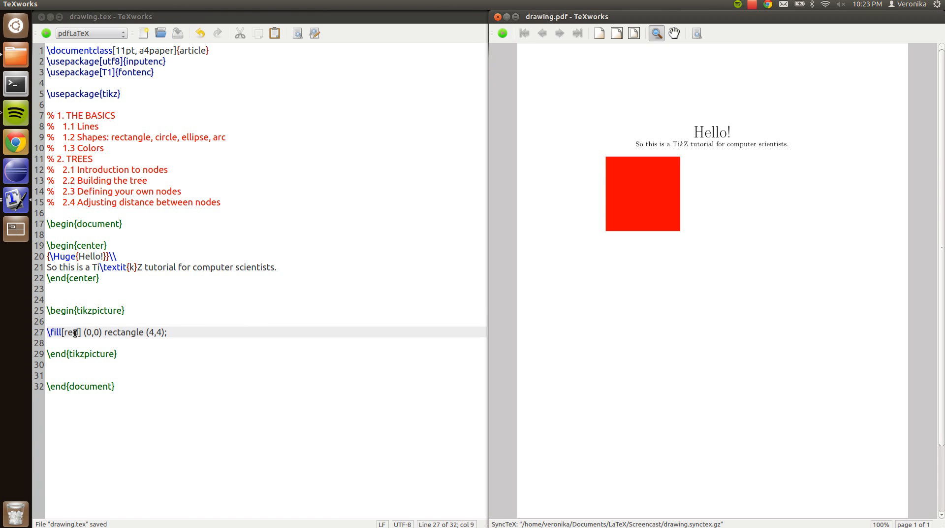
Step: Set the square's fill to blue!50!red and compile the purple square
type("blue!50!")
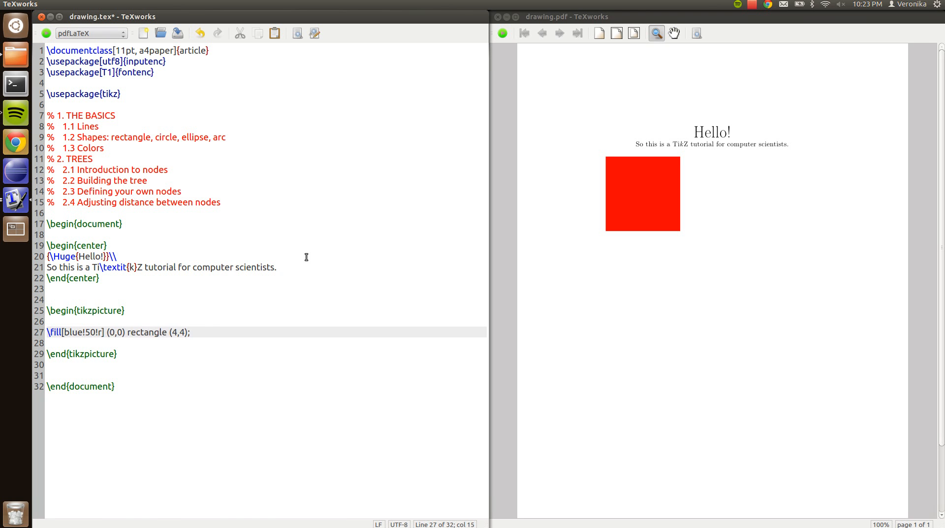
type("ed")
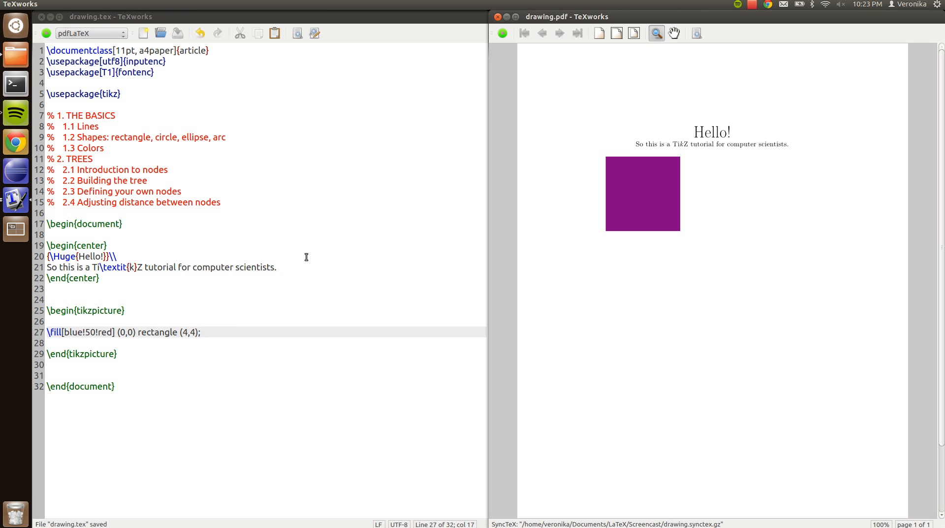
mouse_move(162, 320)
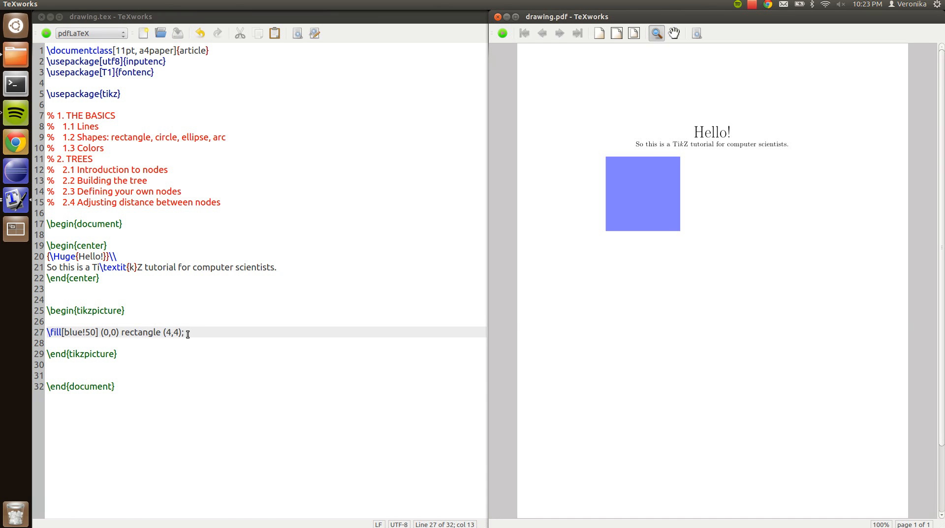
mouse_move(190, 333)
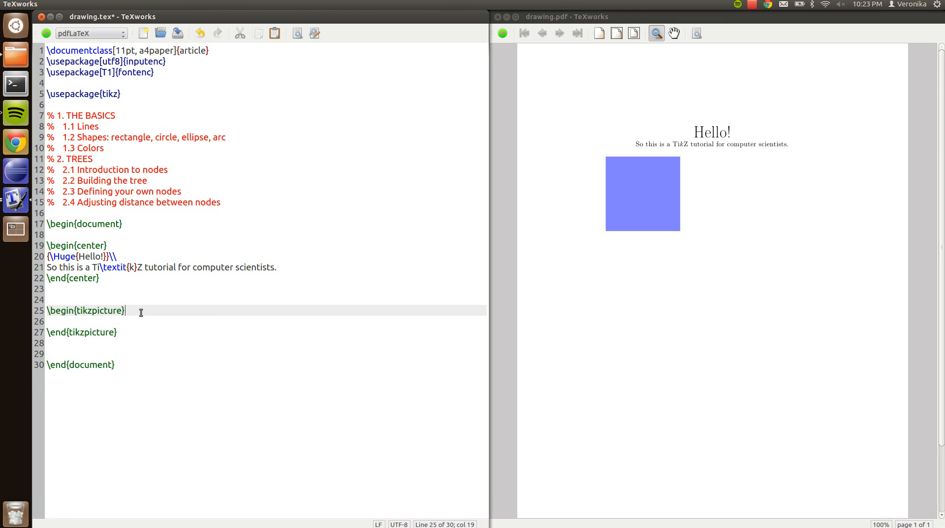
Step: Add every node/.style={circle, draw=black} to the tikzpicture options, dropping the fill command, and recompile
type("[]")
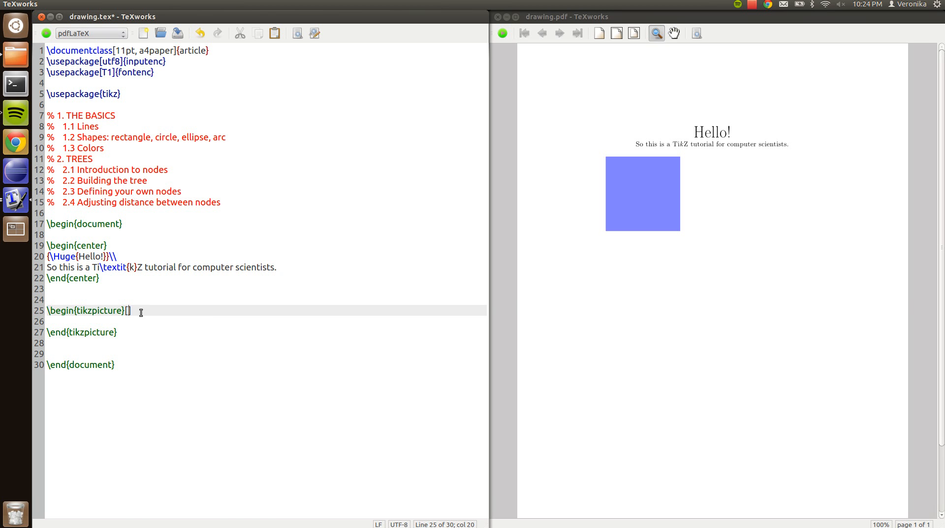
type("every node")
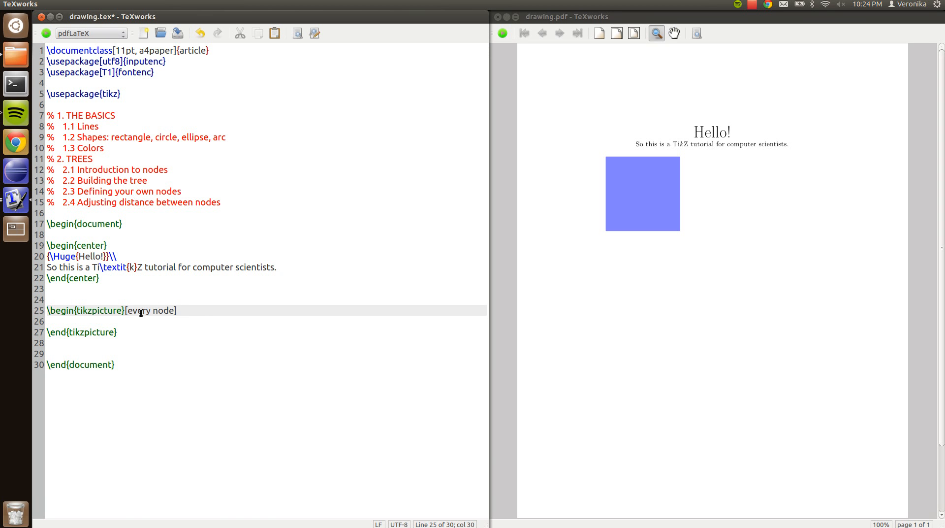
type("/.style=")
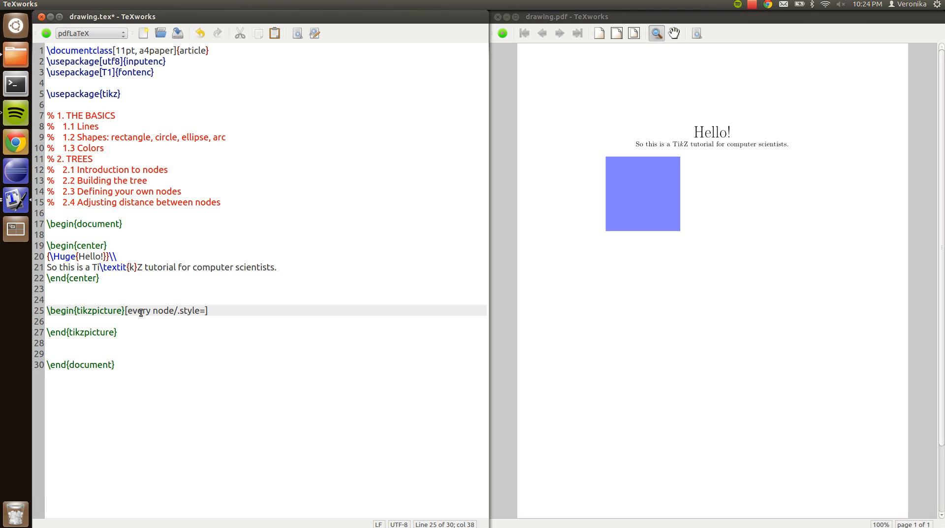
type("}")
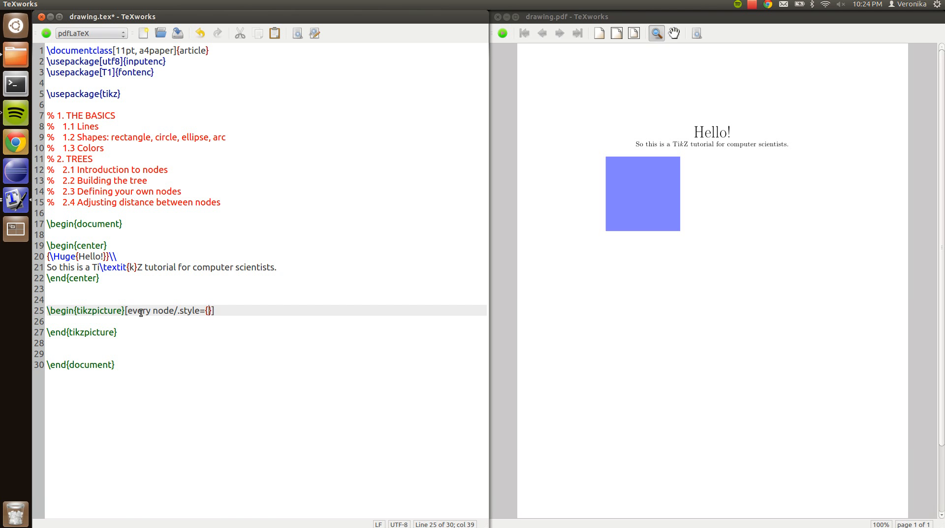
type("circle,")
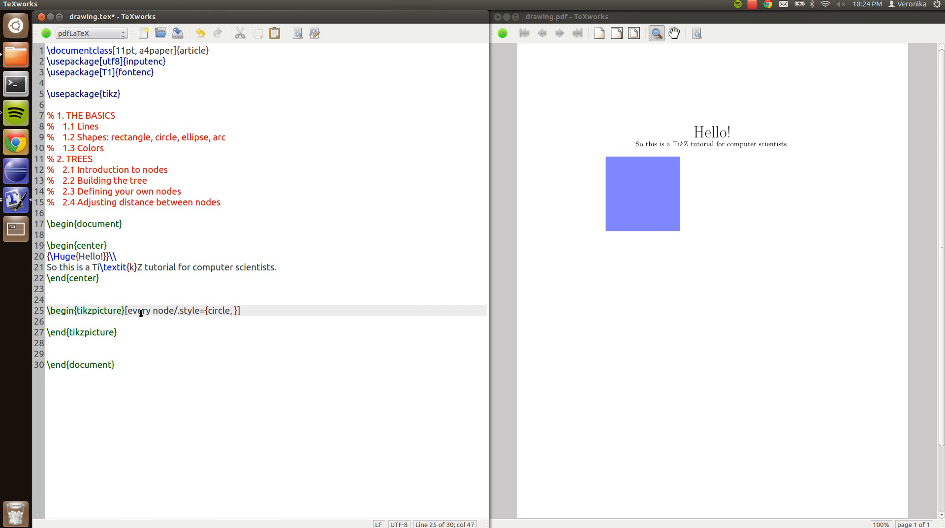
type("draw=black")
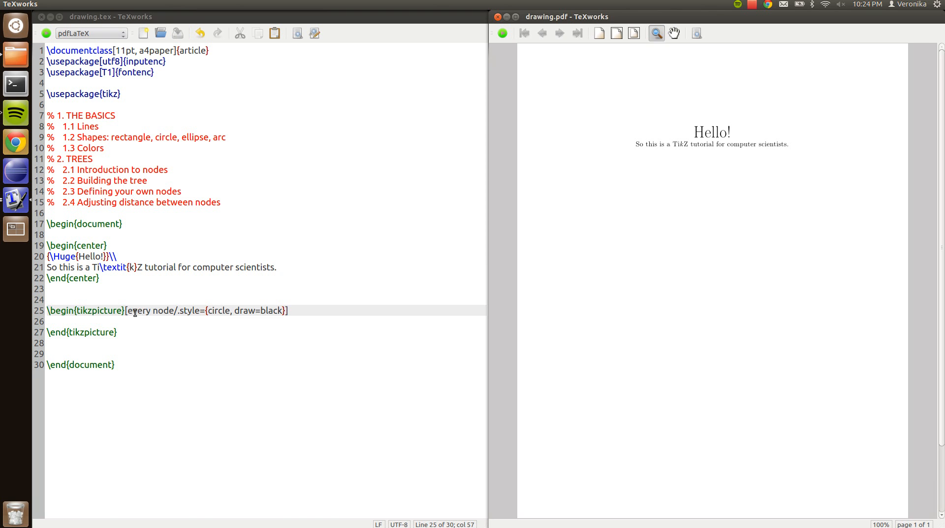
left_click_drag(128, 311, 192, 310)
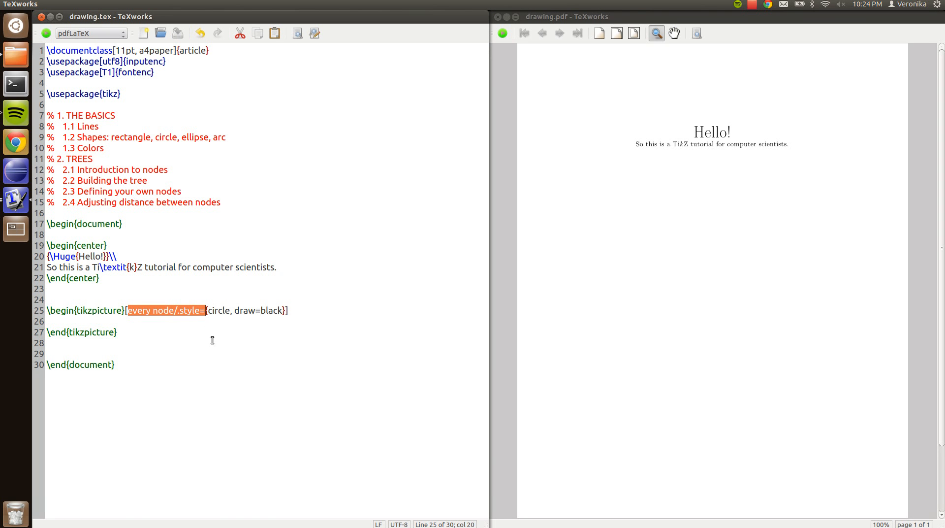
mouse_move(215, 330)
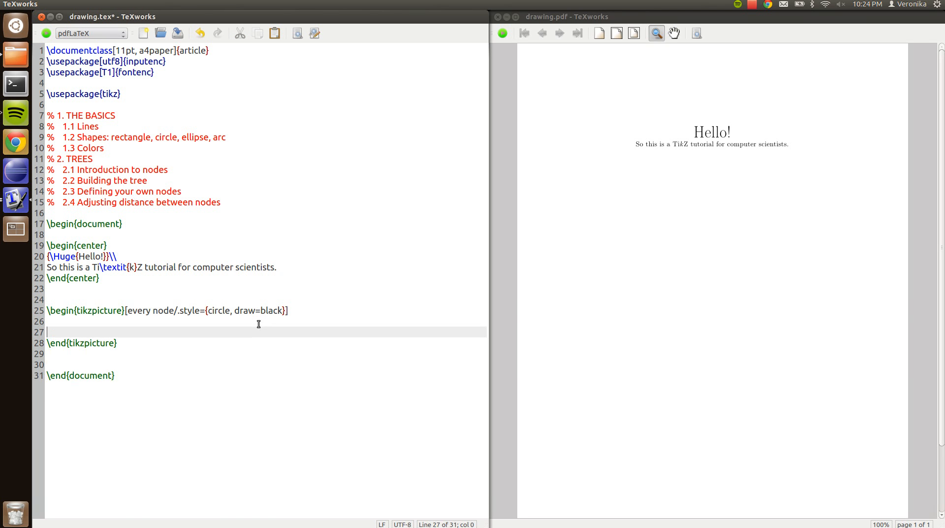
Step: Add a \node{1}; command inside the tikzpicture and typeset it as a circled 1
type("\\")
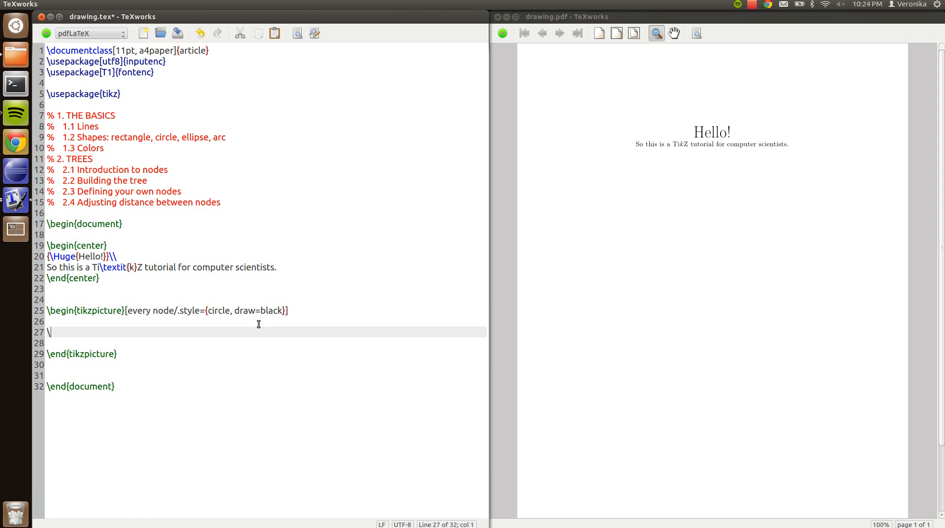
type("node{}")
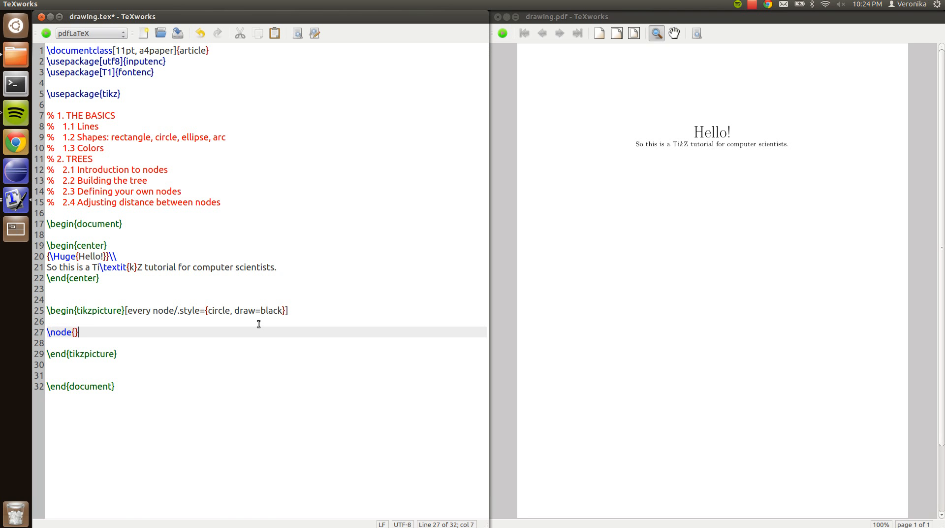
type("1;")
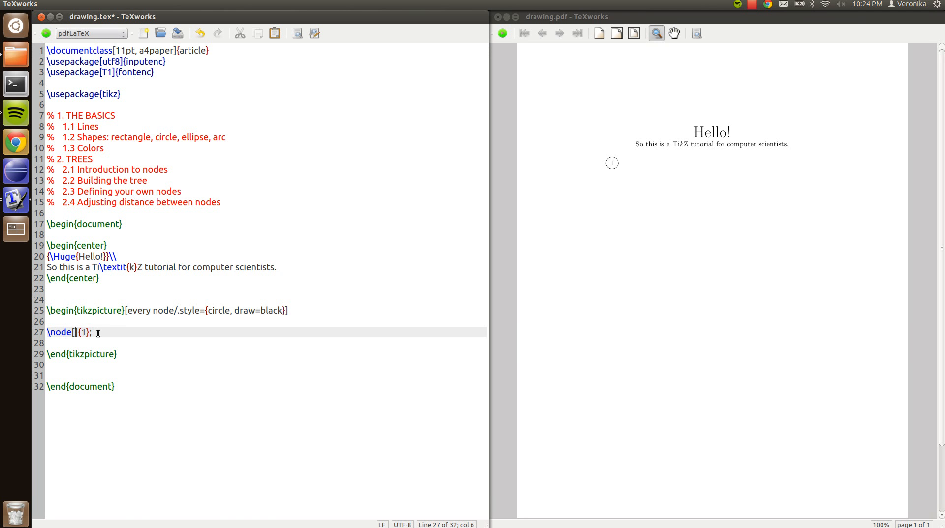
Step: Try the node with the red option, then revert it to the default black style and rebuild
type("red")
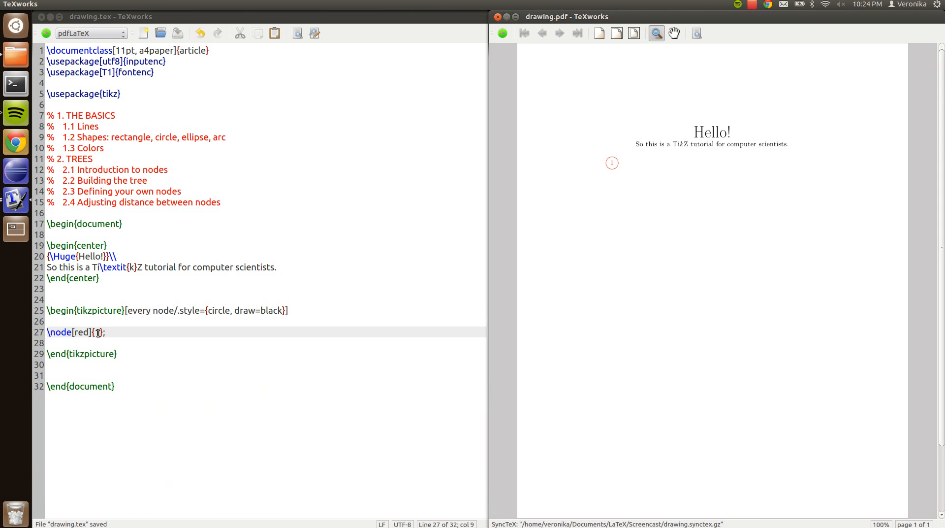
type("1")
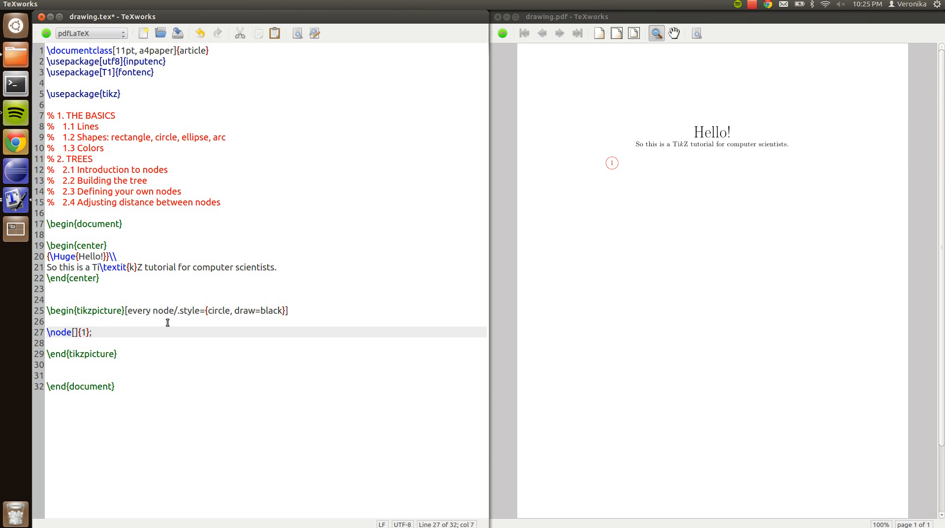
key("BackSpace")
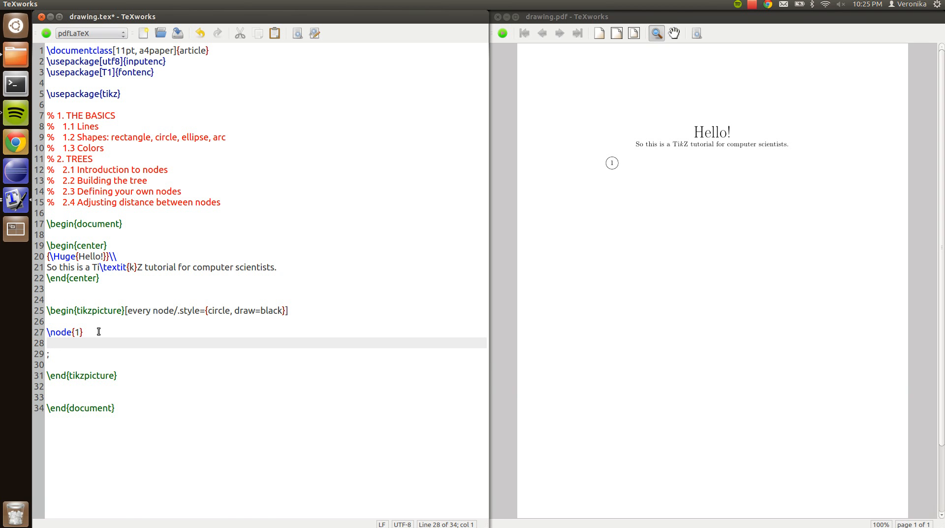
Step: Give node 1 a child node 2 and start a nested child block under it
type("child {}")
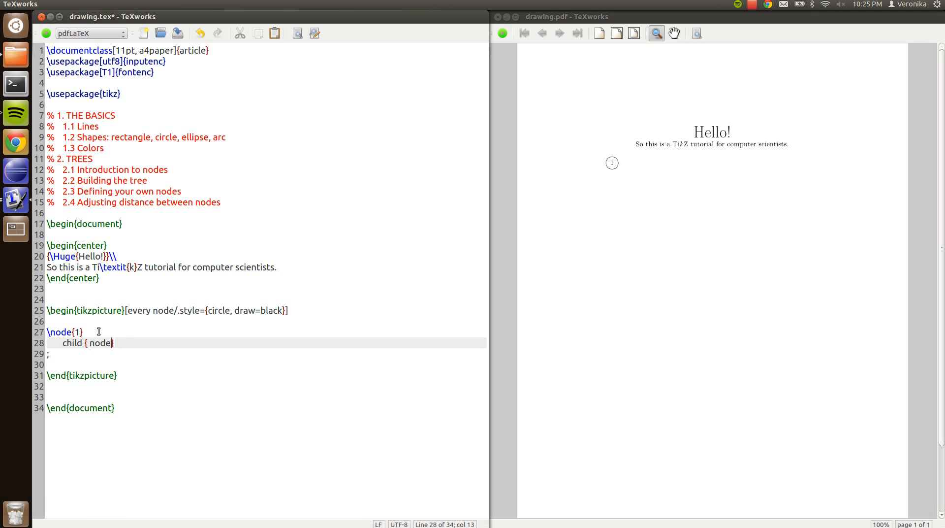
type("{}")
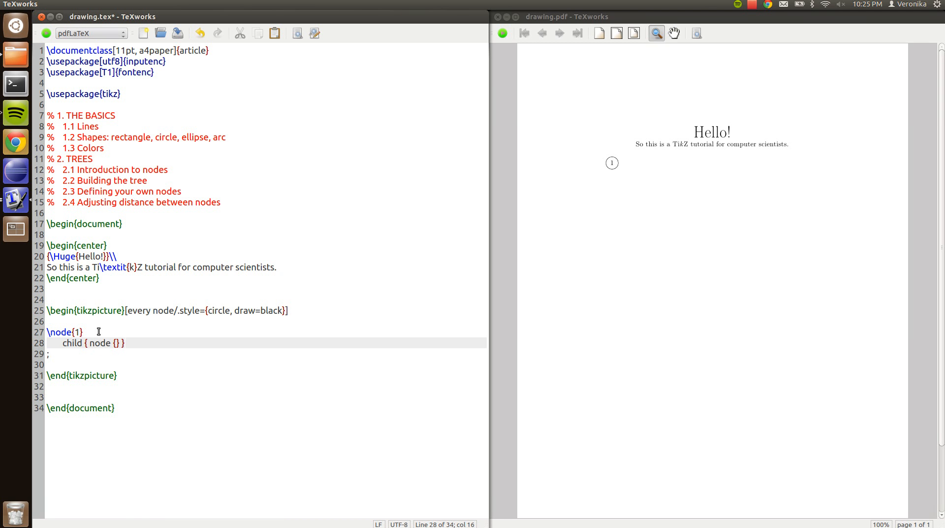
key("Left")
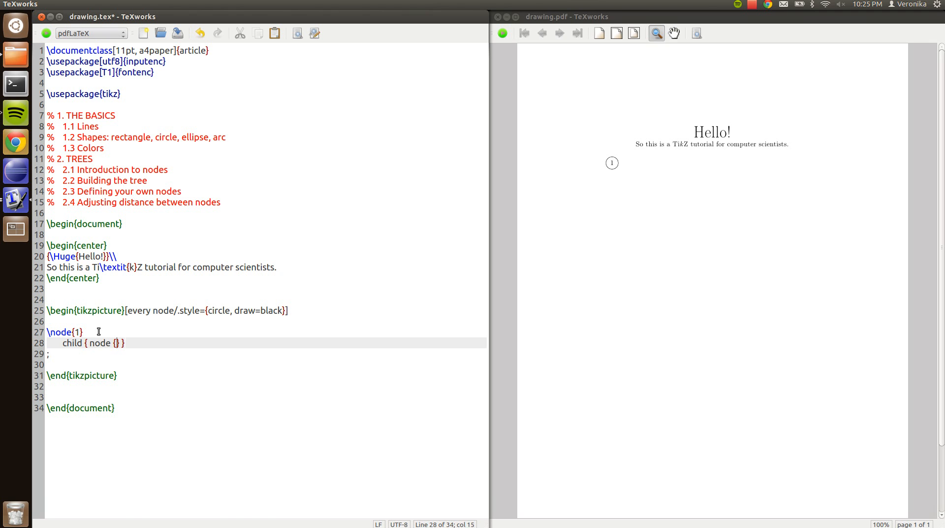
type("2")
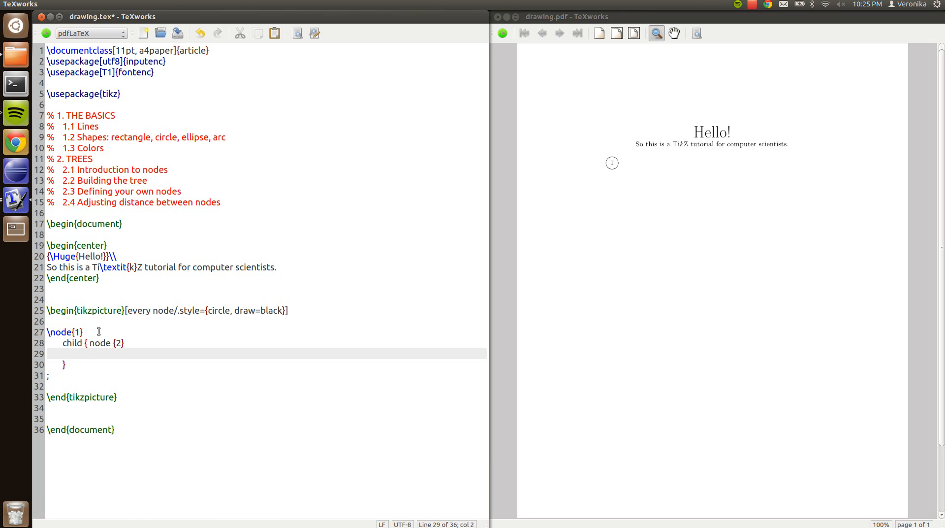
type("child {}")
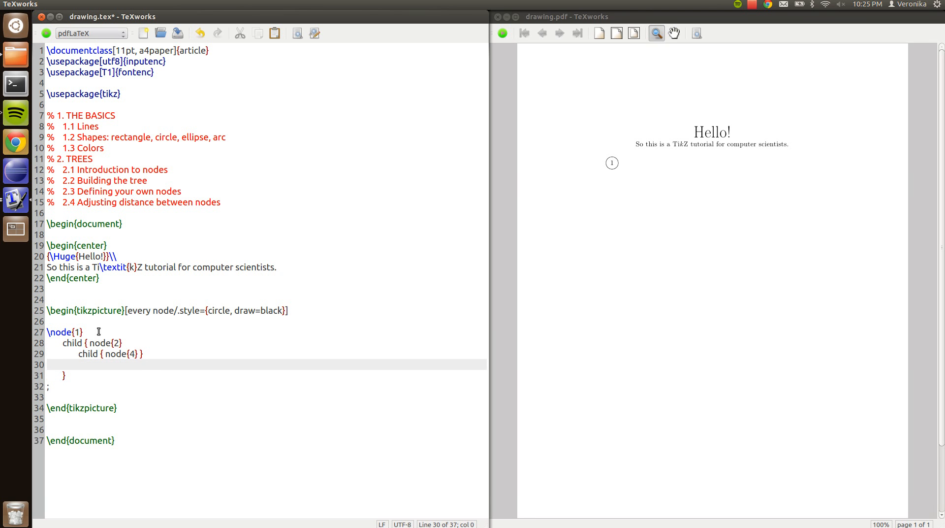
Step: Add leaves under 2 and a second child 3 of the root, then compile the tree into the PDF
type("child")
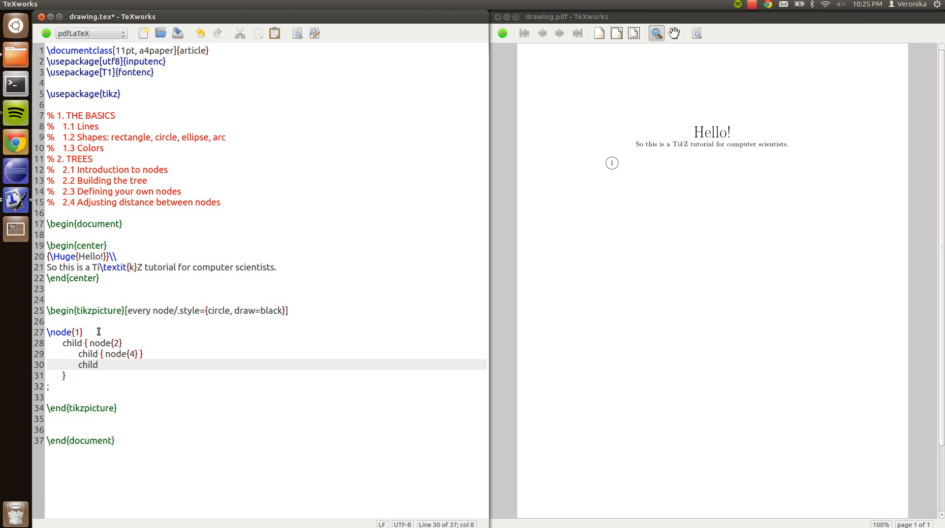
type("{ node}")
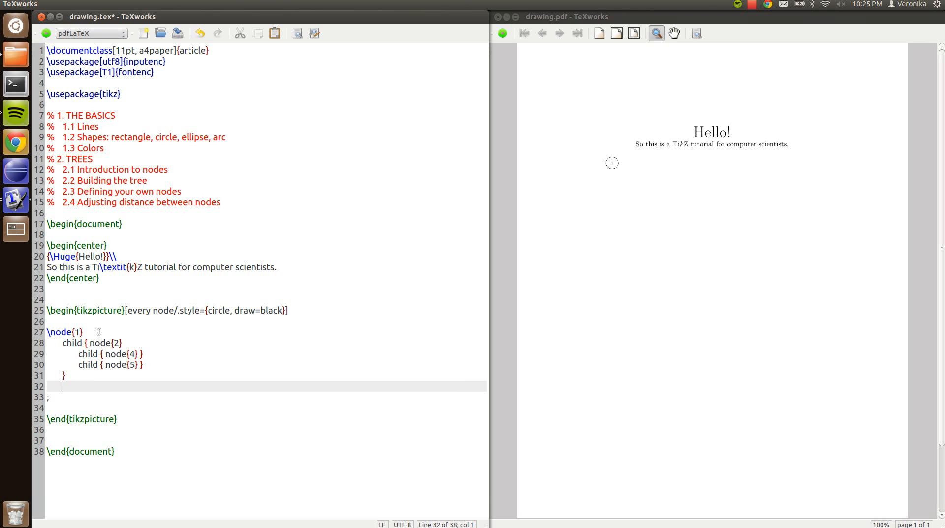
type("child {}")
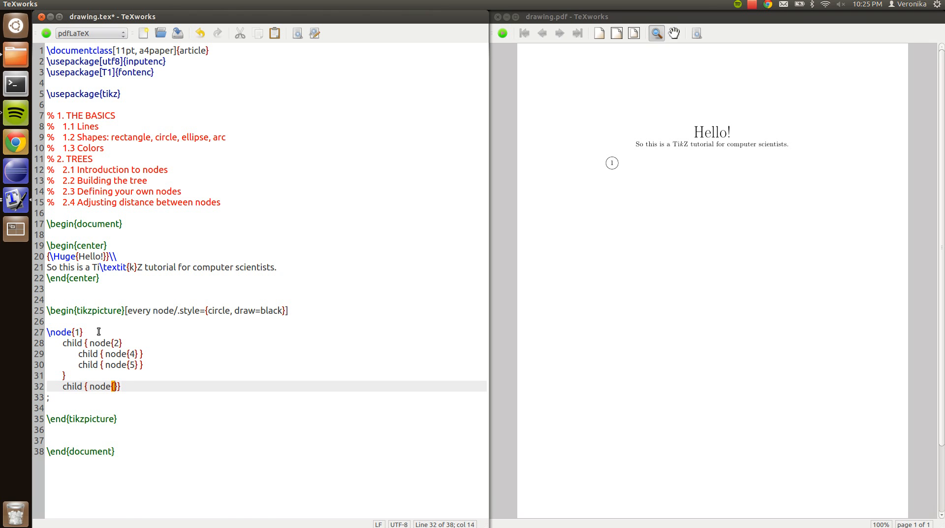
type("3")
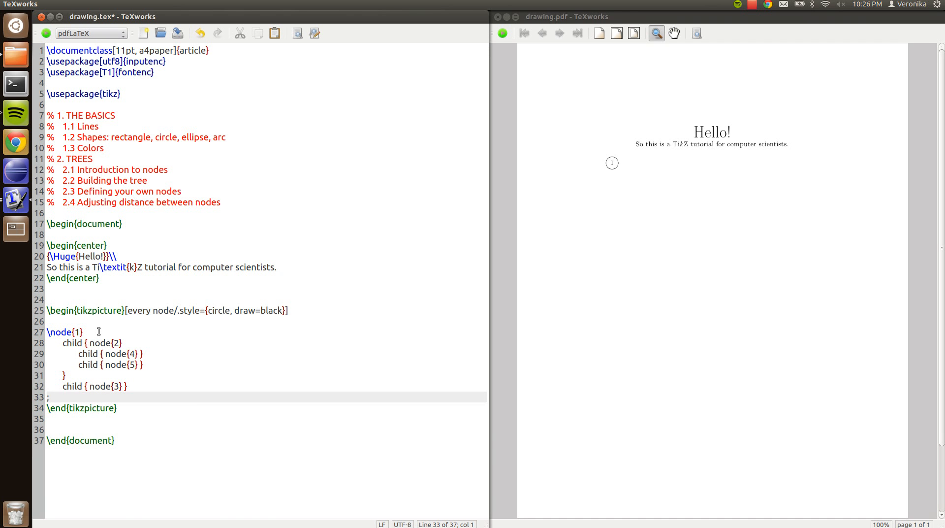
left_click(38, 34)
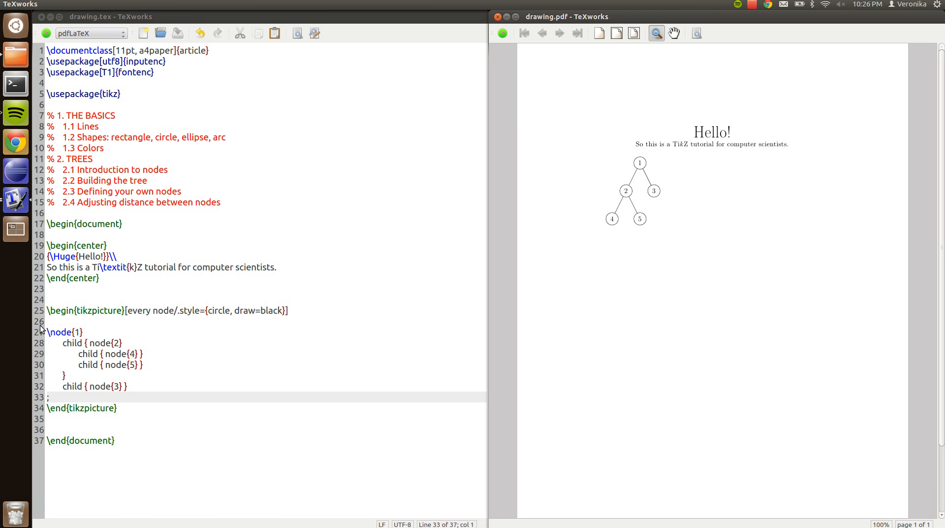
Step: Remove the tree code and start an empty \tikzset{} block
left_click_drag(86, 331, 49, 396)
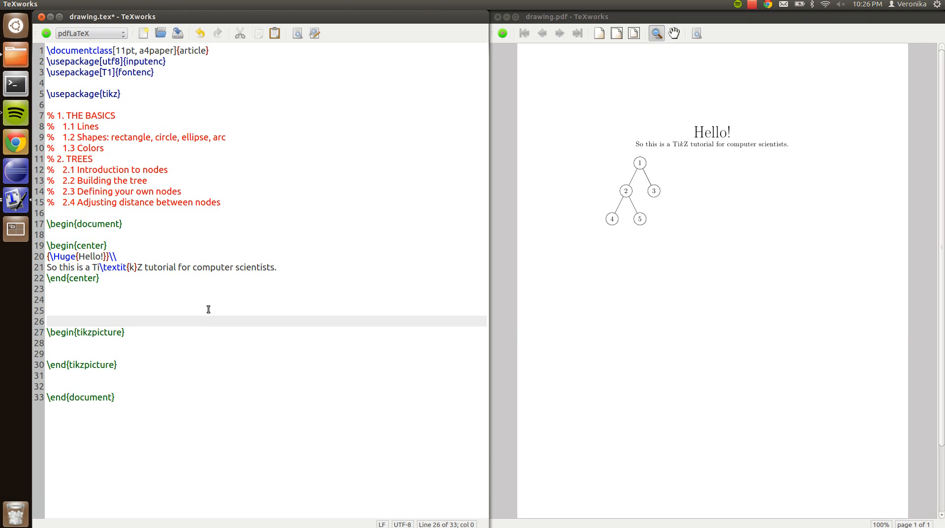
type("\\")
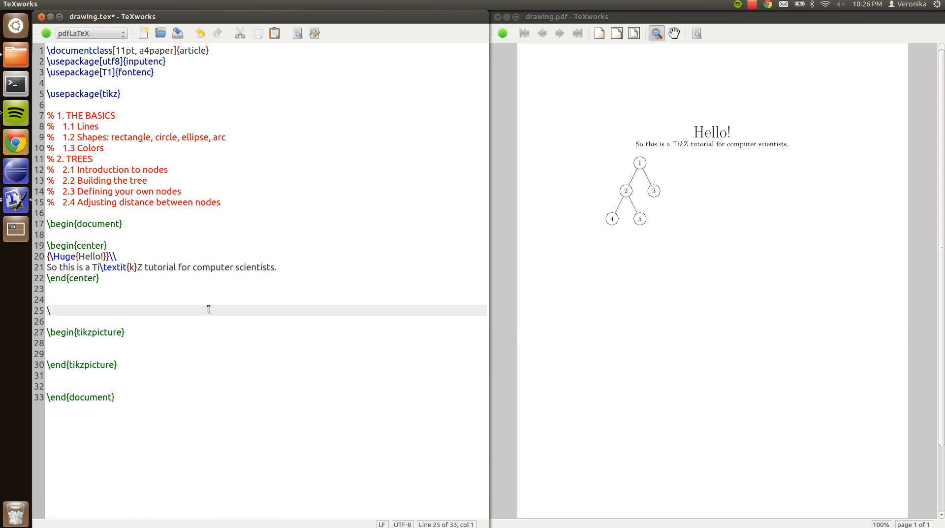
type("tikzset {")
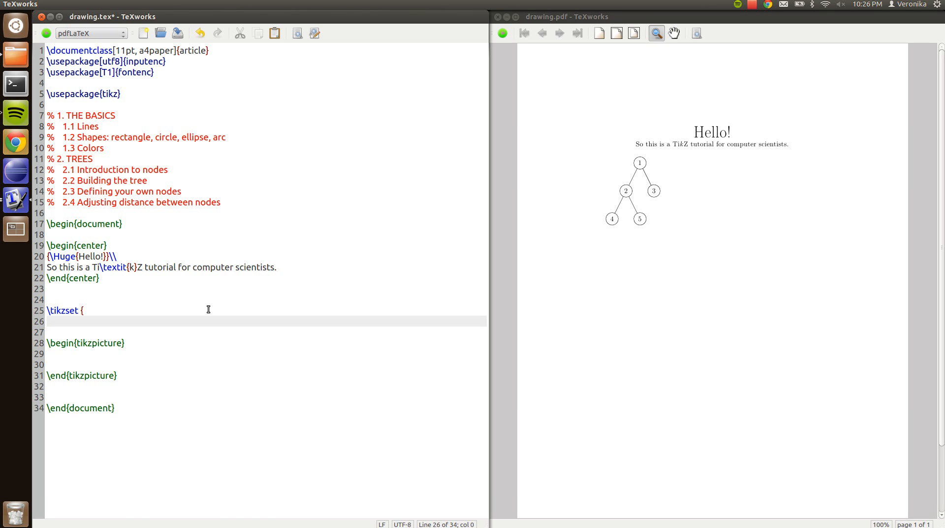
type("}")
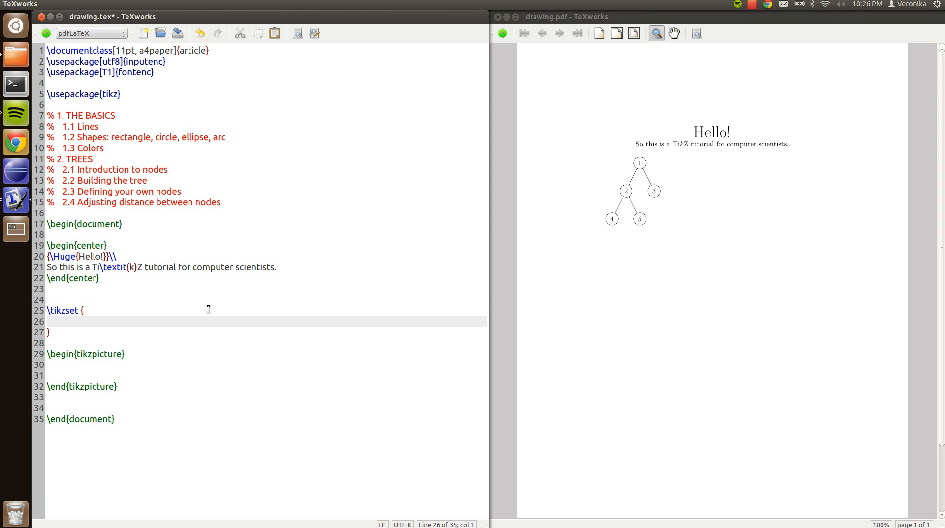
Step: Define treenode/.style={align=center, inner sep=0pt} and begin a '% Black' comment below
type("treen")
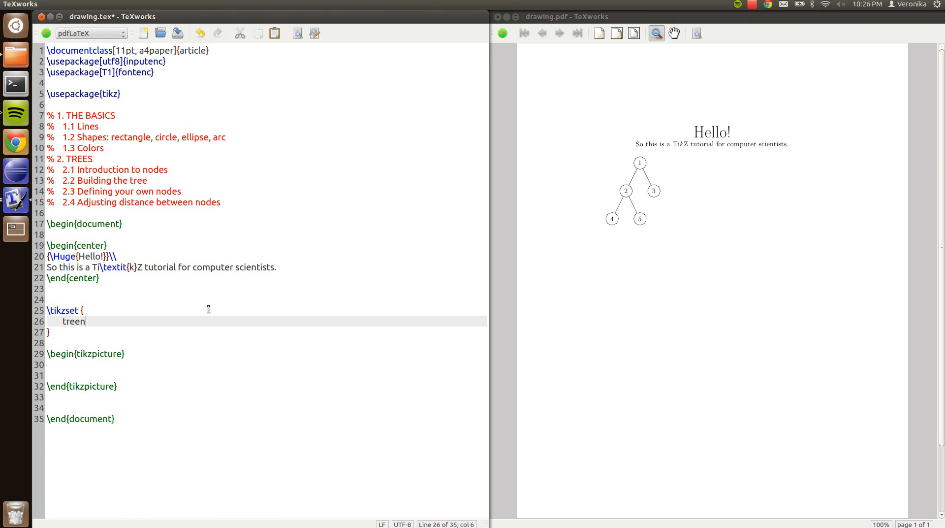
type("ode")
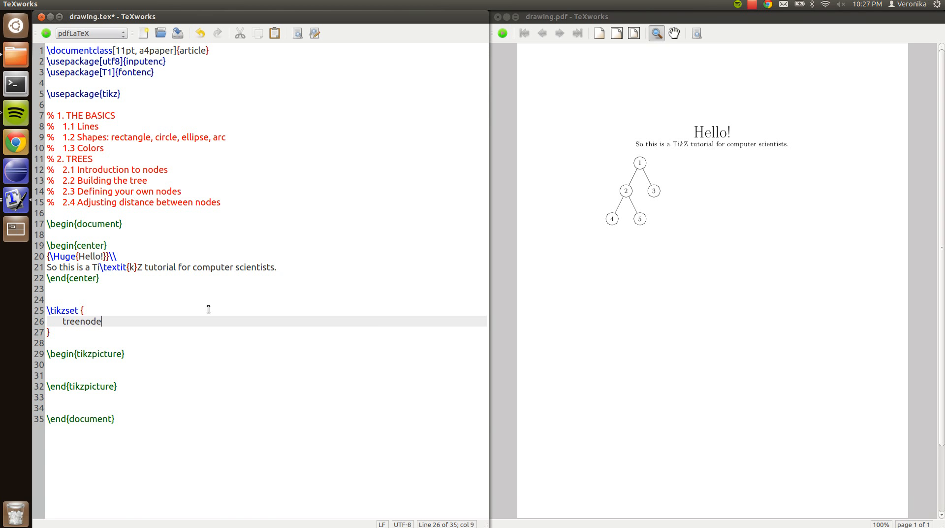
type("/")
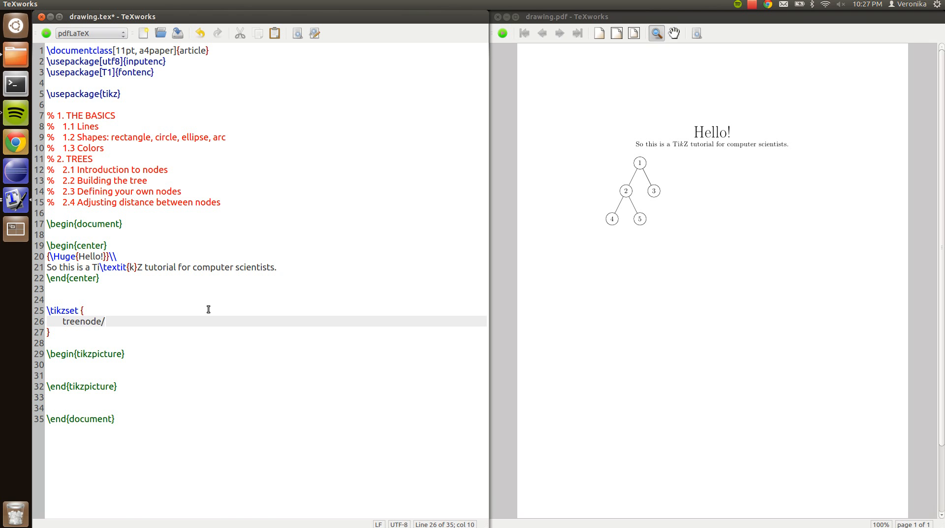
type(".style")
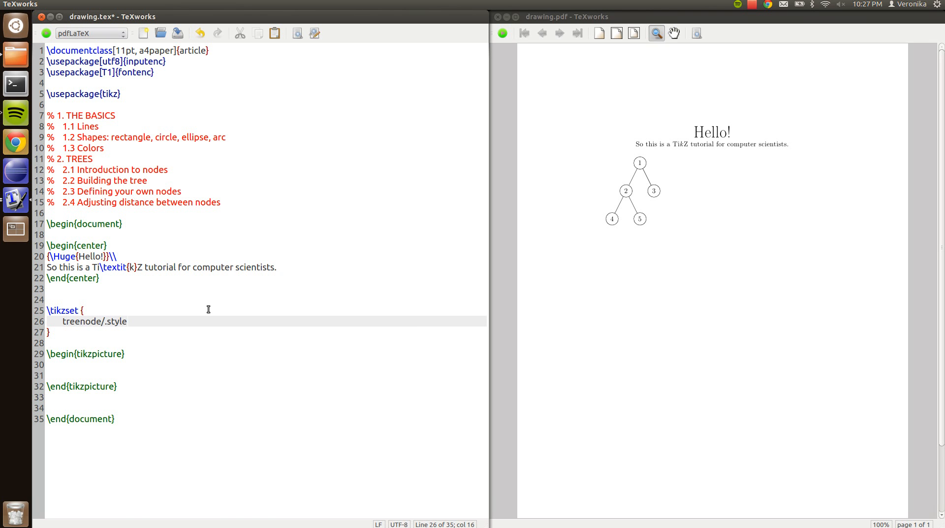
type("={}")
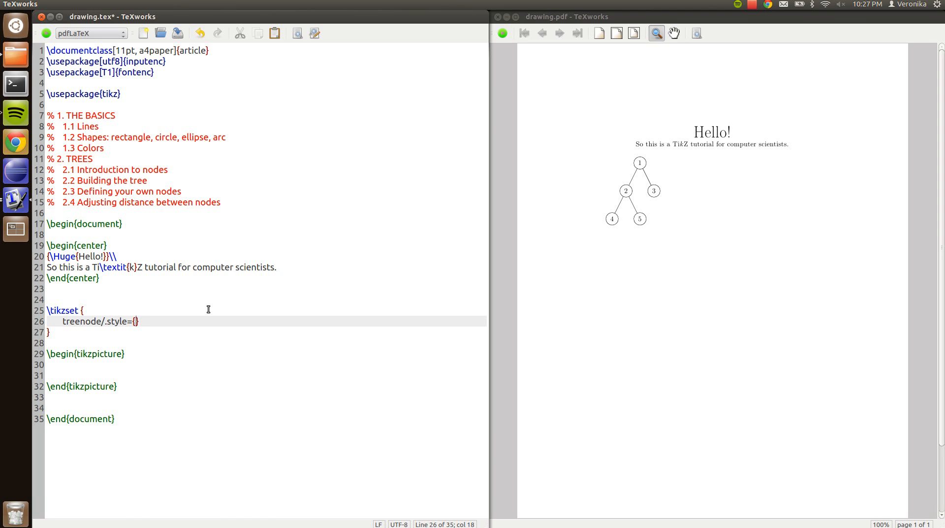
type("align=center,")
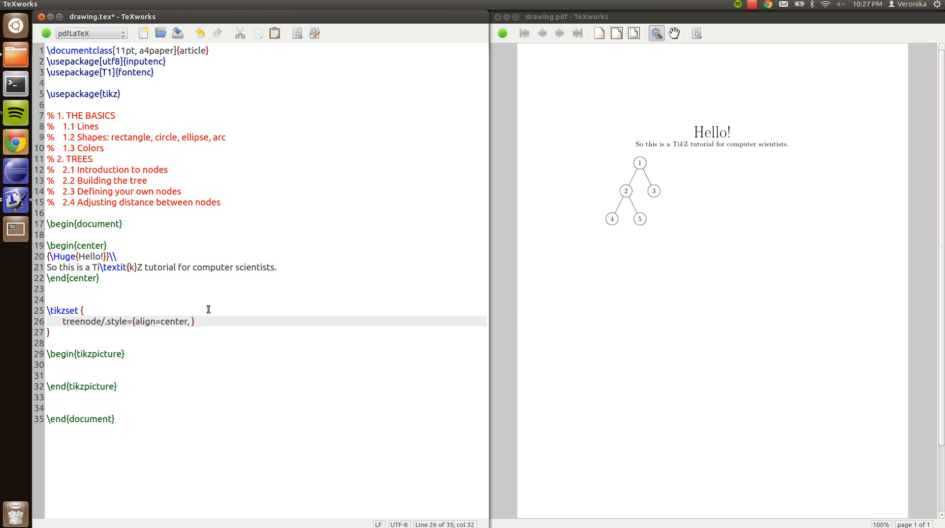
type("inner")
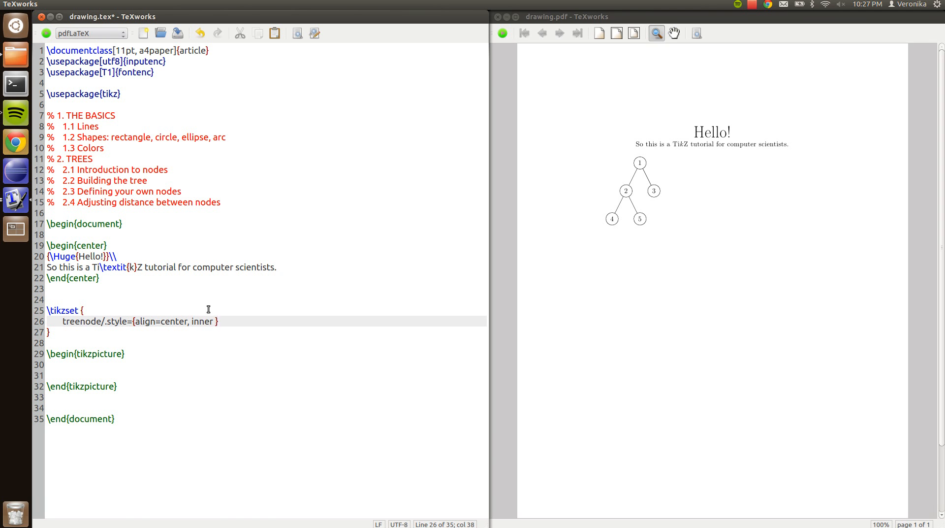
type("sep=0pt")
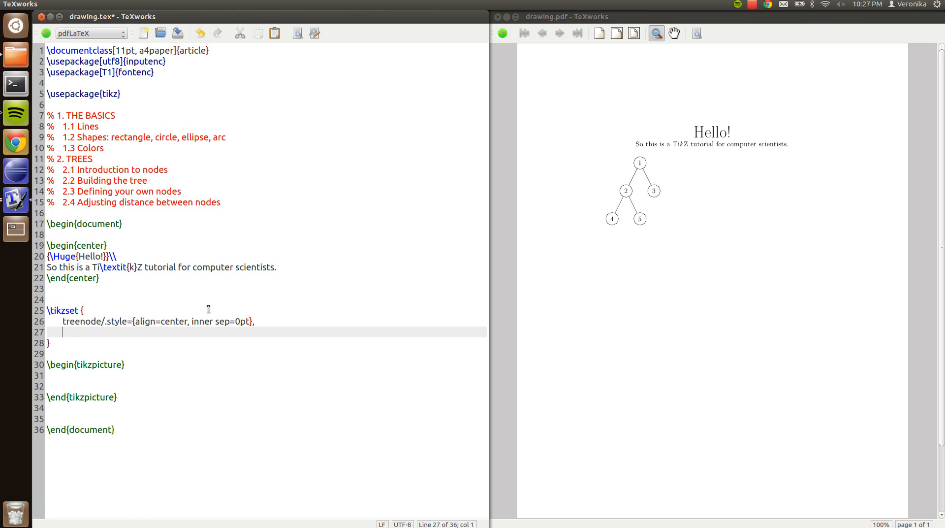
type("% Black nodes")
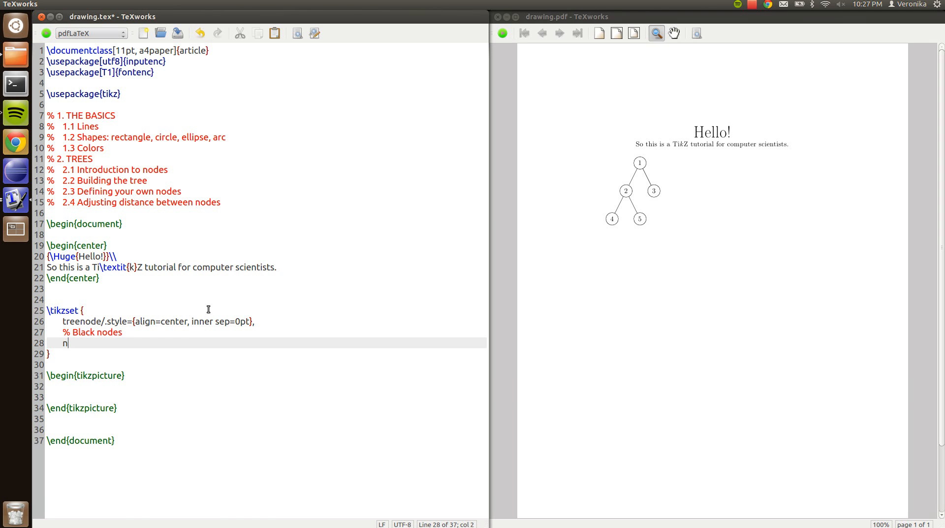
Step: Start node_black/.style based on treenode as a circle with white text
type("ode_black =")
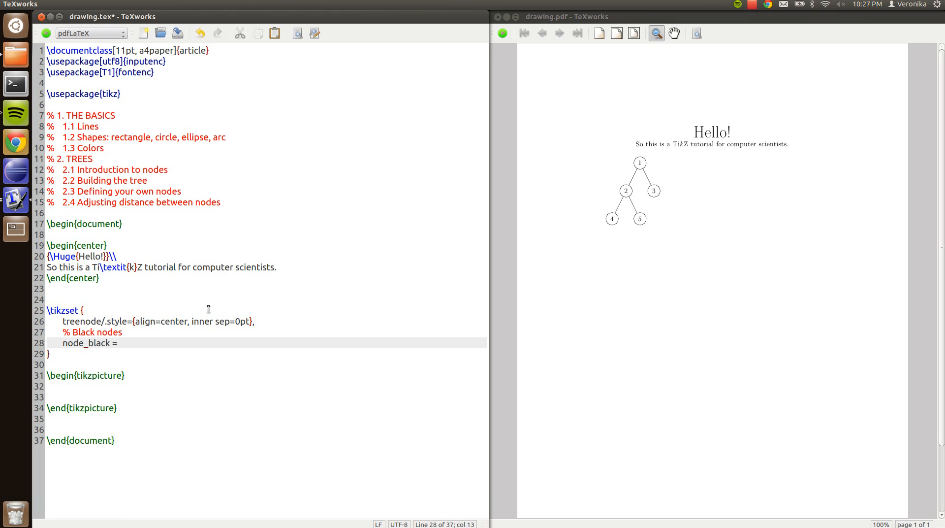
key("BackSpace")
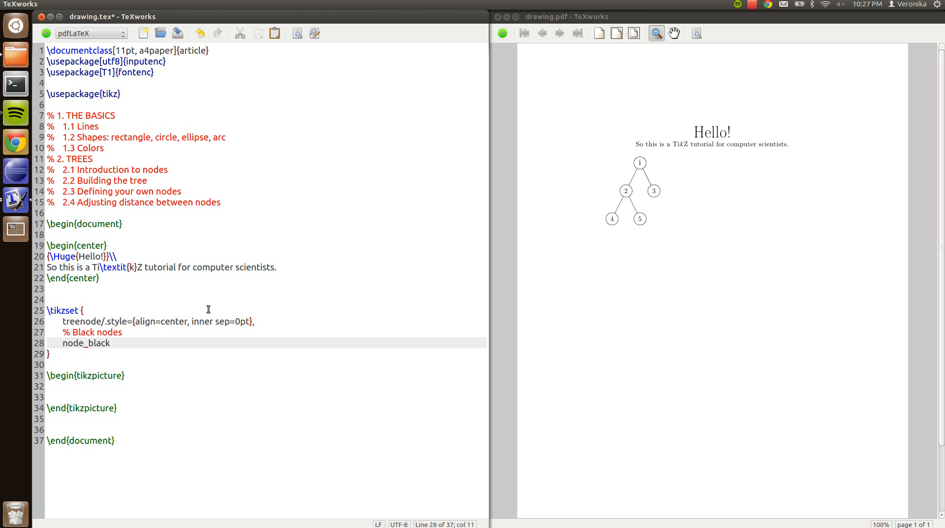
type("/.style =")
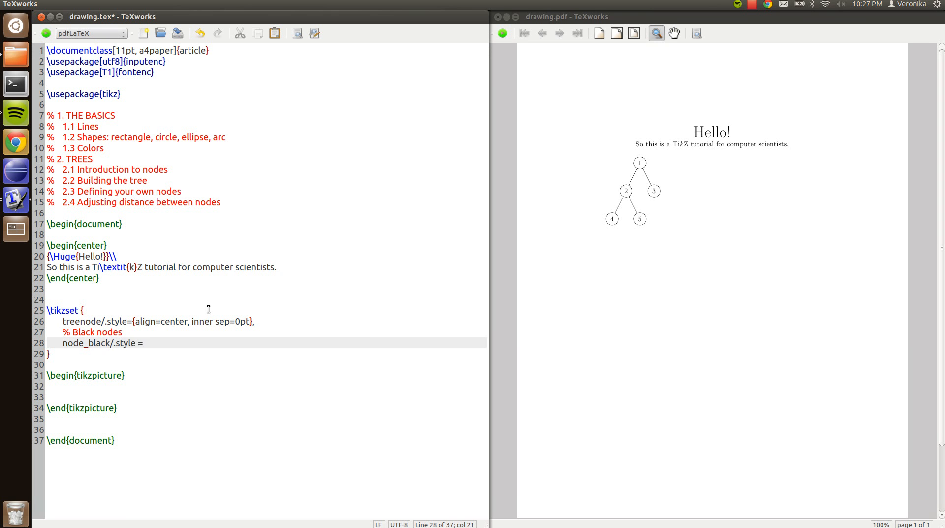
type("{}")
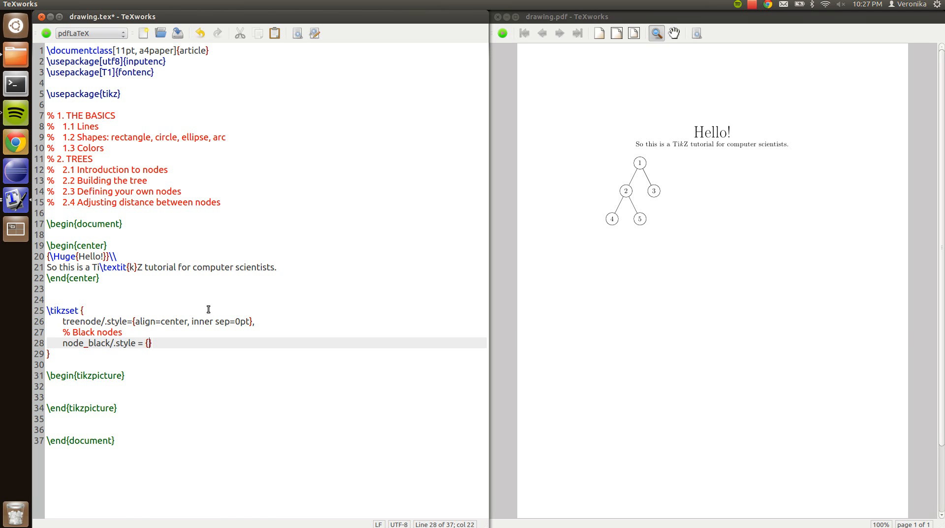
type("treenod")
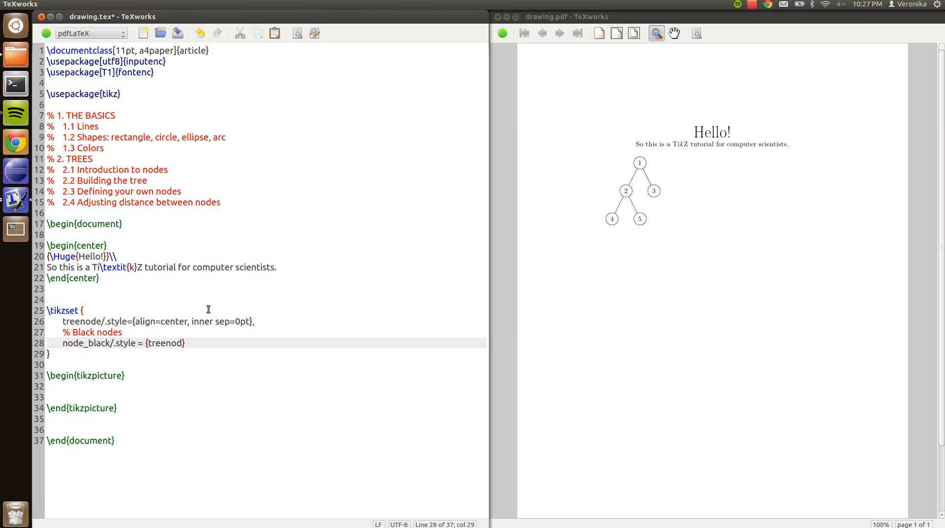
type("e")
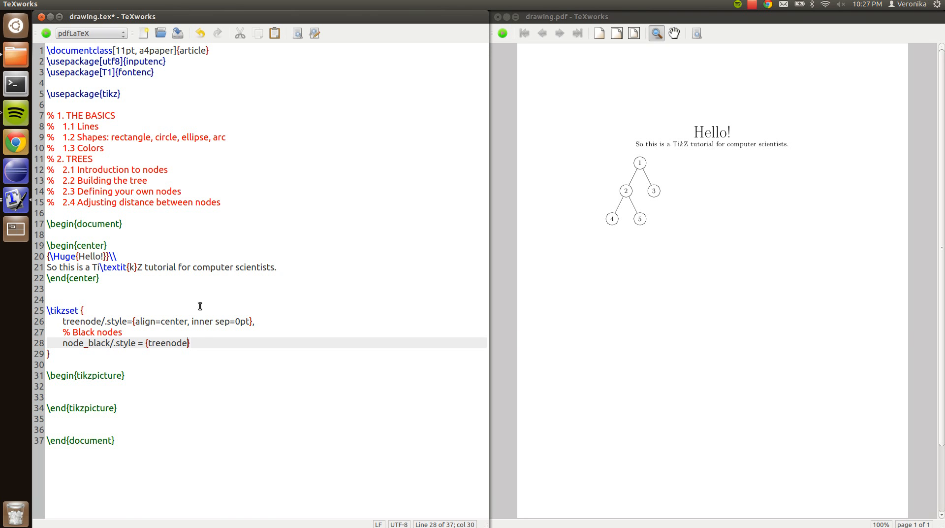
mouse_move(272, 360)
type(", ")
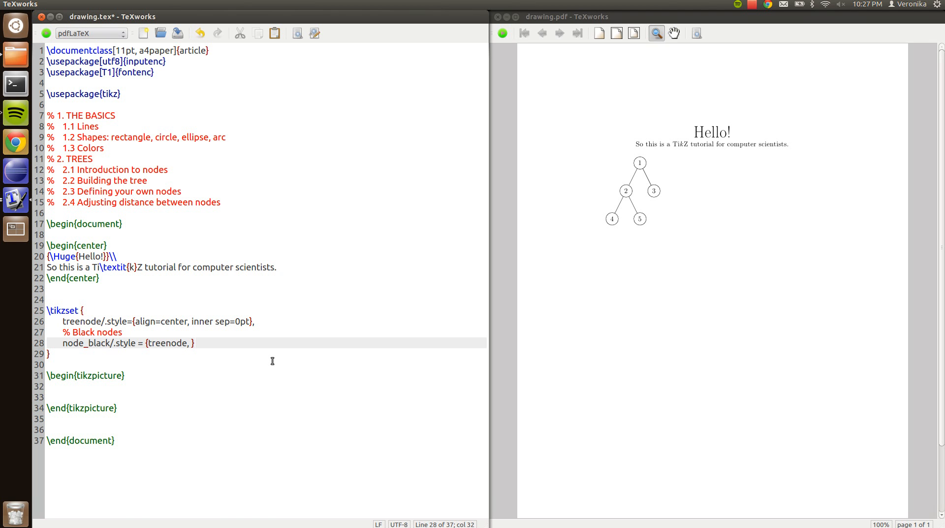
type("circle,")
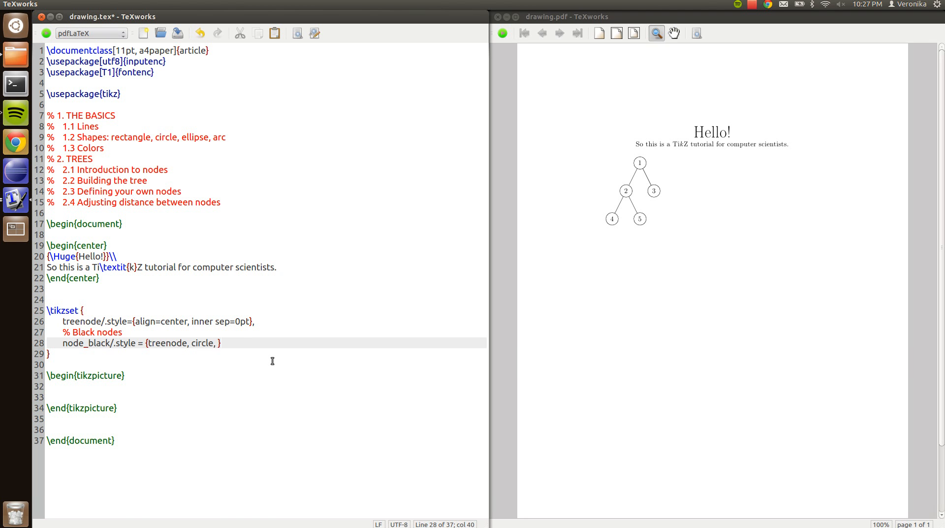
type("white,")
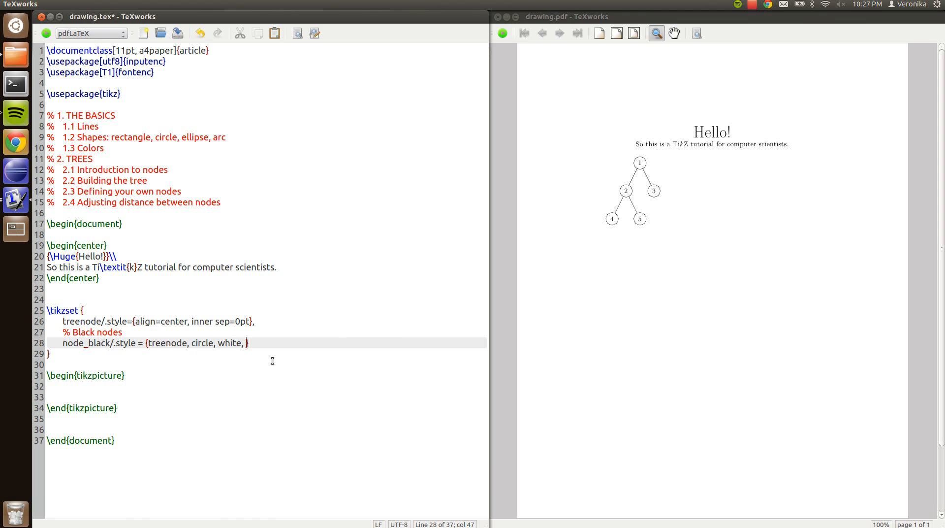
Step: Complete node_black with font=\bfseries, draw=black, fill=black and text width=0.8cm
type("font=")
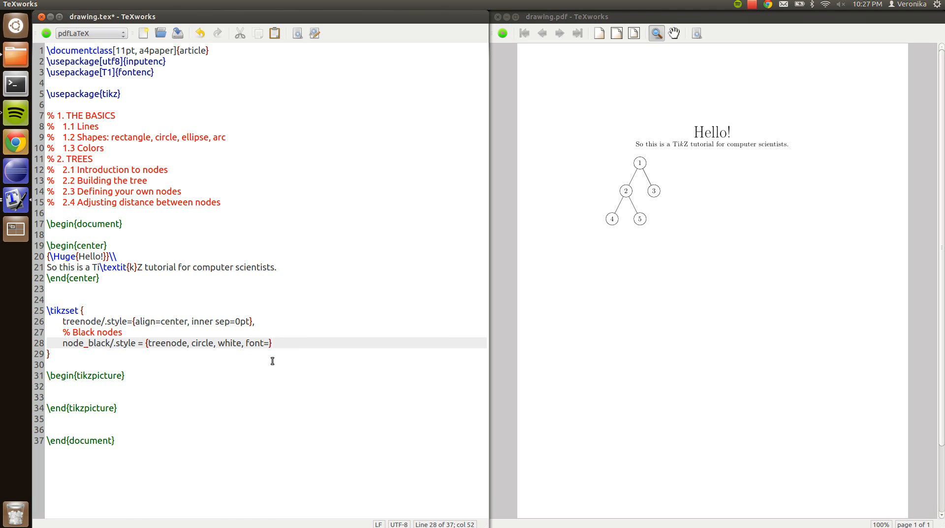
type("\\bfseries,")
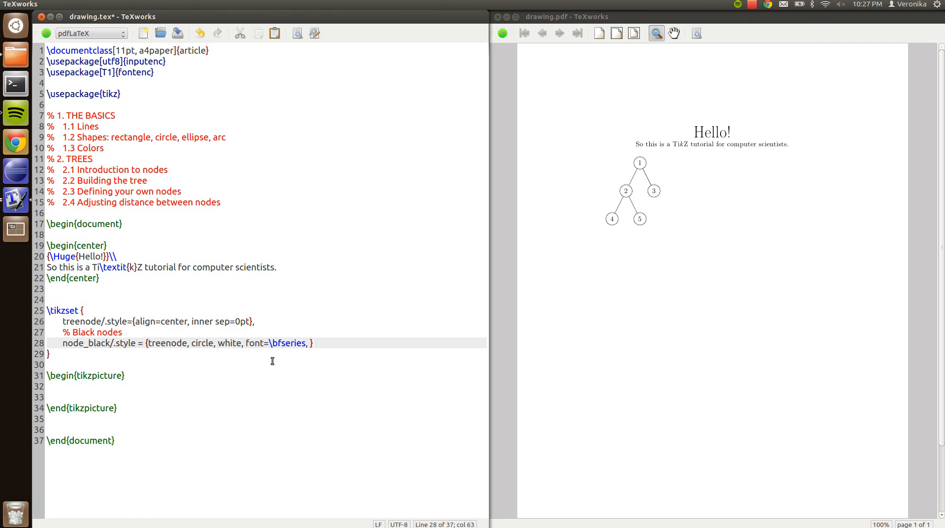
type("draw=")
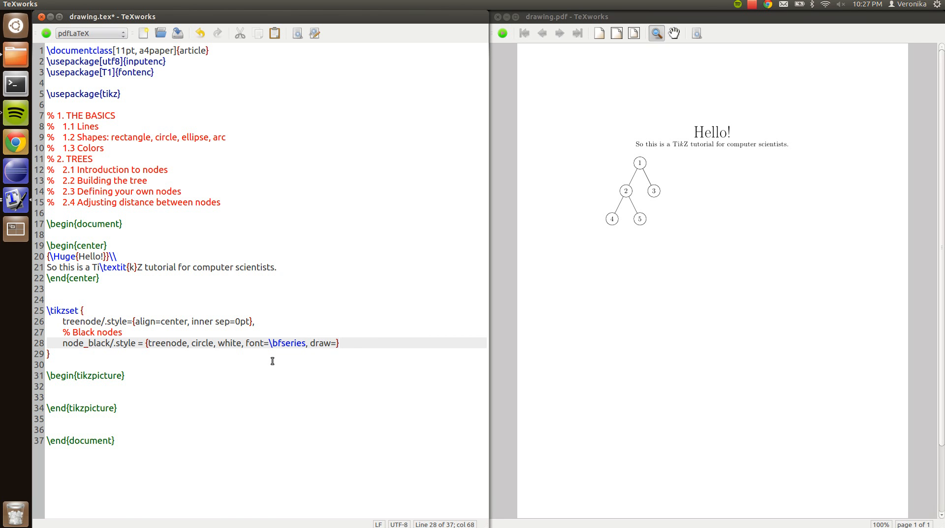
type("black, fill=")
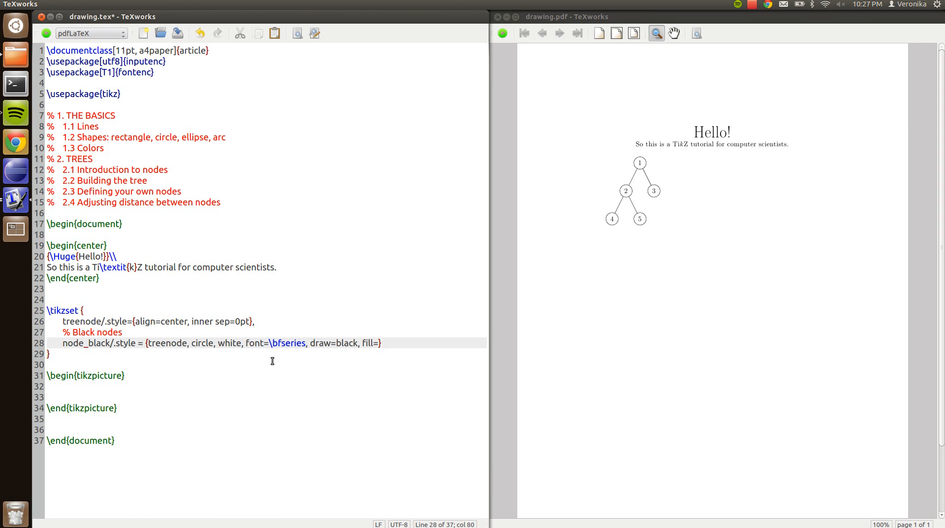
type("black")
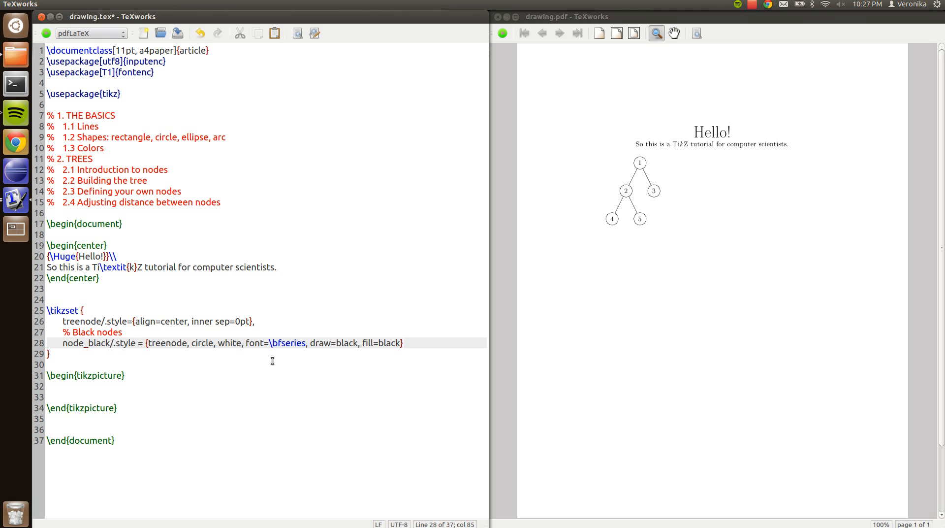
key("Return")
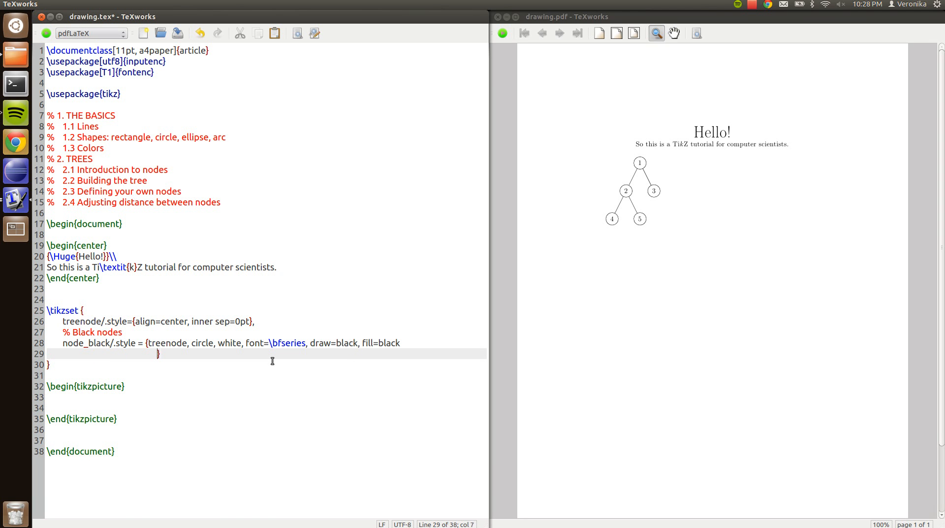
type("text width")
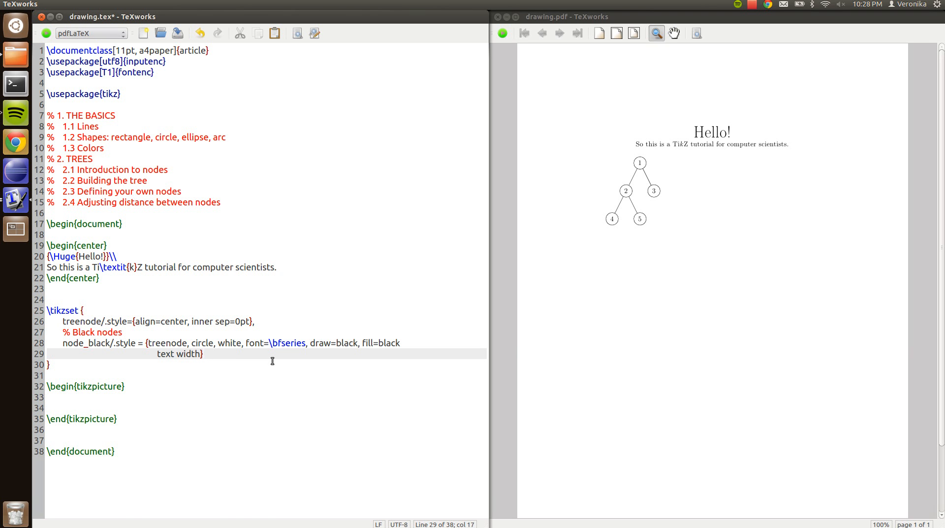
type("=0.8cm")
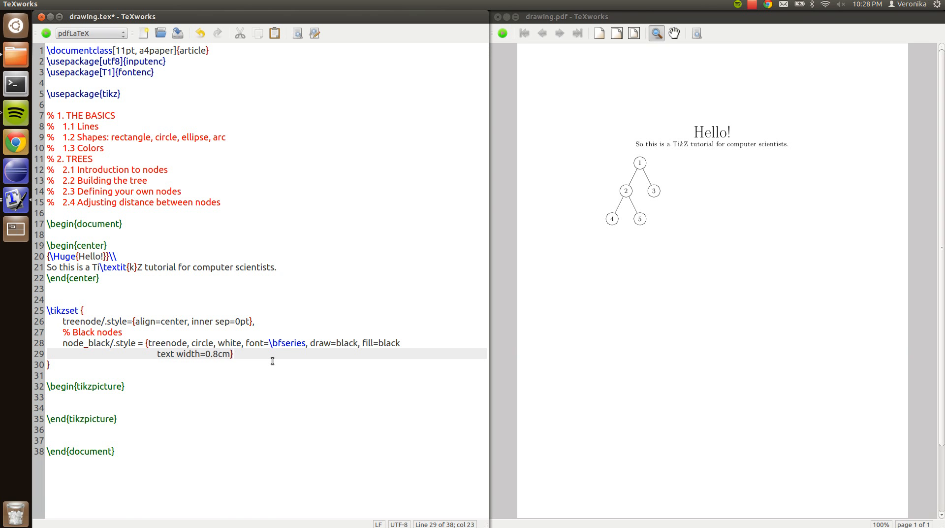
type(",")
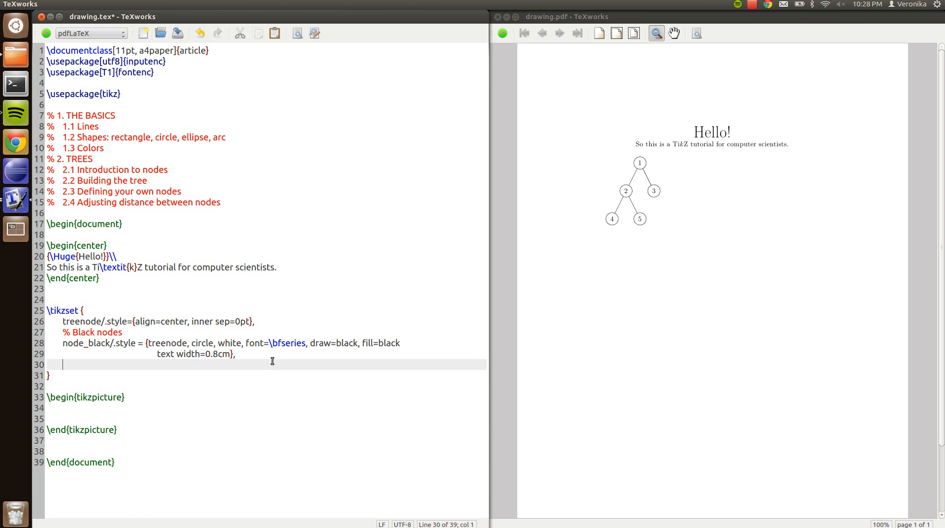
Step: Under a '% Red nodes' comment start node_red/.style as a treenode circle in red
type("% Red nodes")
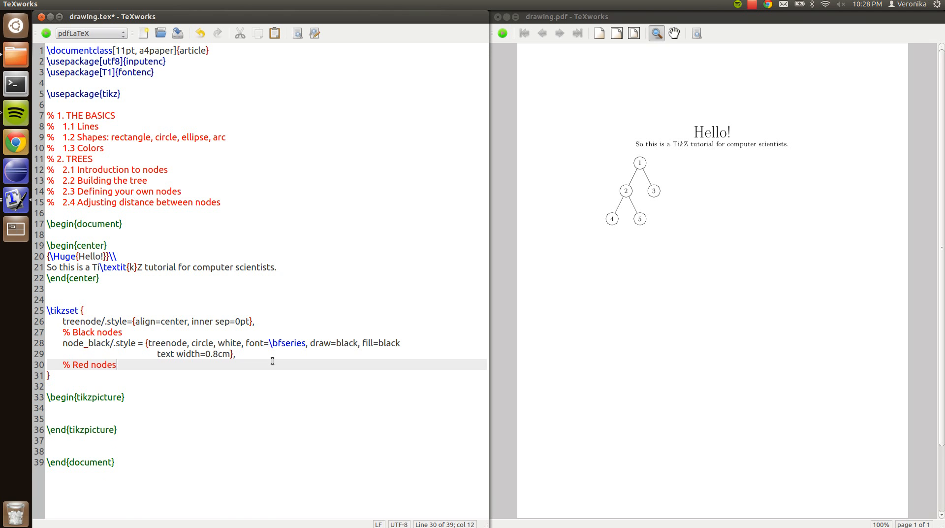
type("node_red")
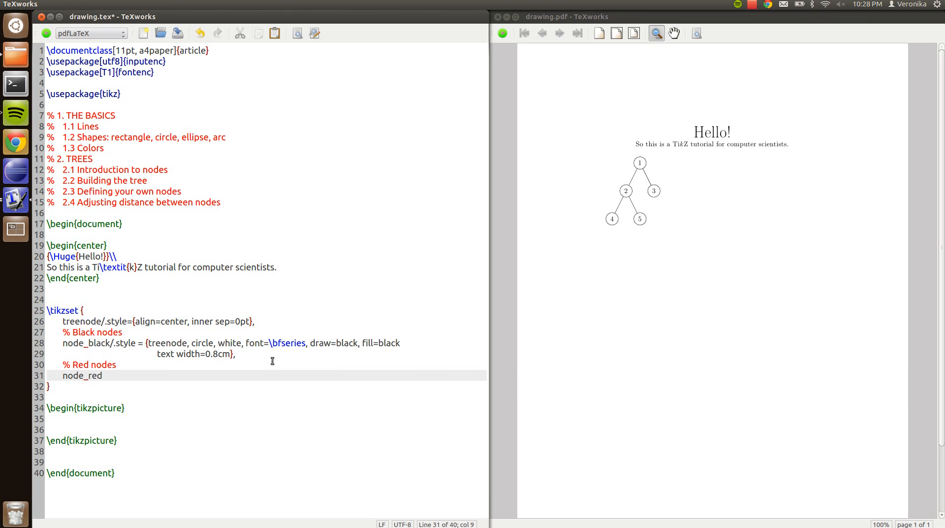
type("/.style =")
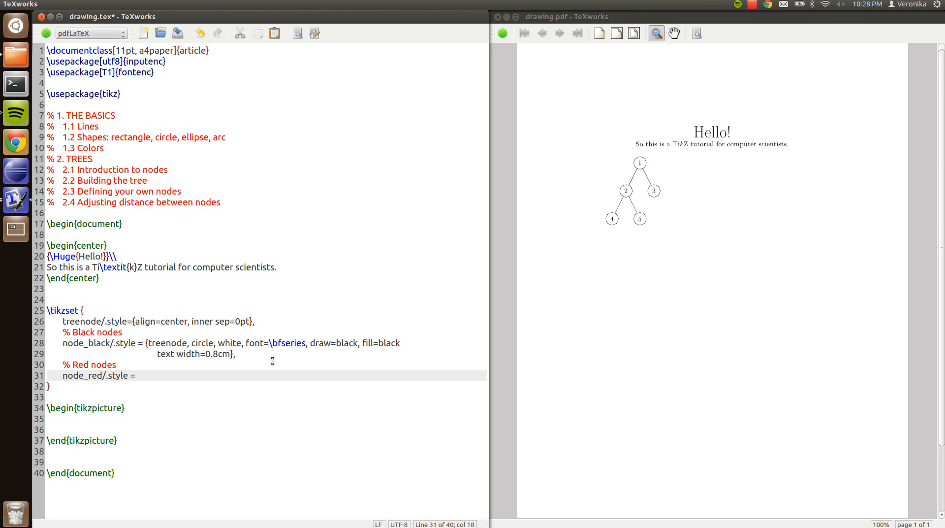
type("{t}")
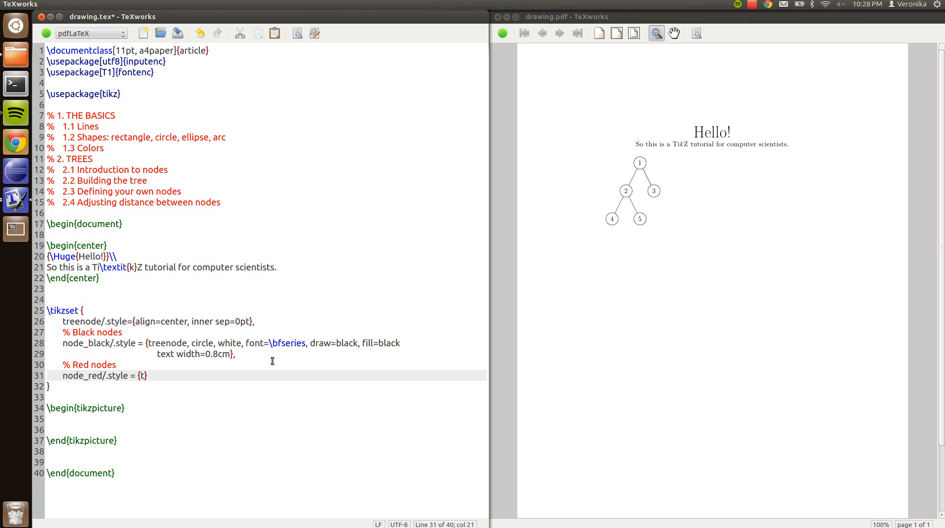
type("reenode")
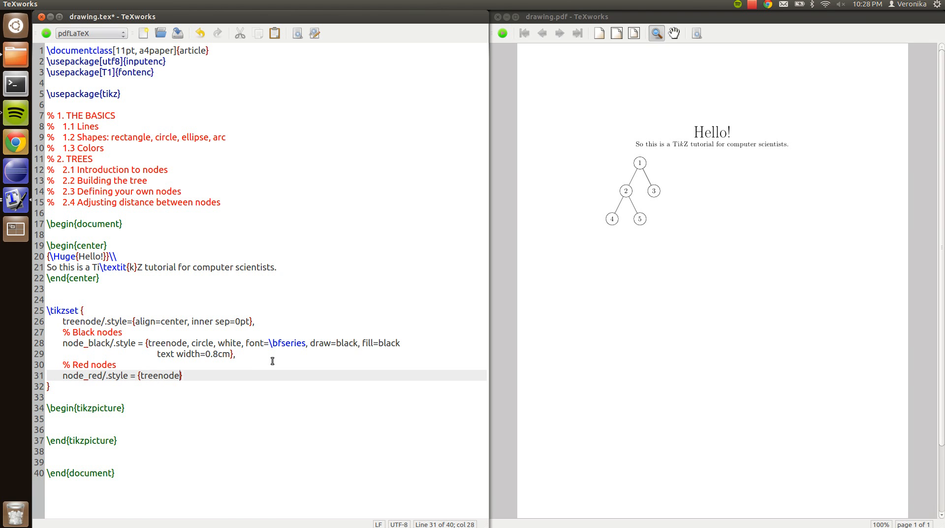
type(", circle")
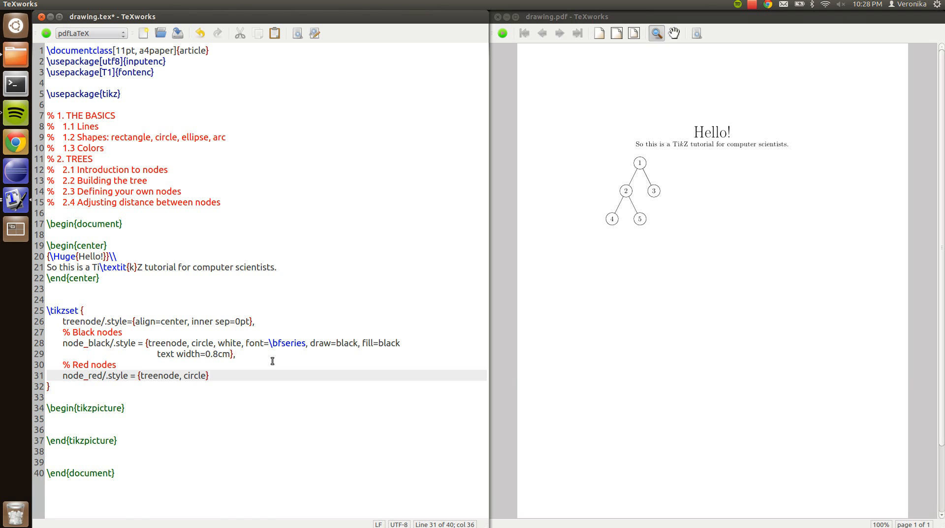
type("s,")
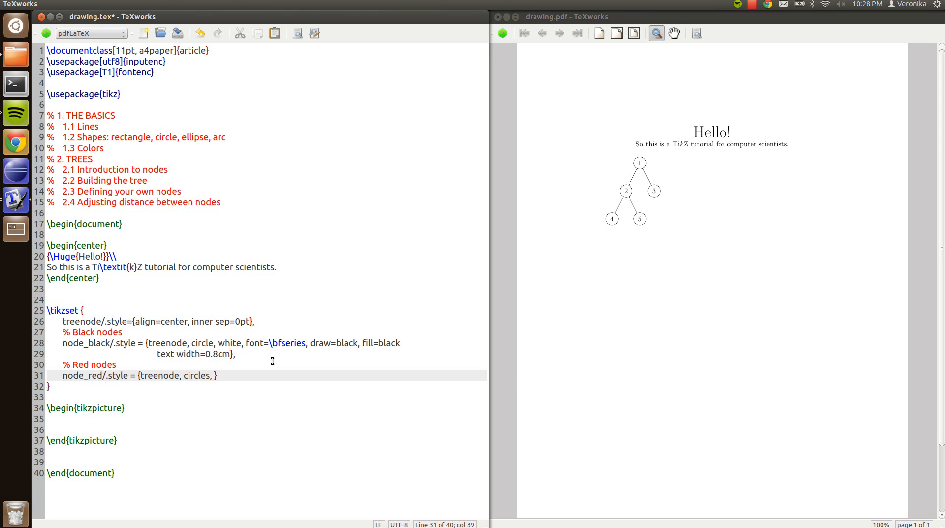
type("red")
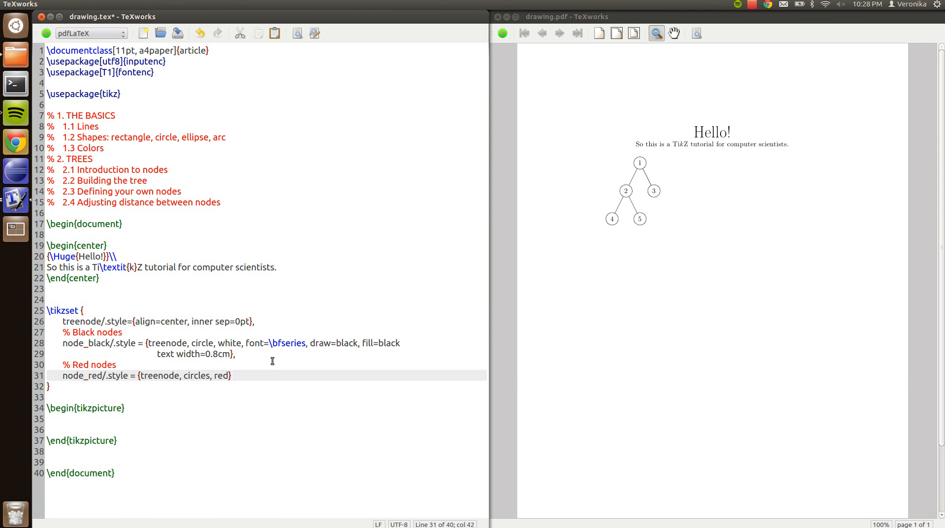
Step: Finish node_red with draw=red, very thick and text width=0.8cm
type(", draw")
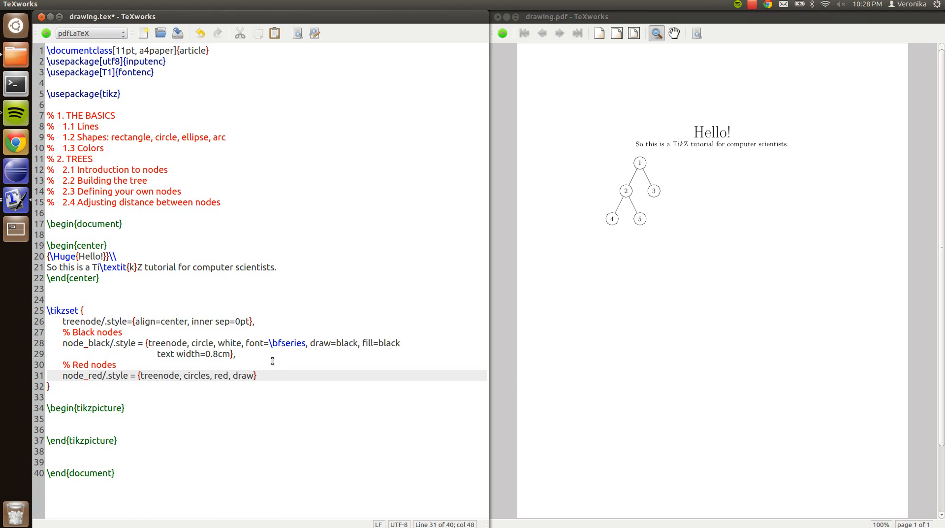
type("=red")
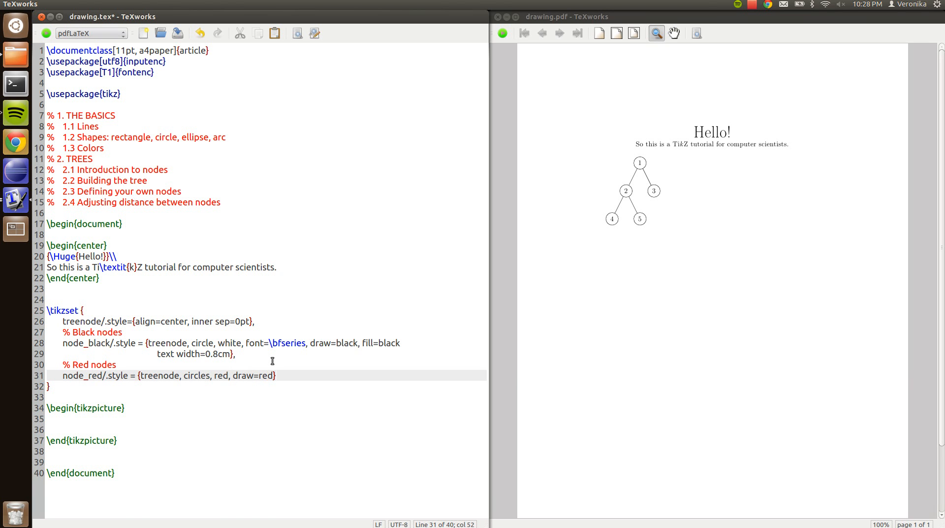
type(",")
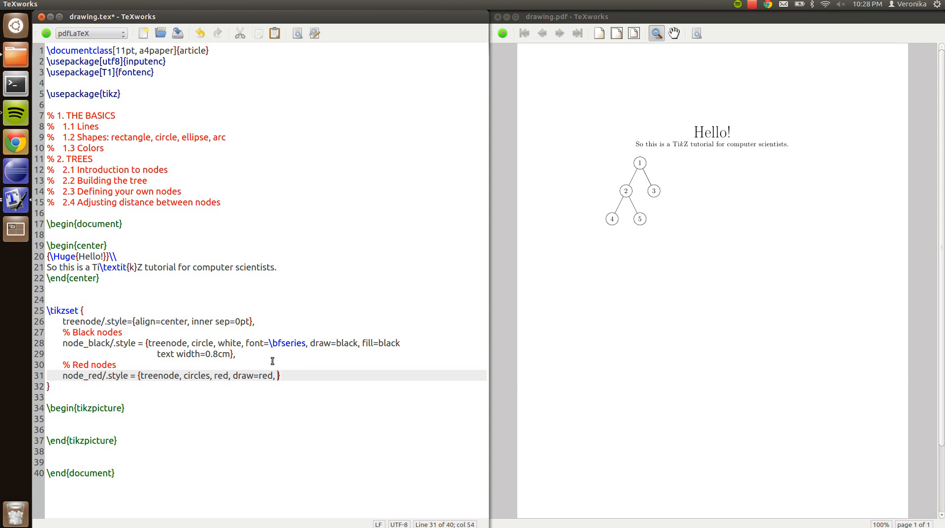
type("very thick, text width=")
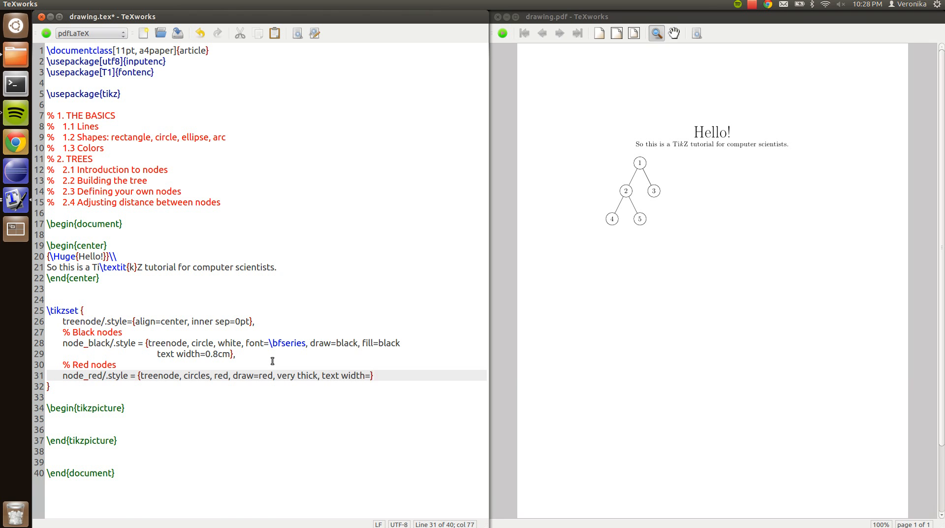
type("0.8")
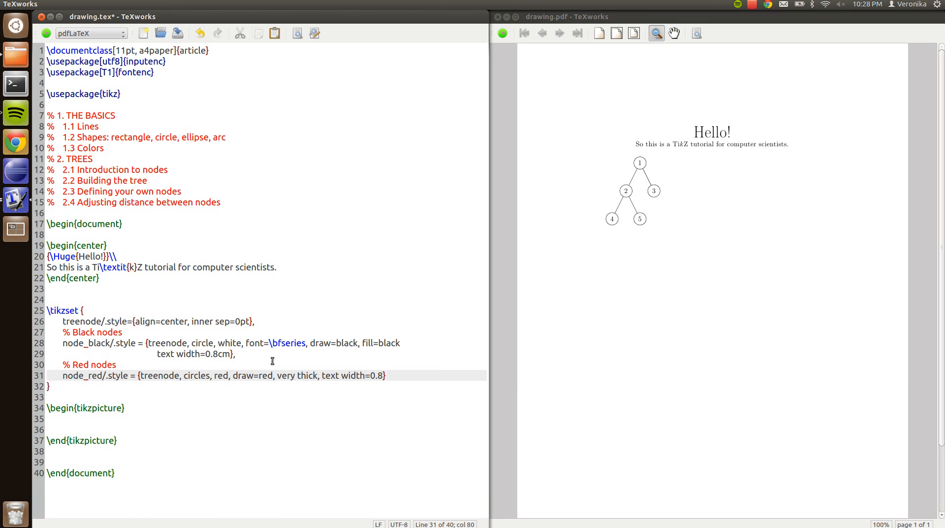
type("cm},")
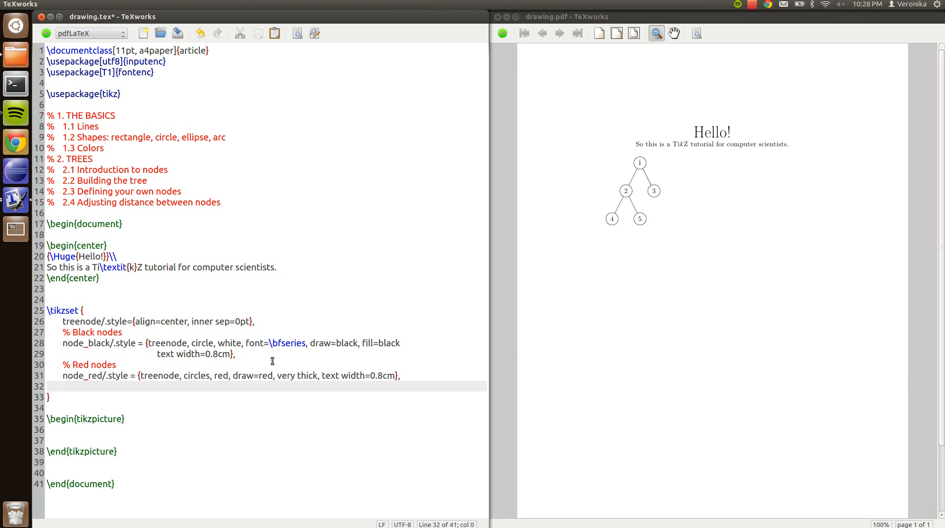
Step: Under a '% Nil node' comment start node_nil/.style as a treenode rectangle
left_click(60, 386)
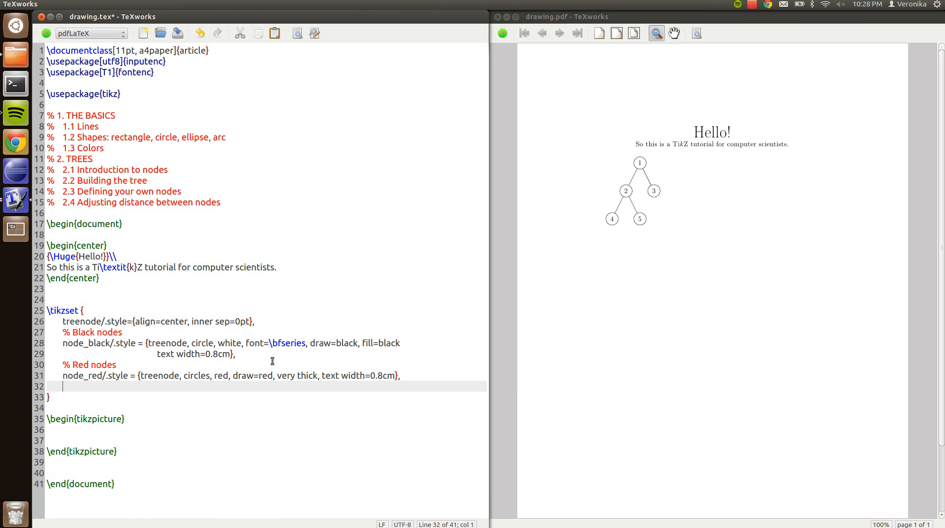
type("% Nil node")
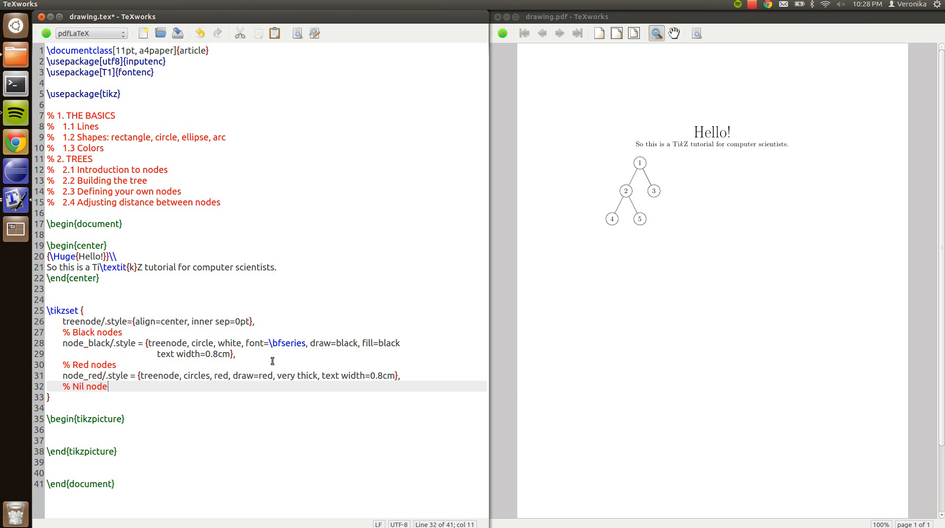
type("node_t")
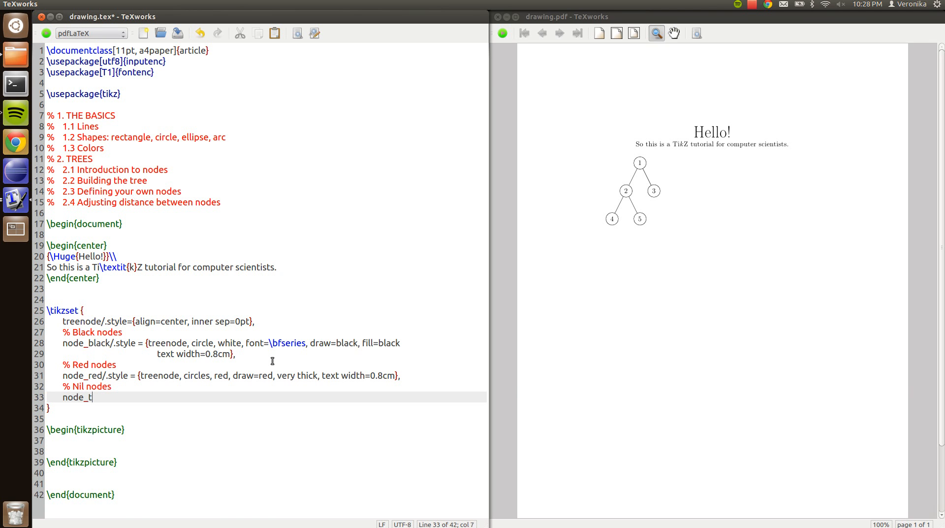
type("il")
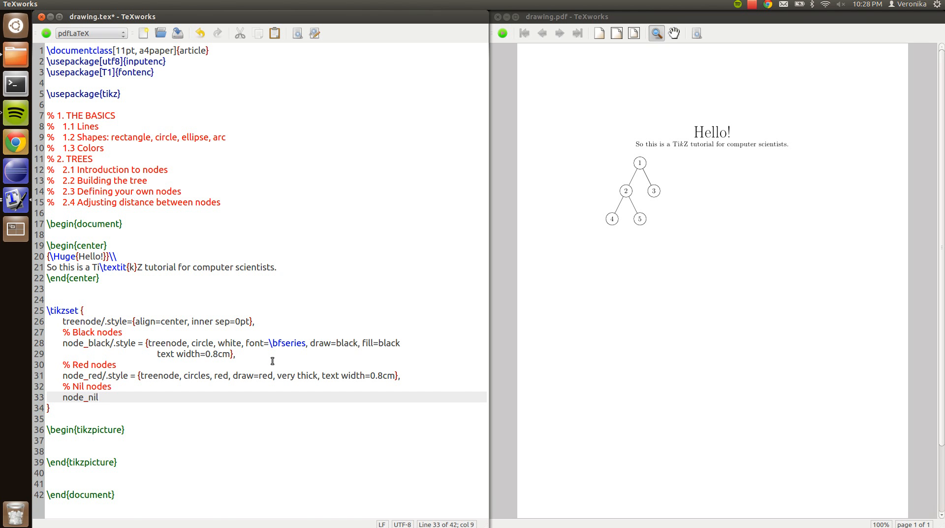
type("/.style =")
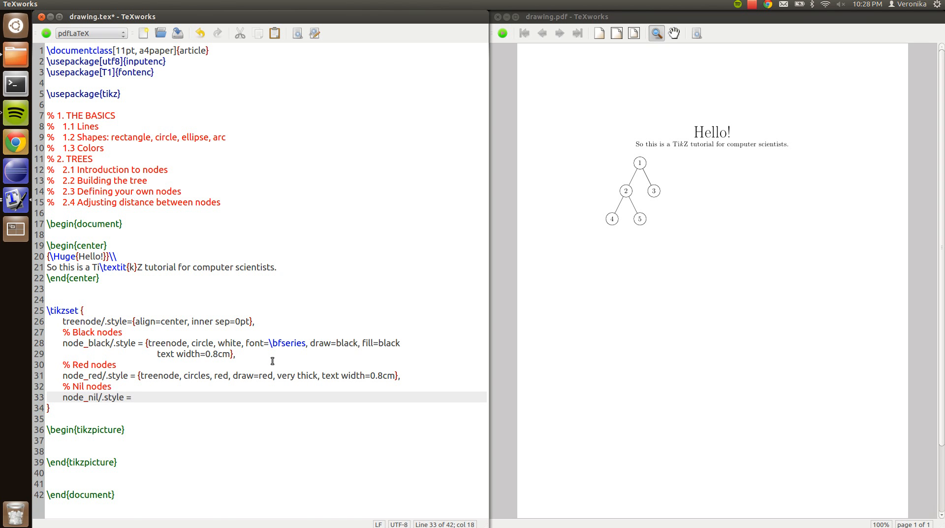
type("{}")
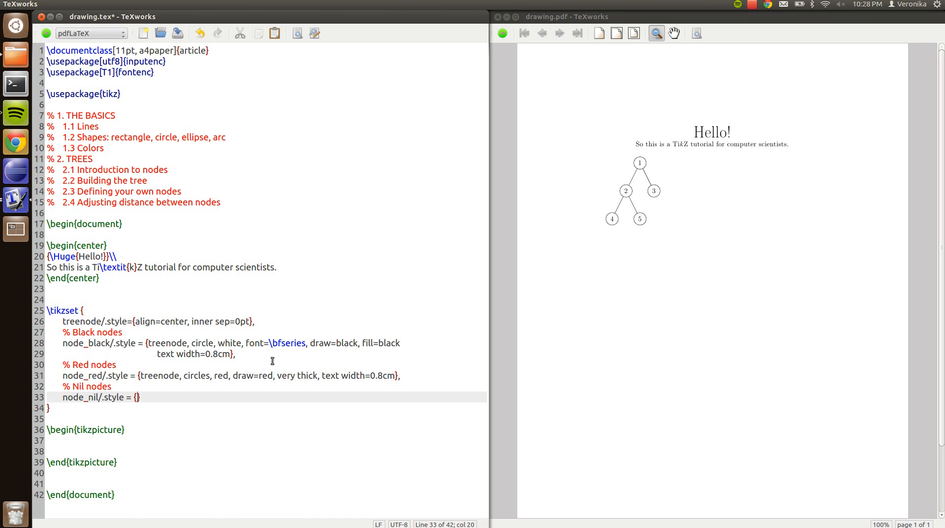
type("treenode, rec")
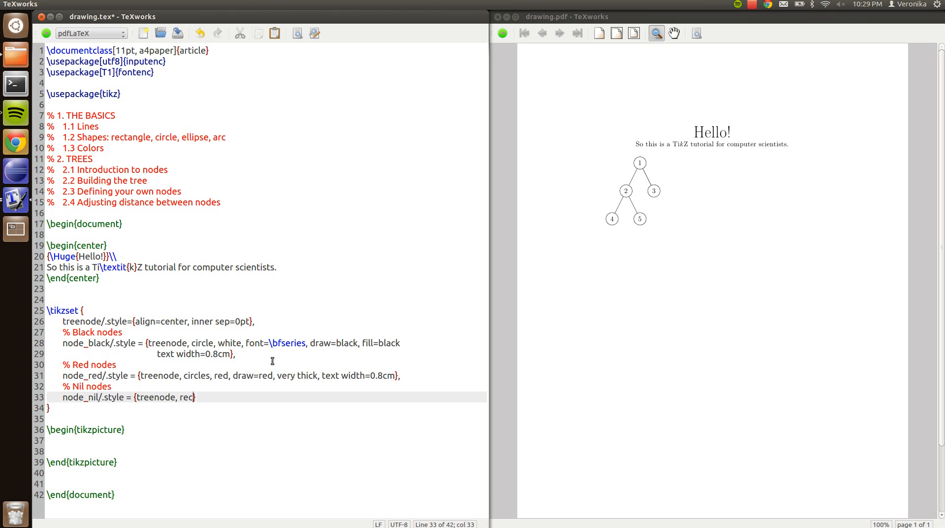
type("tangles,")
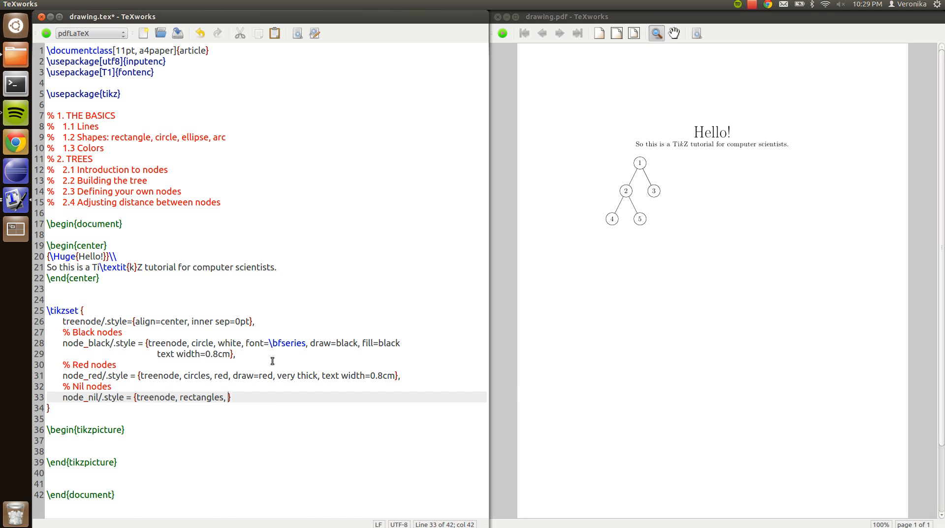
Step: Finish node_nil with fill=black and a minimum size of 0.3cm
type("fill=blac")
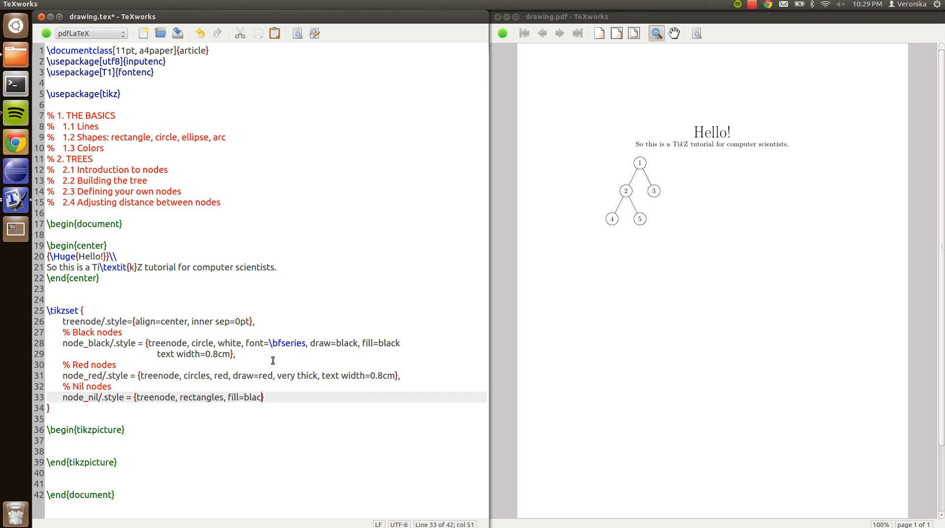
type("k, minim")
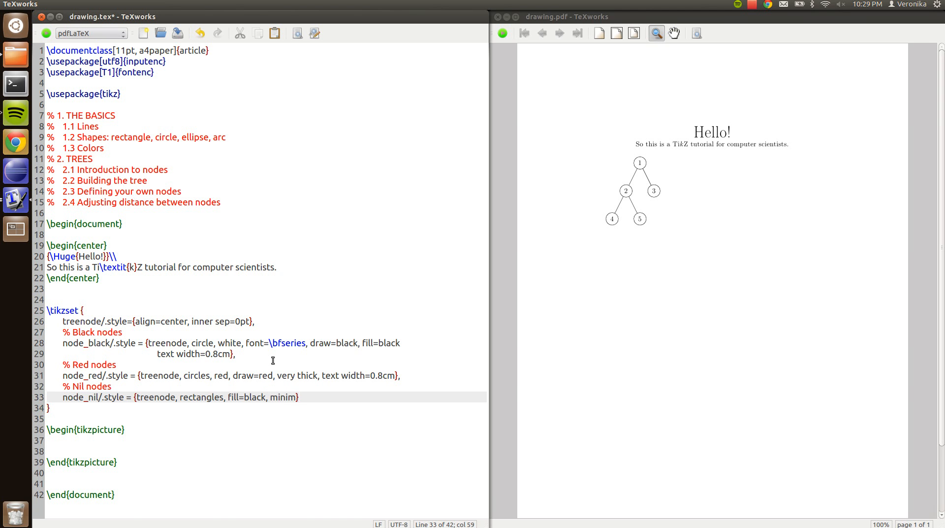
type("um eidth")
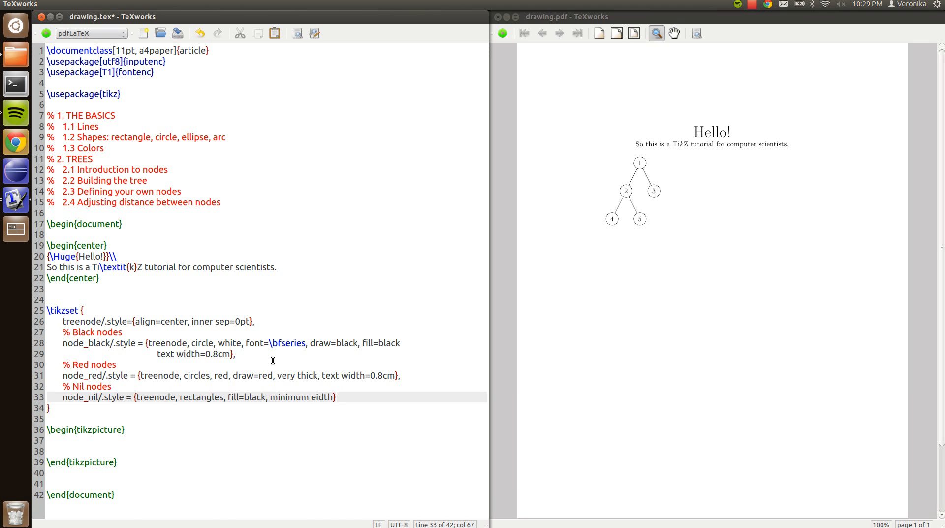
key("BackSpace")
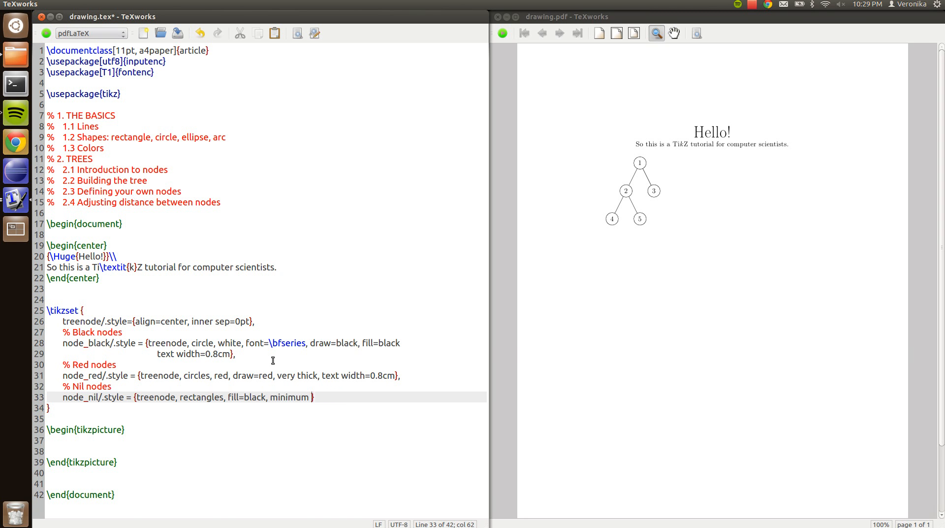
type("width=0.3cm, minimum height")
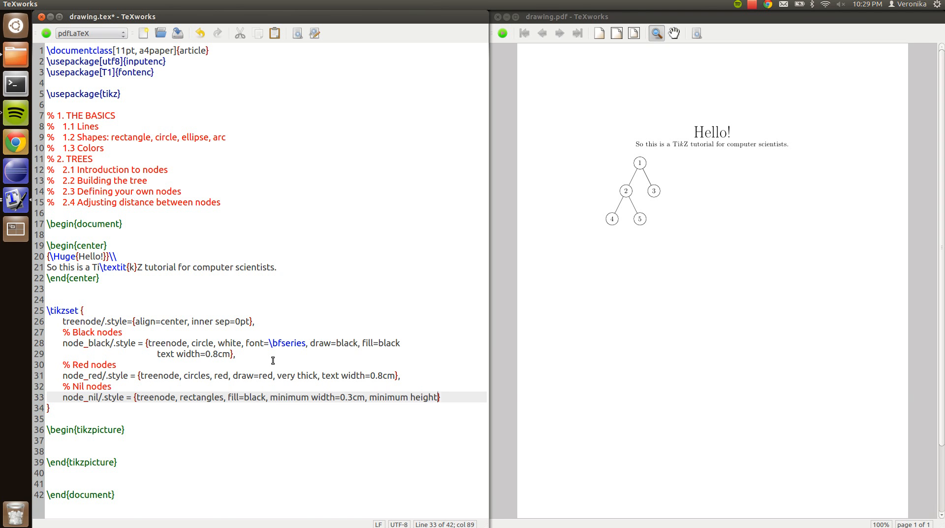
type("=0.")
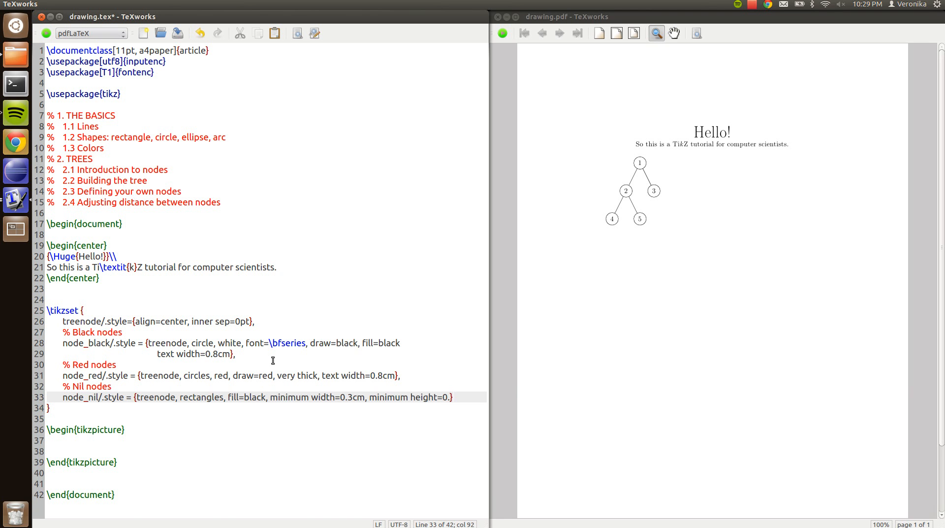
type("3cm}")
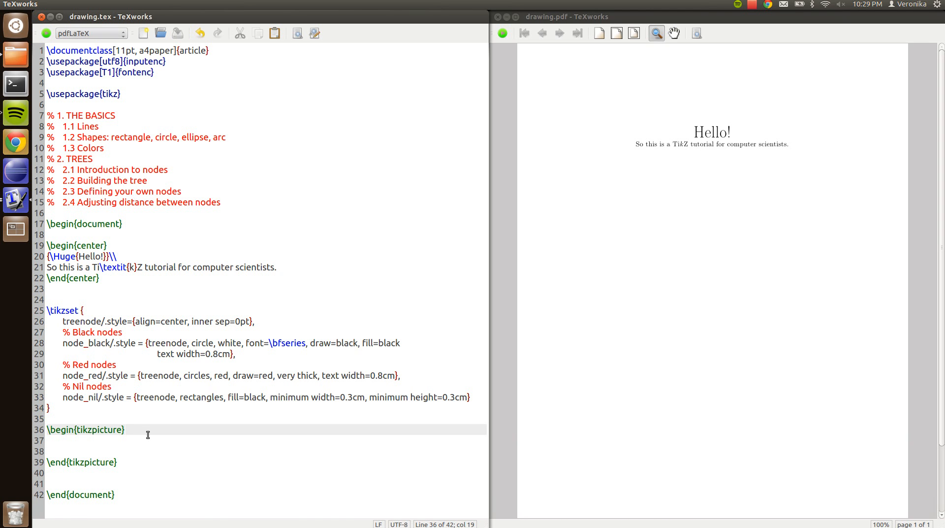
Step: Give the tikzpicture an arrow option and start a test \draw from (0,0) to (4,...)
type("[]")
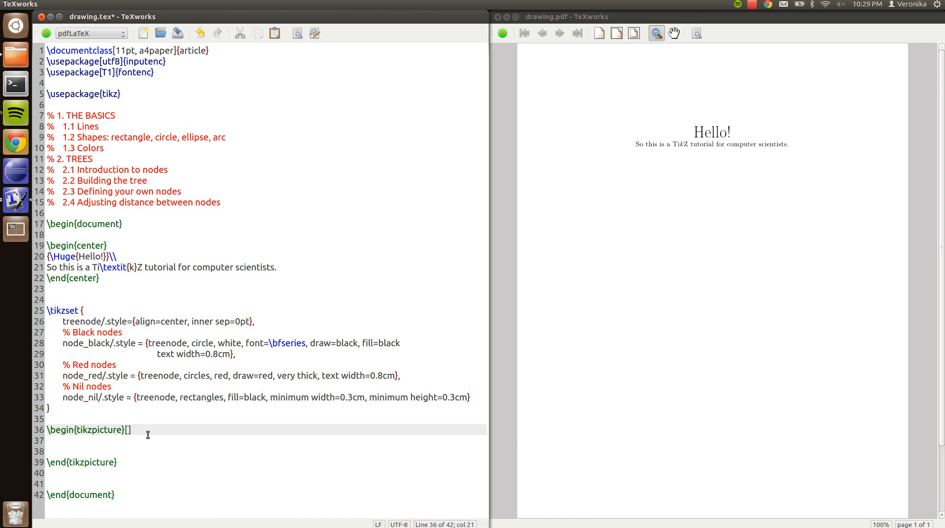
key("Left")
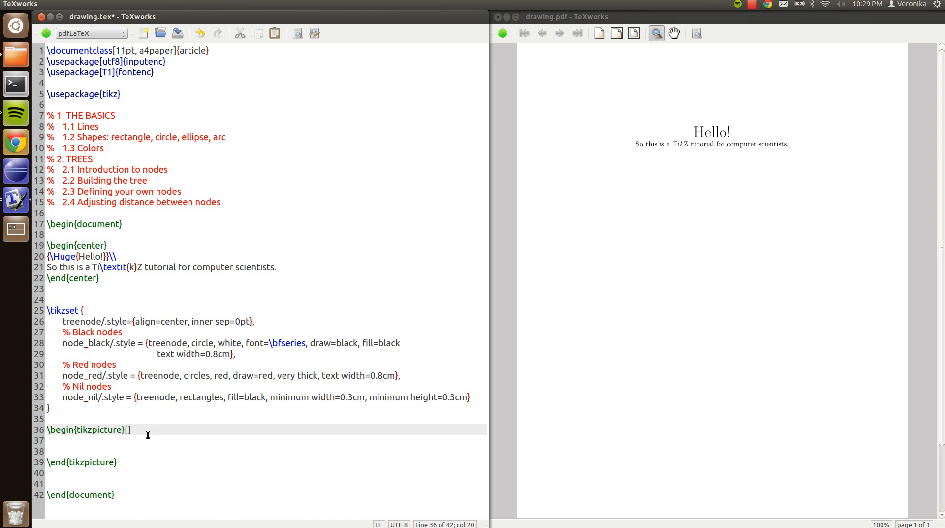
type("->")
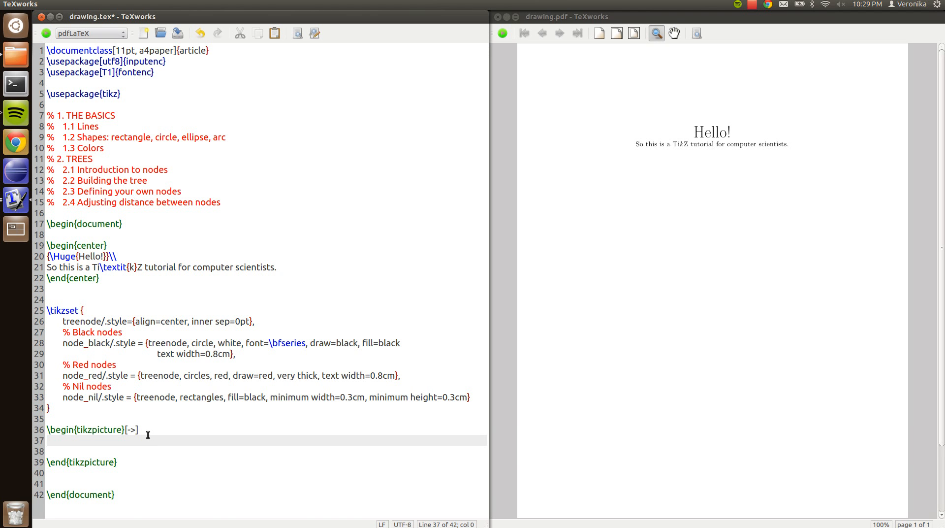
type("\\draw")
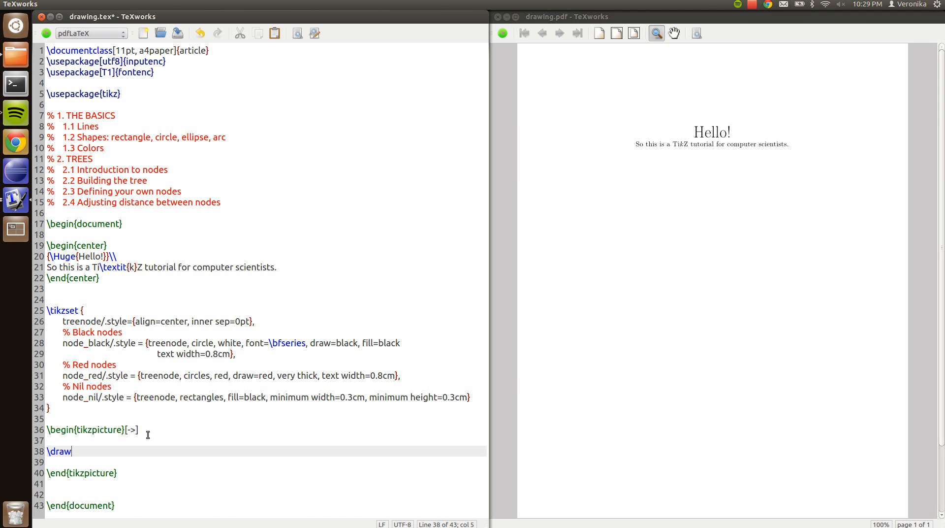
type("(0,0) --")
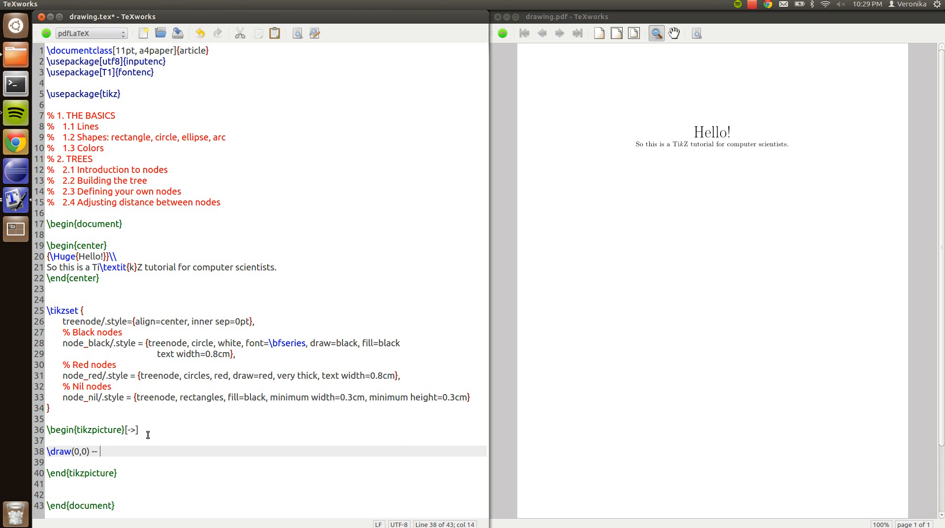
type("(4,0);")
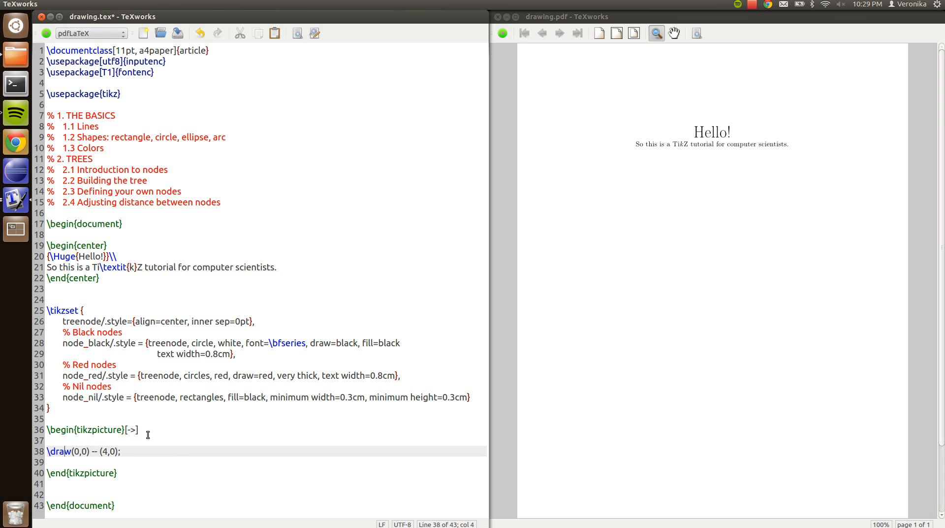
Step: Make the test line very thick and flip the picture's arrow option from [<-] to [->]
type("[very")
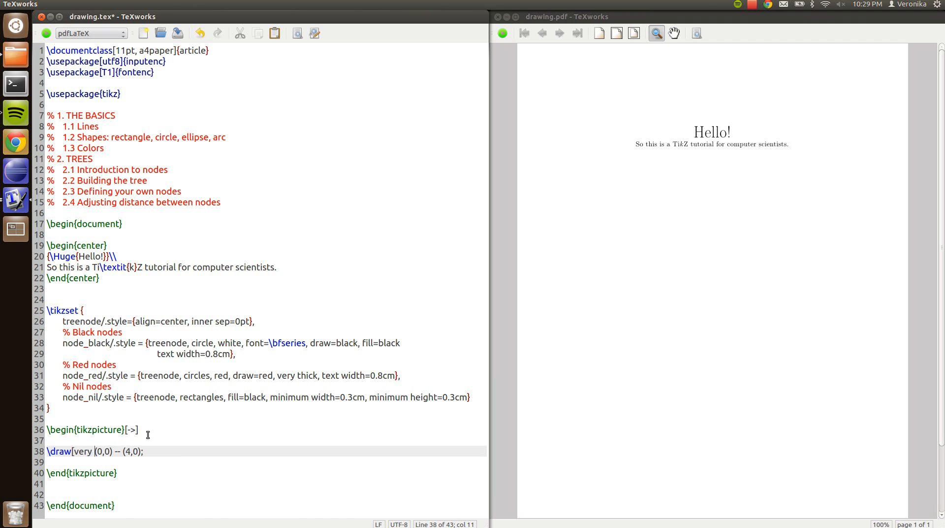
type("thick")
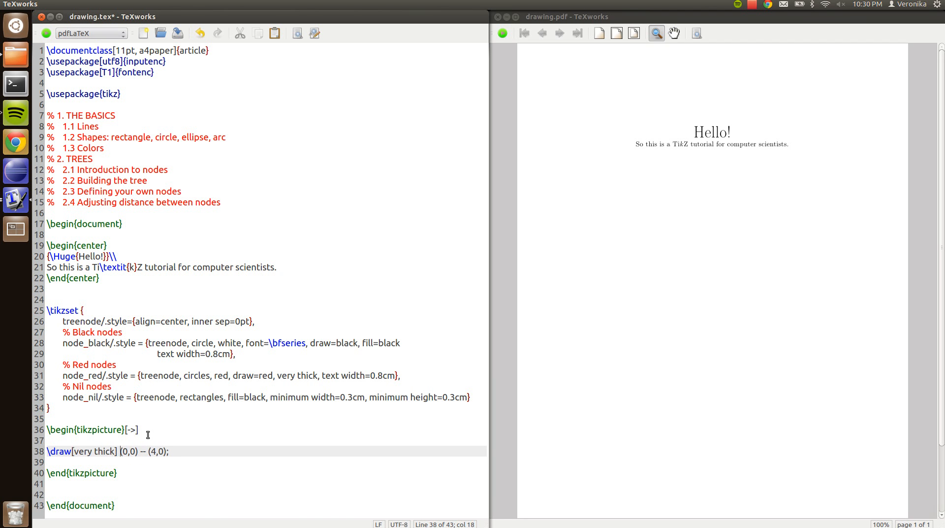
left_click(502, 33)
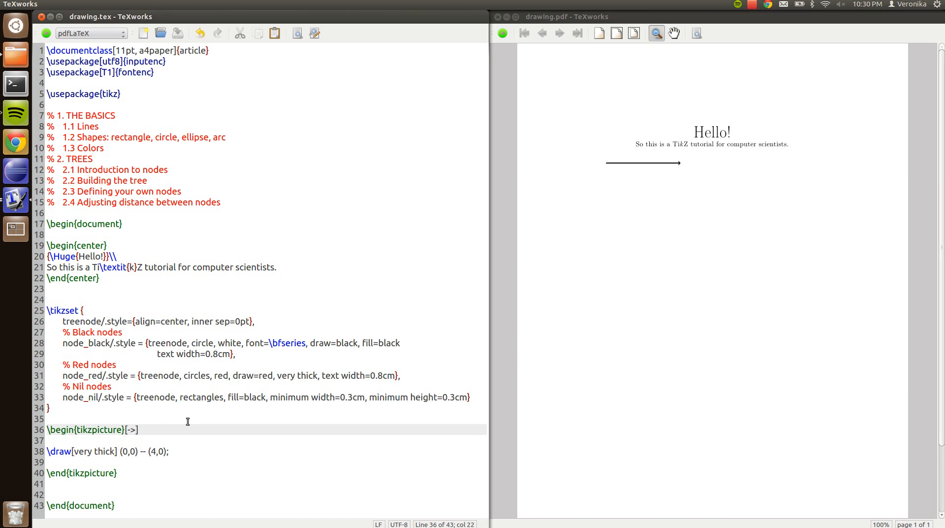
key("BackSpace")
type("<")
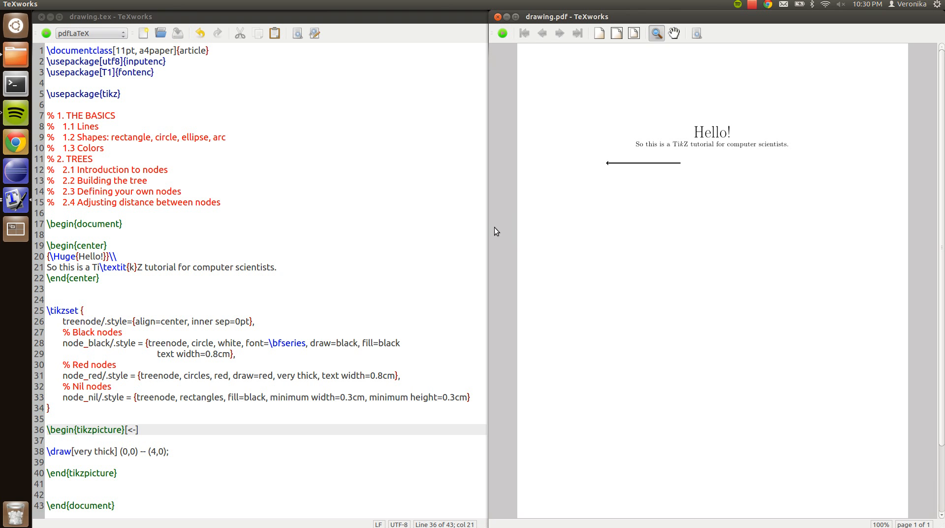
left_click(169, 429)
type(">, ")
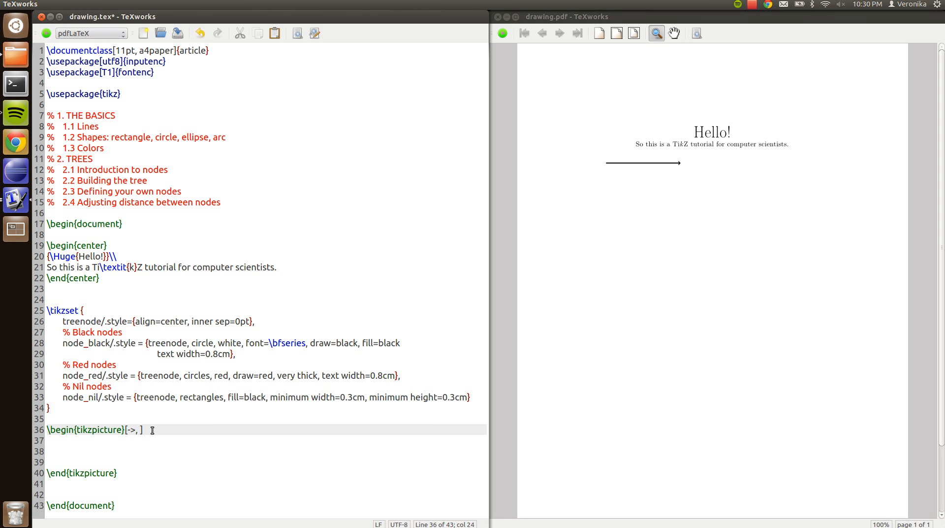
Step: Add level/.style={sibling distance=2cm, level distance=1.5cm} to the tikzpicture options
type("level")
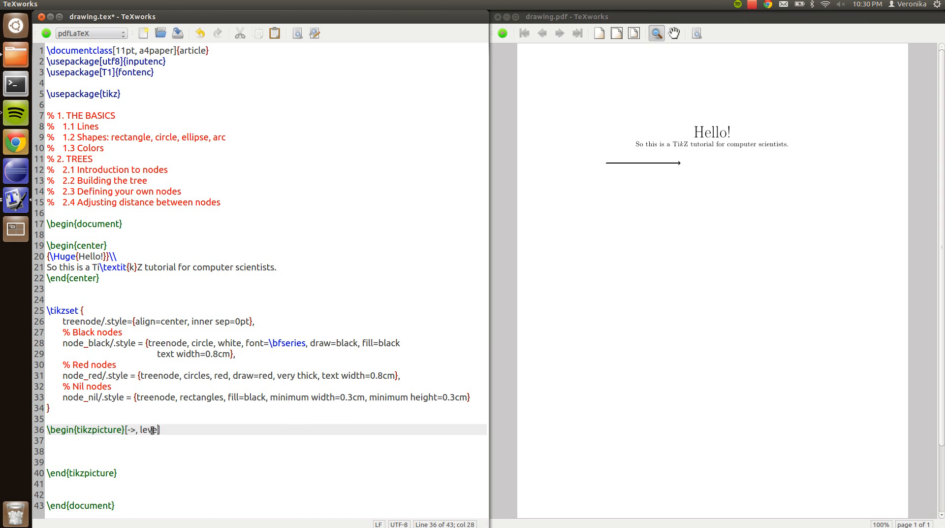
type("/.style")
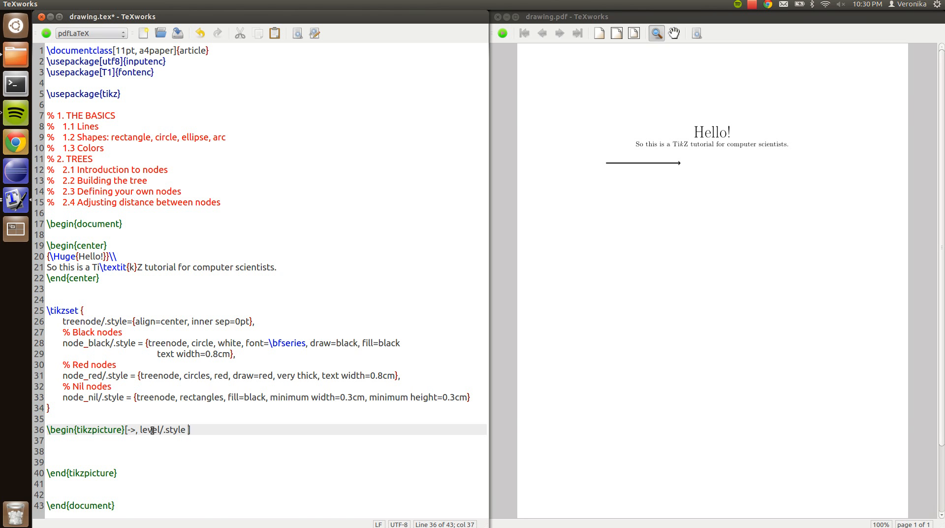
type("= {}")
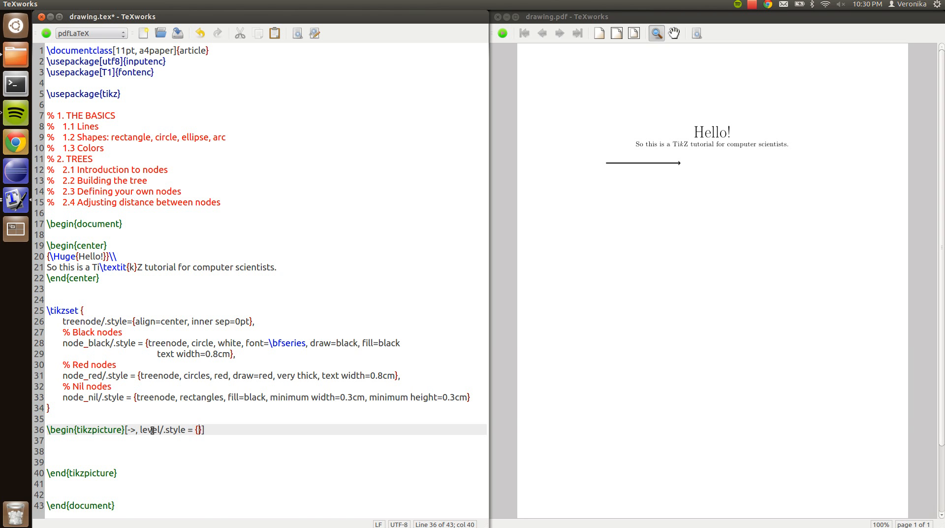
type("sibling distanc")
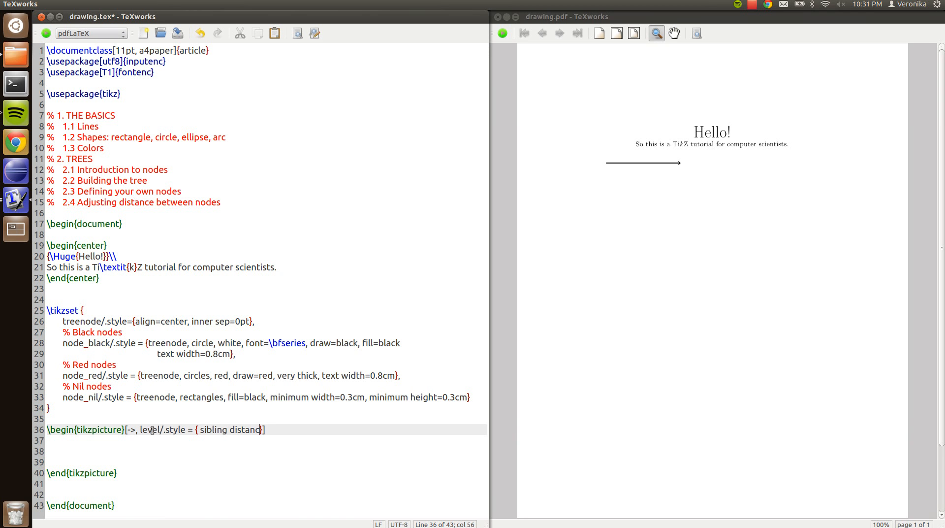
type("=2cm,")
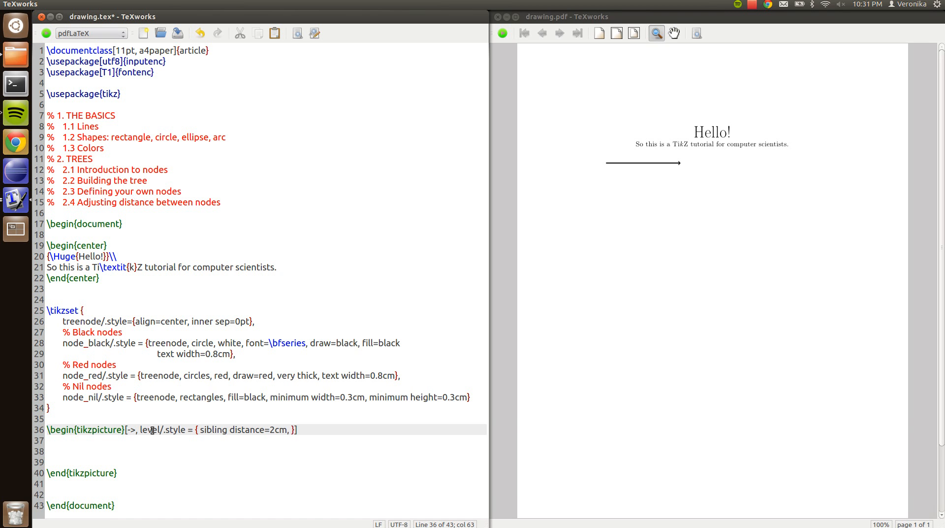
type("level distance")
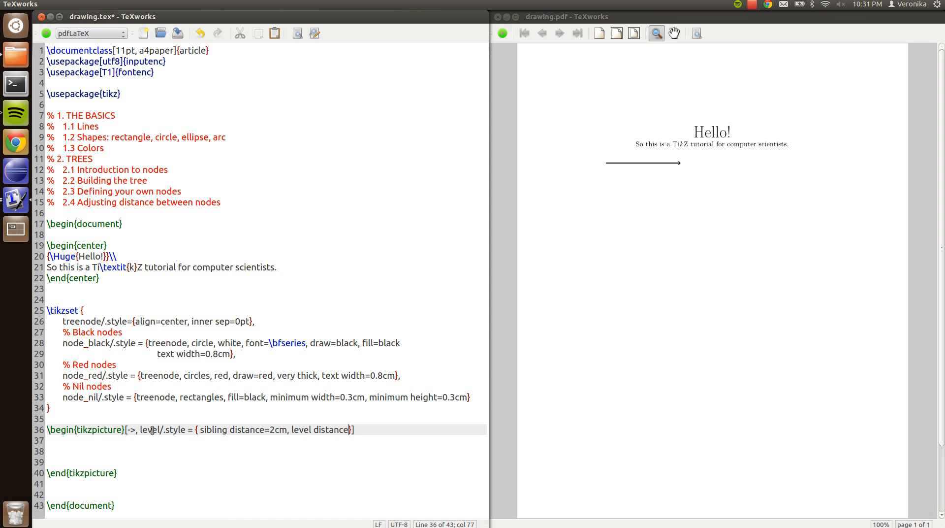
type("1.5")
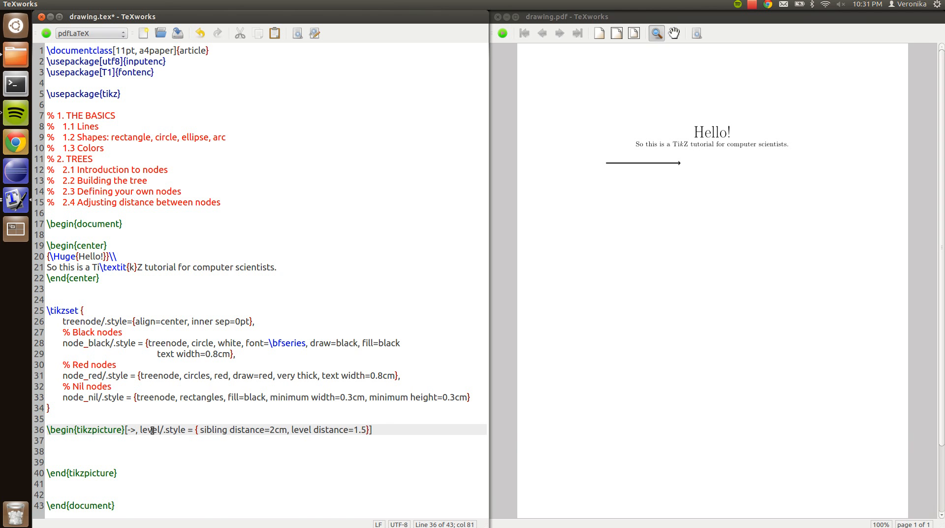
type("cm")
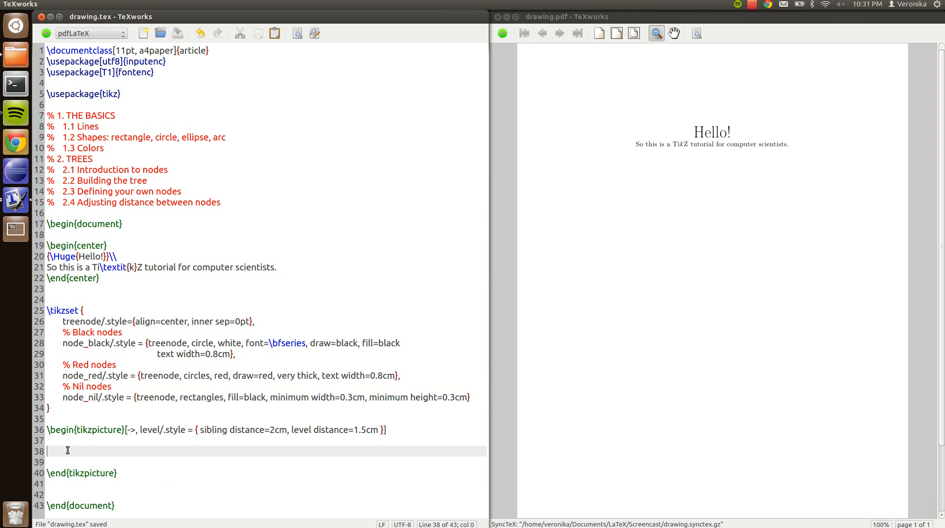
Step: Write the root as \node[node_black] {38}; inside the tikzpicture
type("\\")
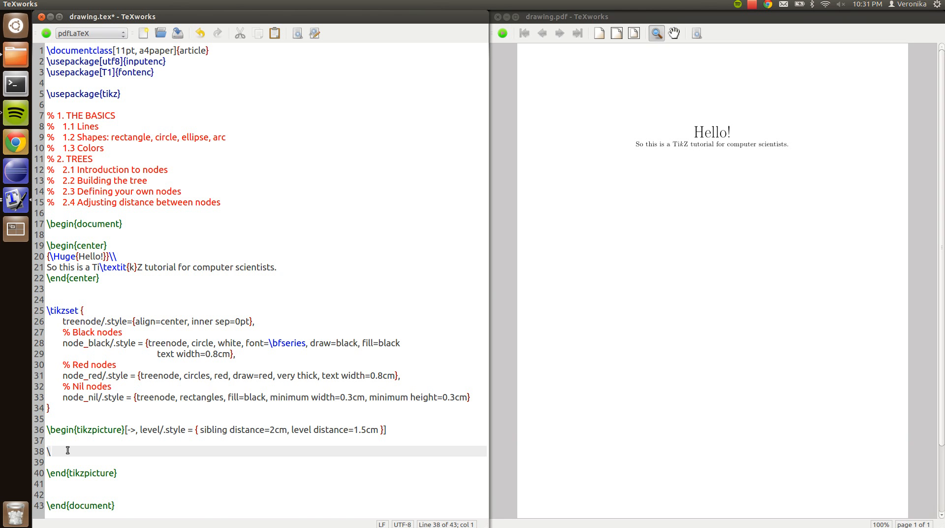
type("node")
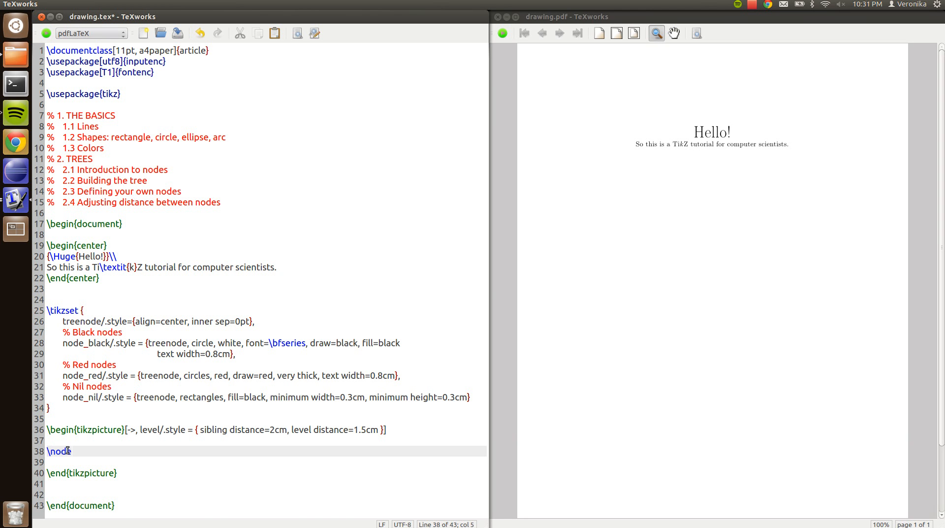
type("[]")
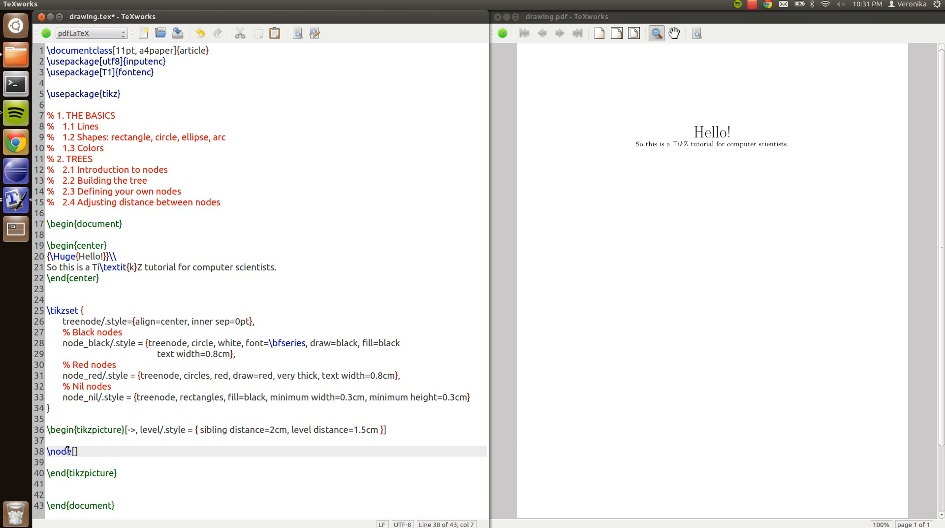
type("bl")
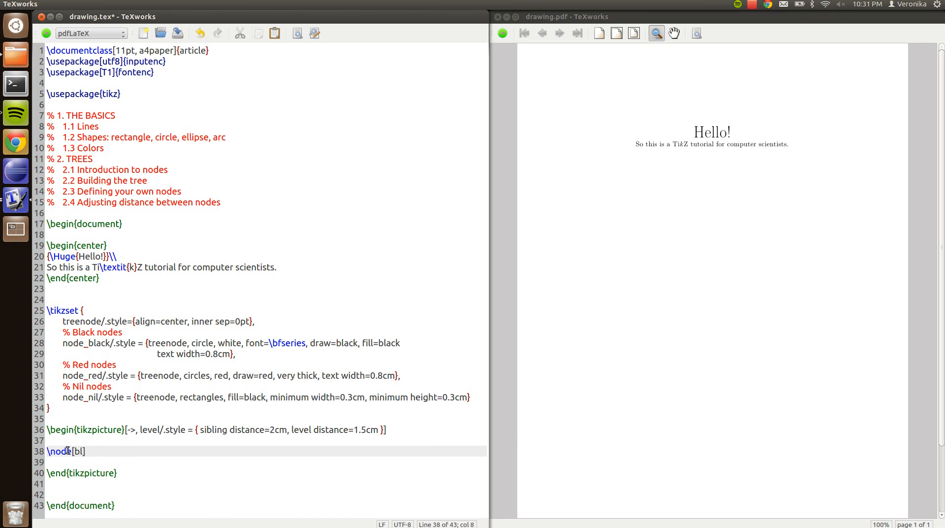
type("ode")
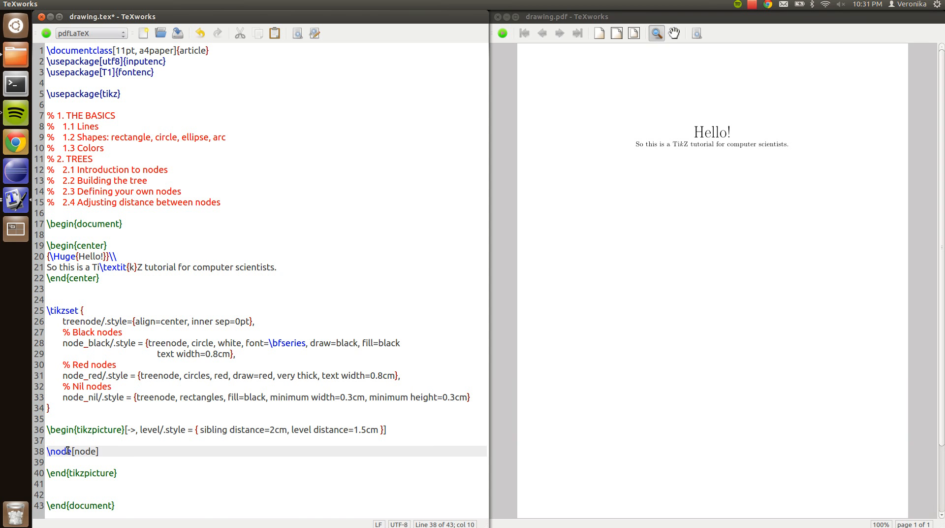
type("_black")
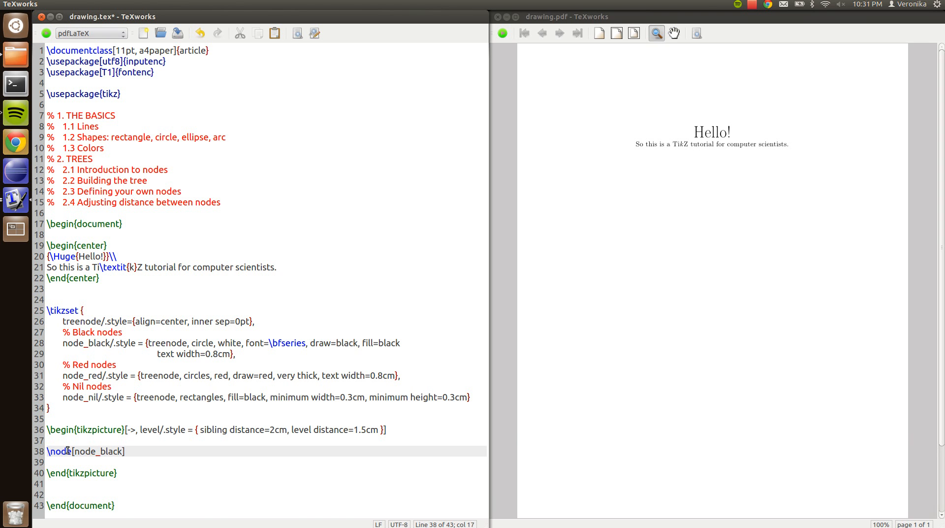
type("{")
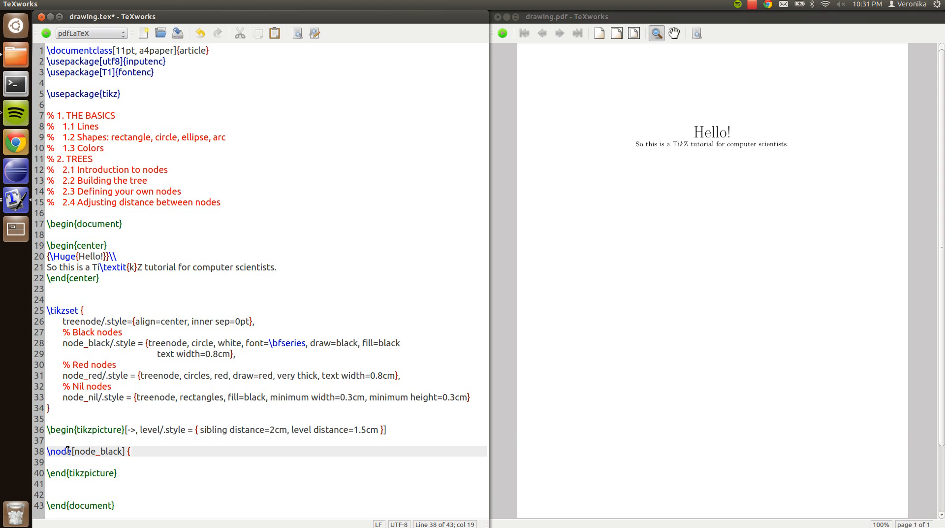
type("38}")
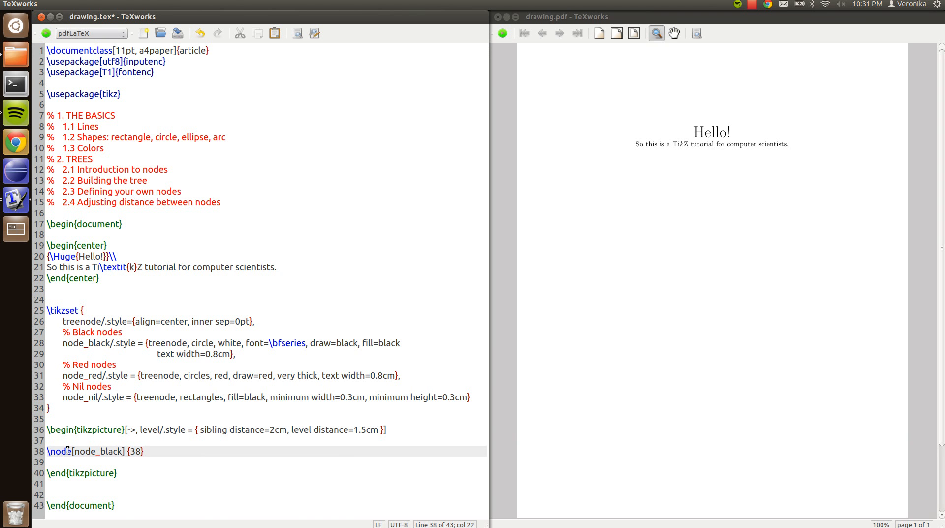
type(";")
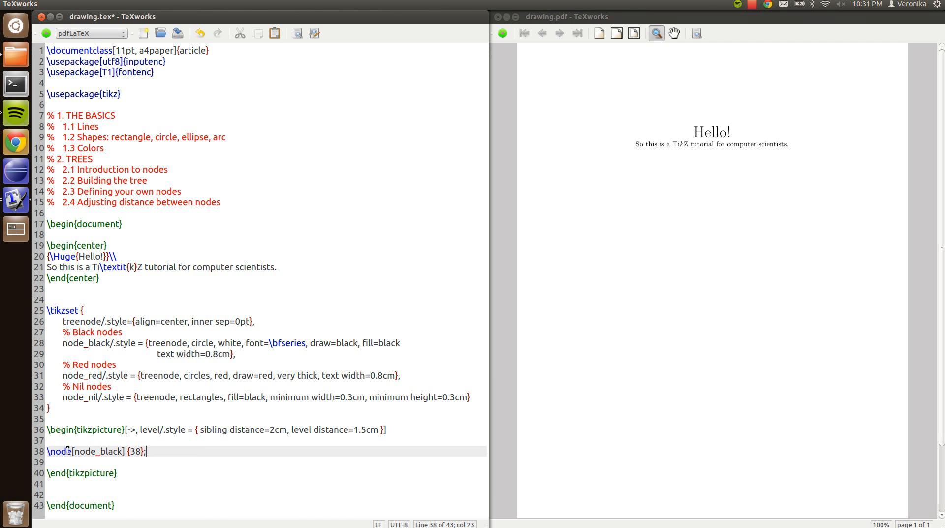
Step: Compile, read the xcolor error, add the comma after fill=black and recompile root 38
left_click(40, 34)
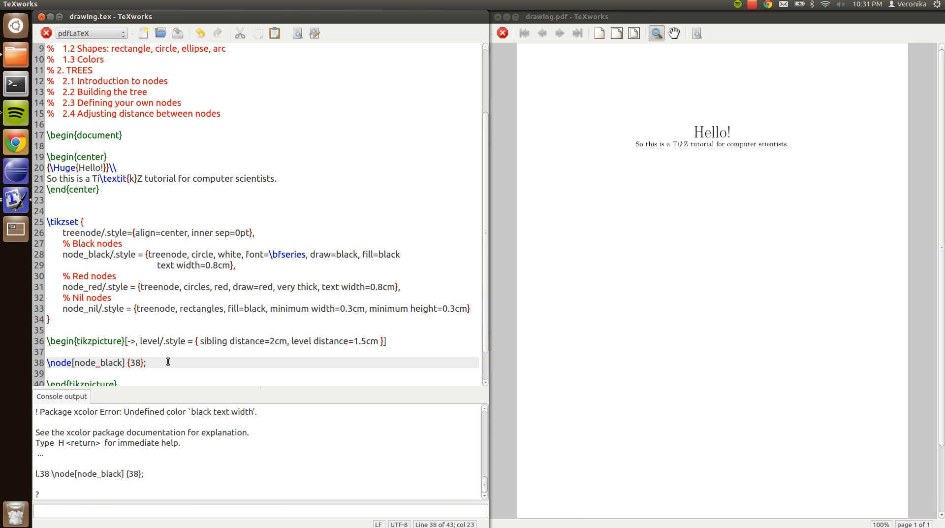
scroll("down", 3)
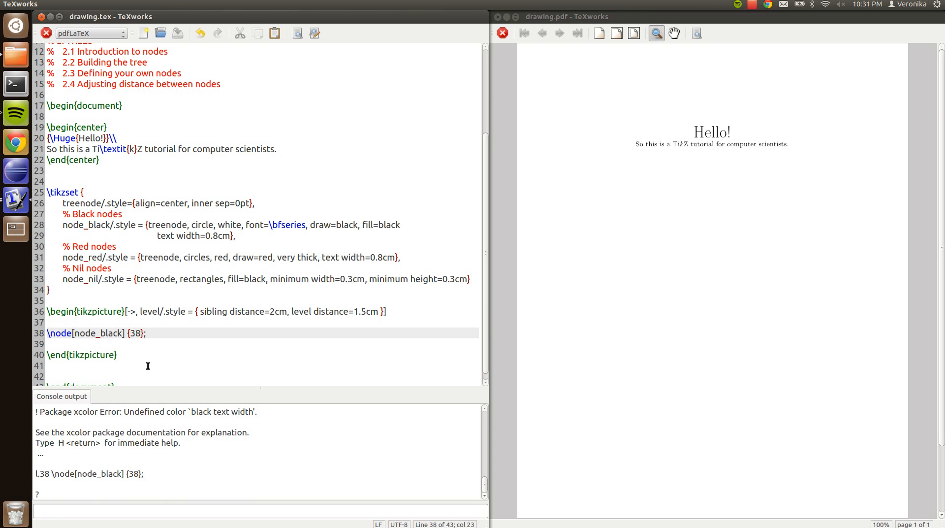
mouse_move(124, 349)
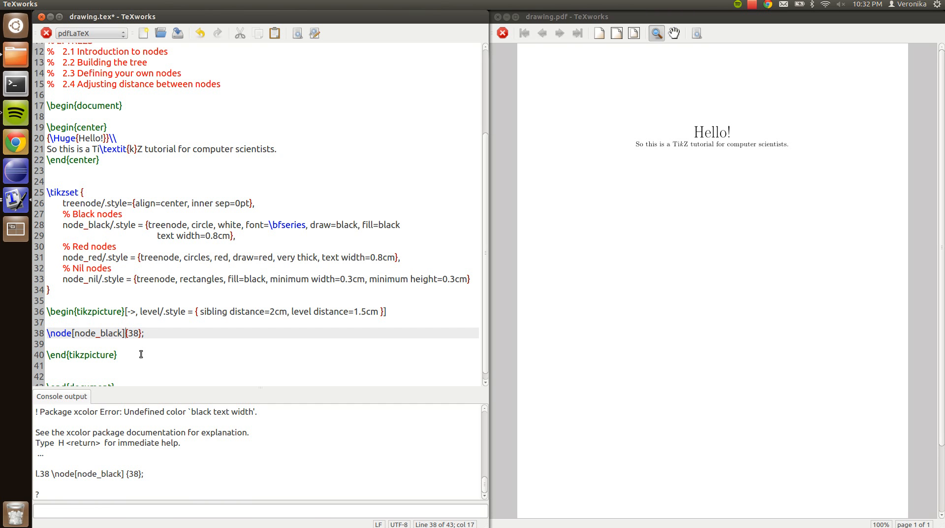
mouse_move(330, 262)
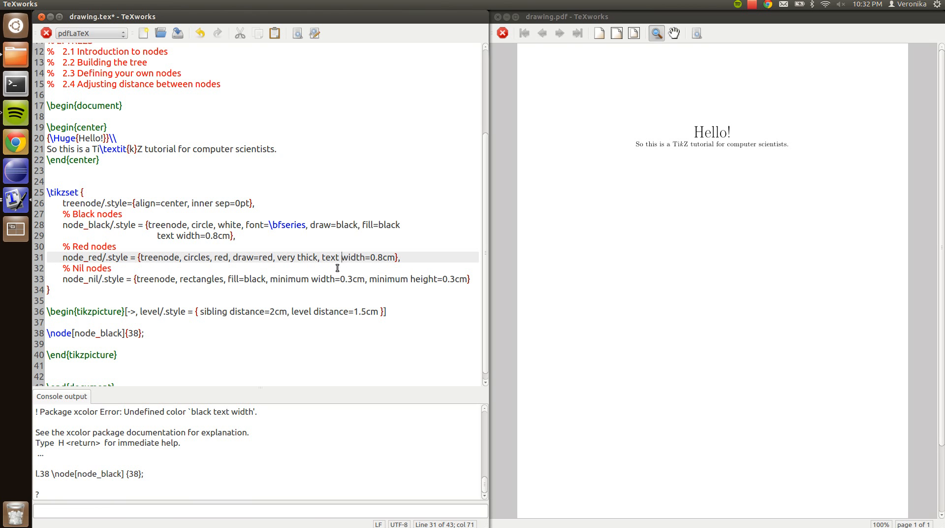
mouse_move(228, 239)
type(",")
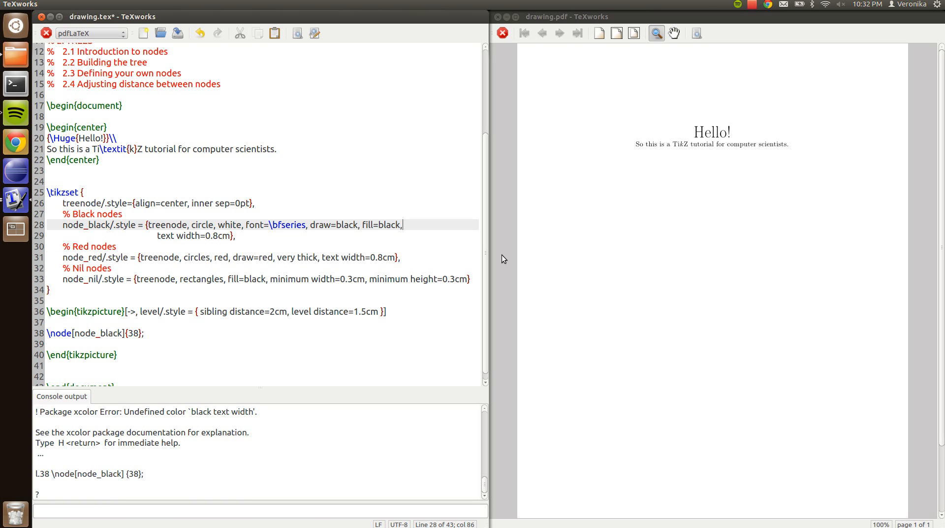
left_click(45, 34)
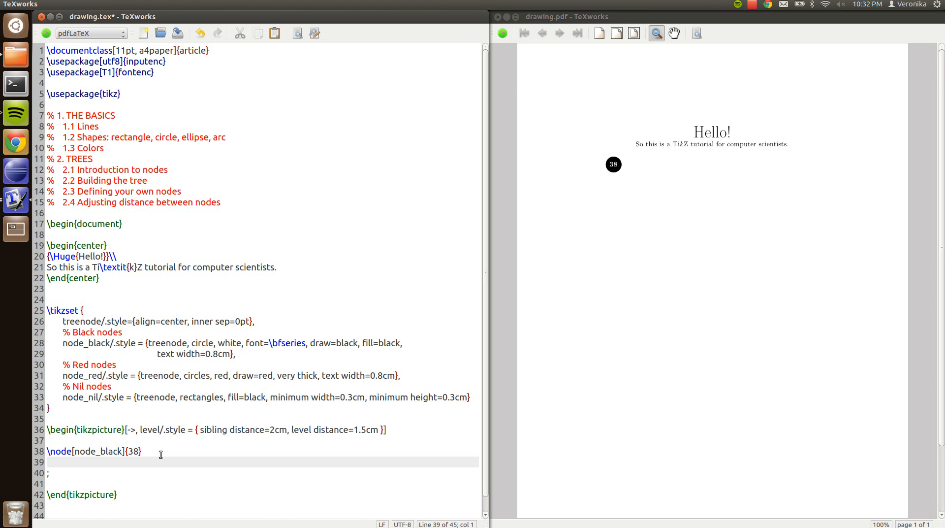
Step: Give root 38 a child 19, and under it a child node[node_black] {12}
type("child { node[node_red")
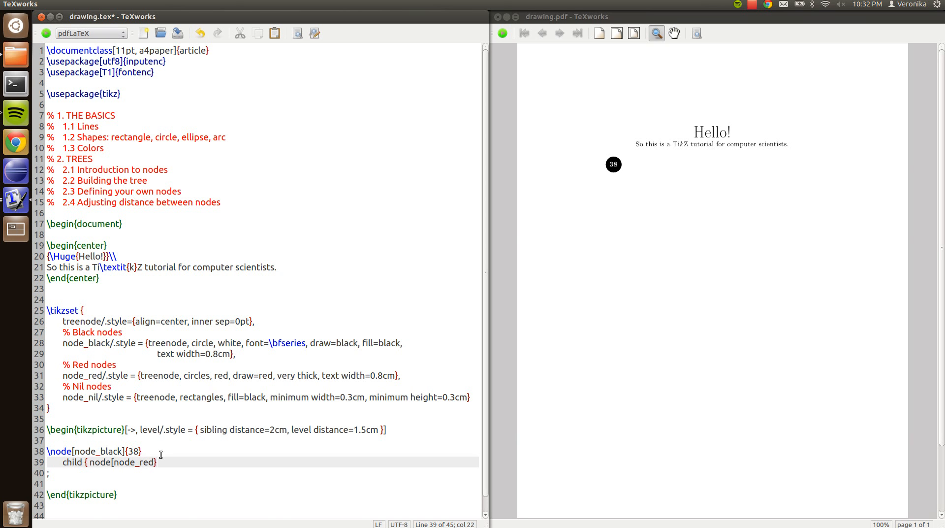
type("{")
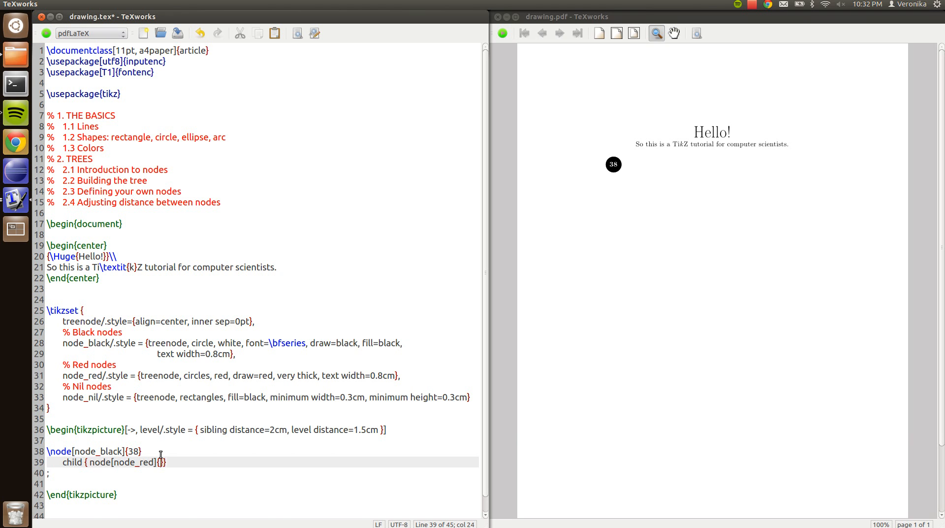
type("19")
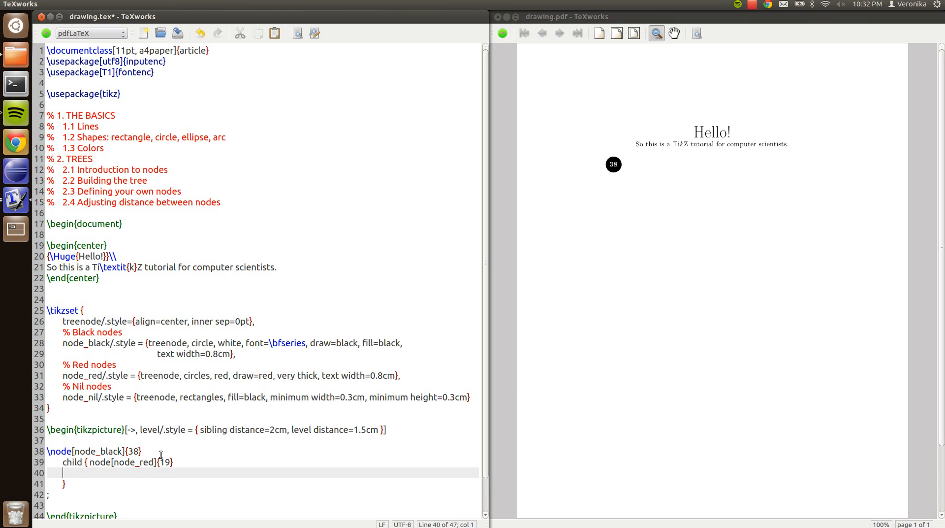
type("child { node[")
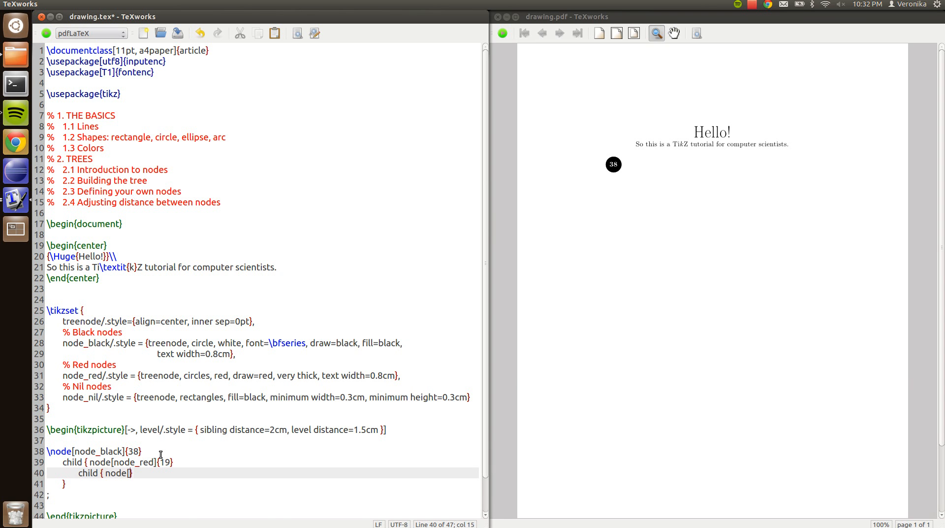
type("node_black]")
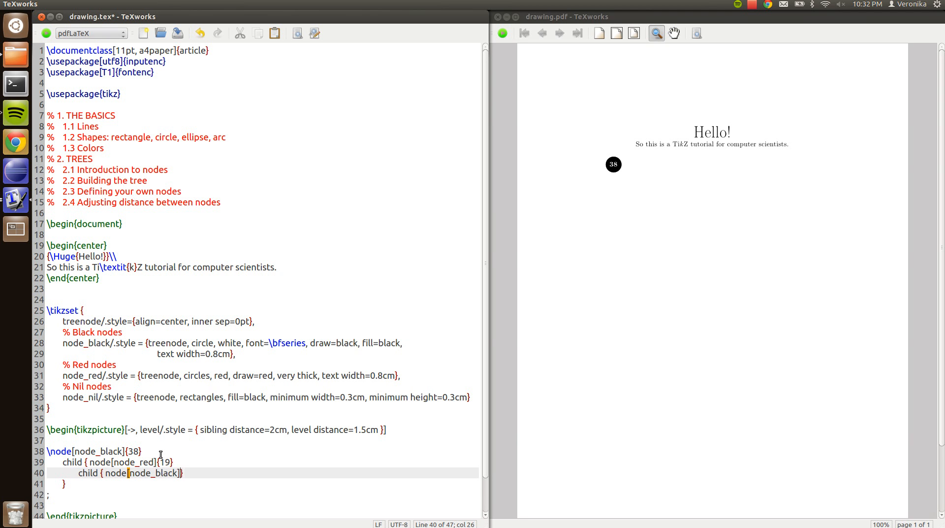
type("{}")
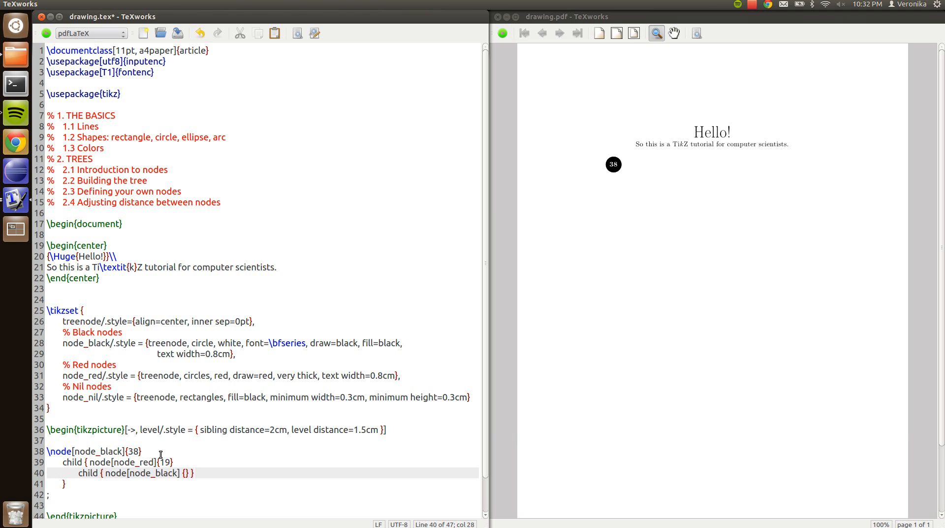
type("12")
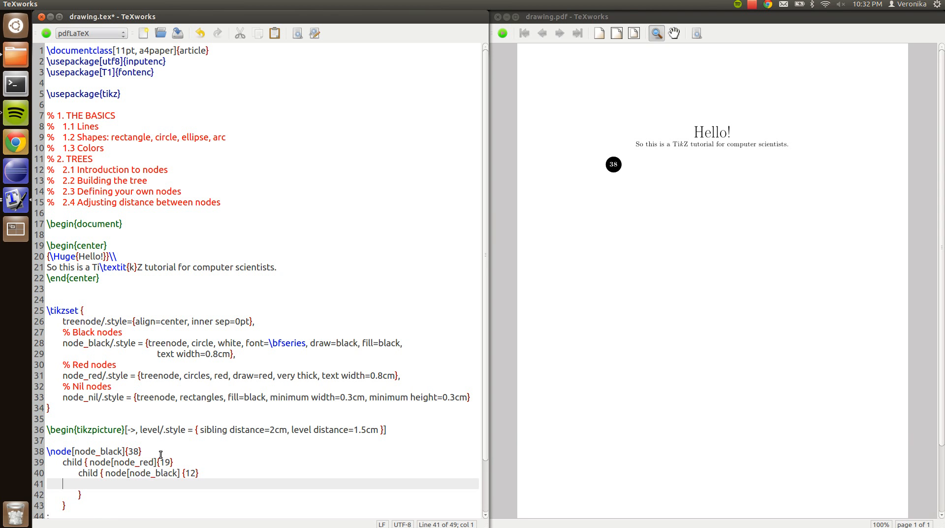
Step: Add child { node[node_red] {8} } and child { node[node_nil] {} } under node 12 and compile
type("child {")
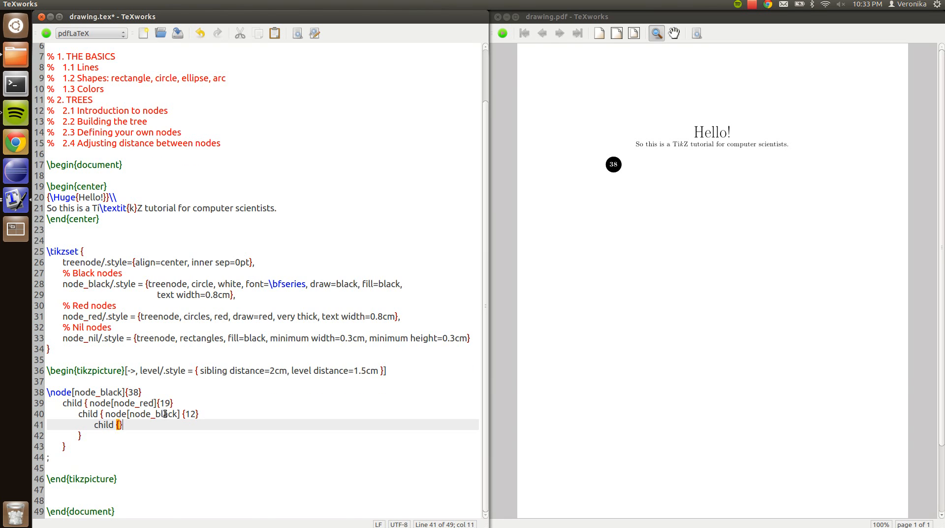
type("node[node_red")
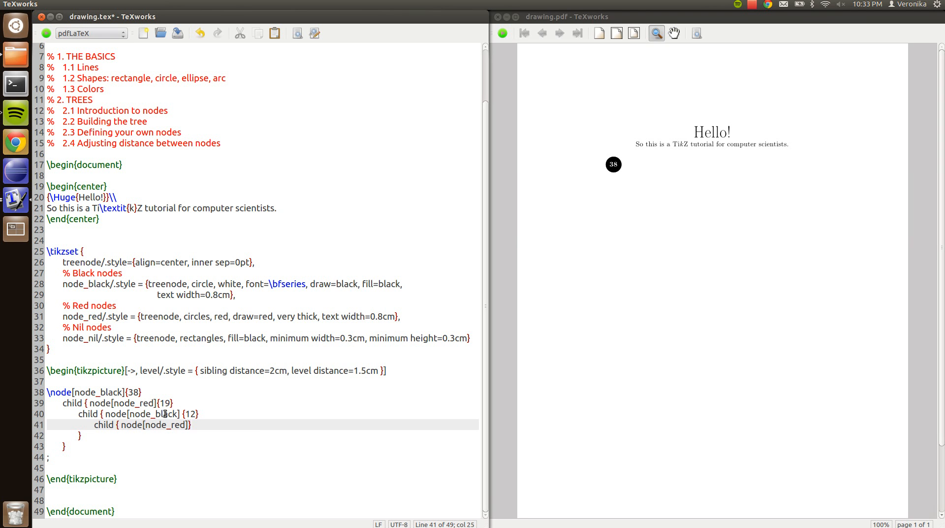
type("{}")
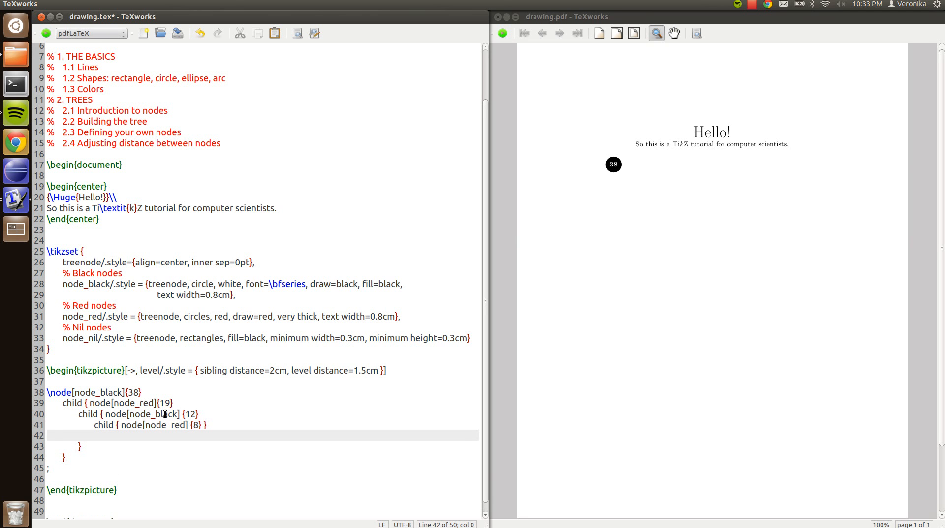
type("child { node[node_nil")
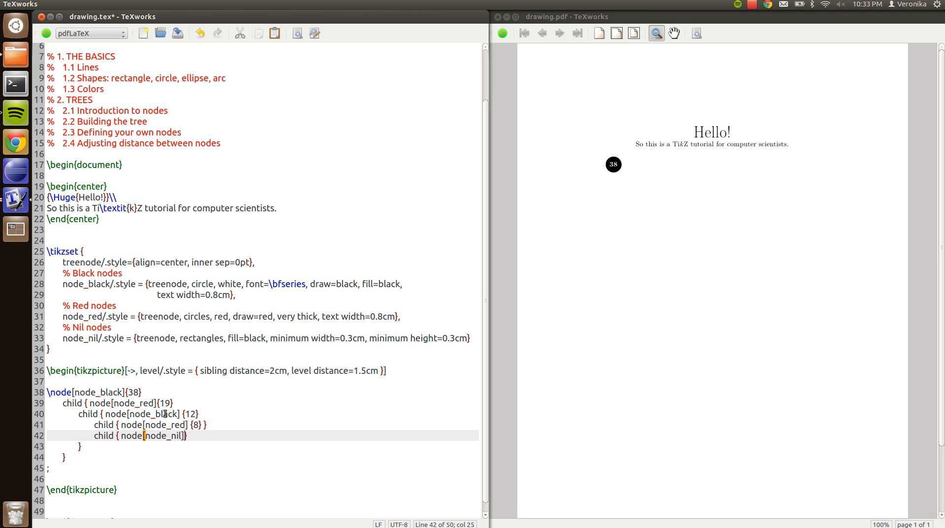
type("{}")
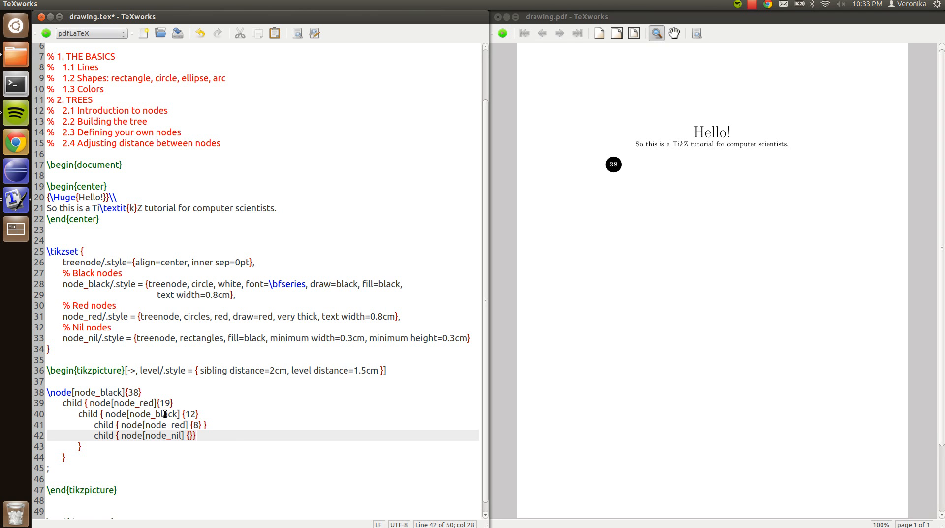
left_click(41, 33)
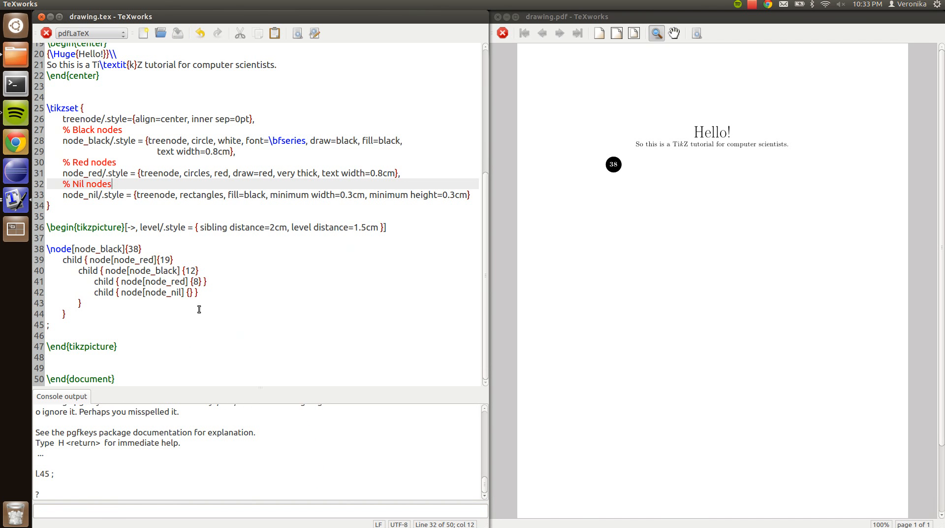
mouse_move(130, 453)
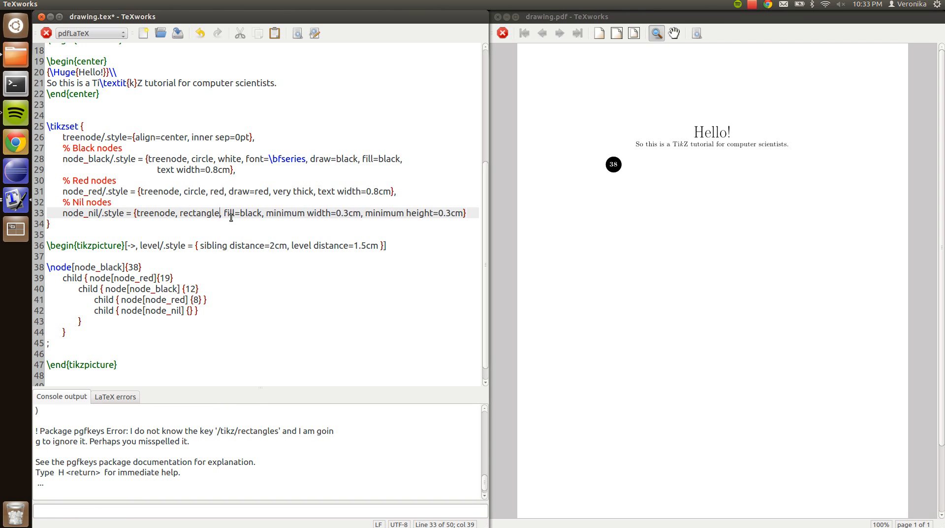
Step: Recompile after fixing the style shapes to circle and rectangle
left_click(40, 34)
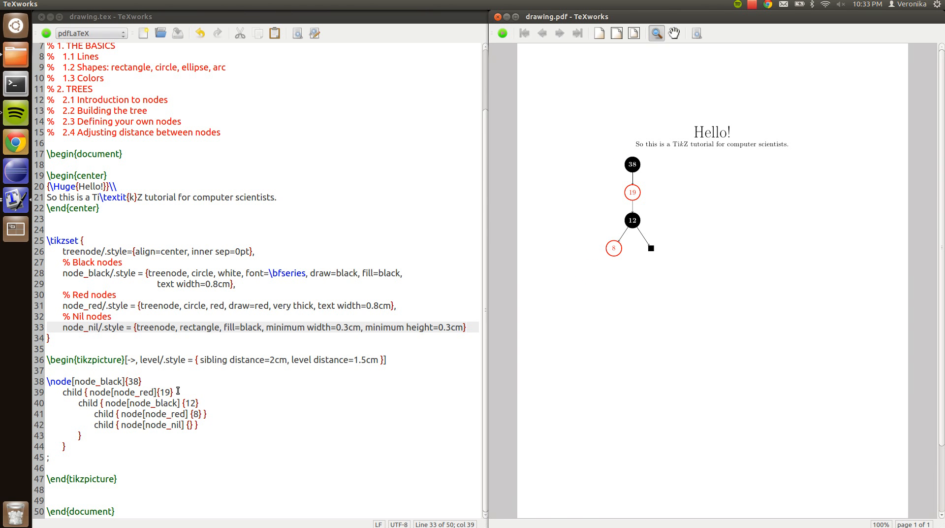
mouse_move(238, 442)
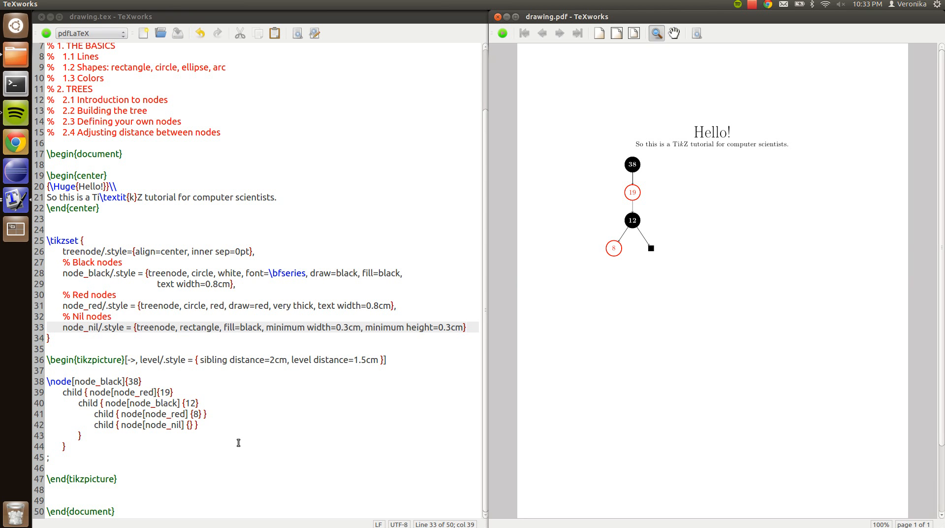
mouse_move(697, 206)
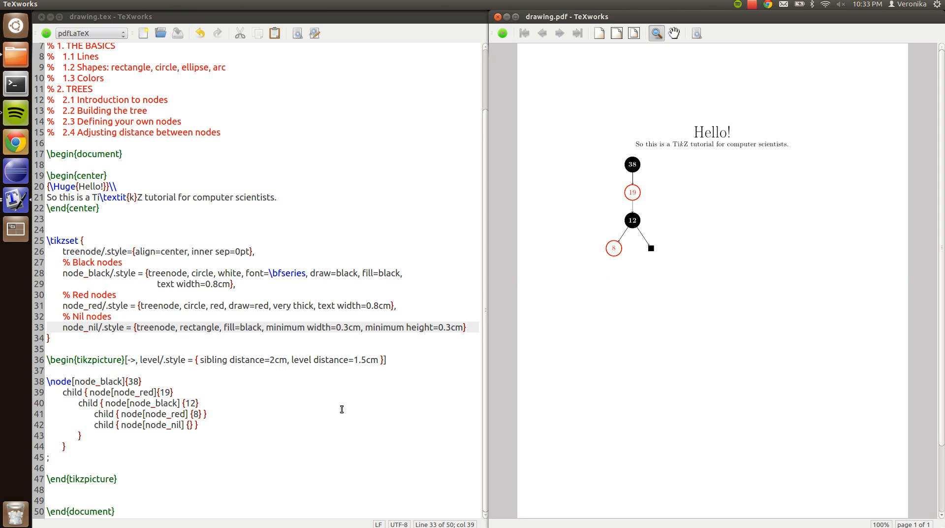
mouse_move(92, 425)
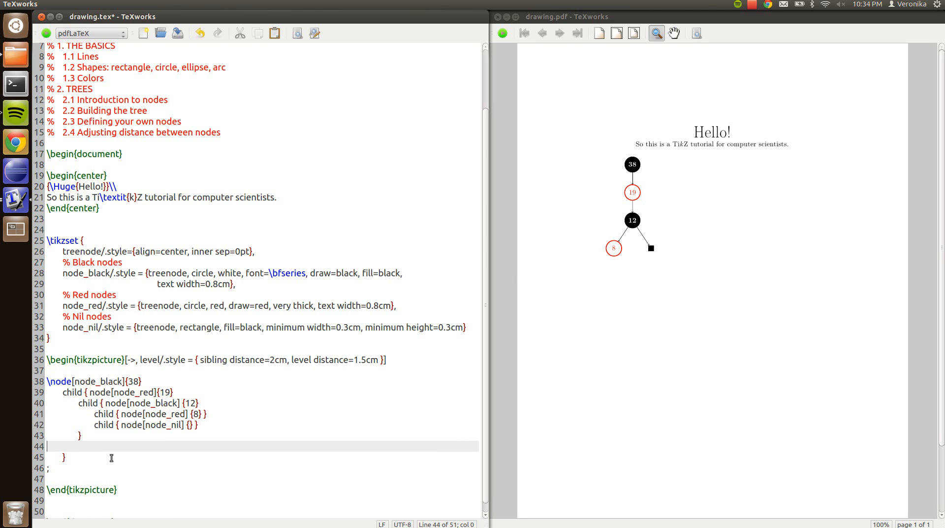
Step: Add child { node[node_black] {31} } under node 19 and begin a child for root 38
type("child")
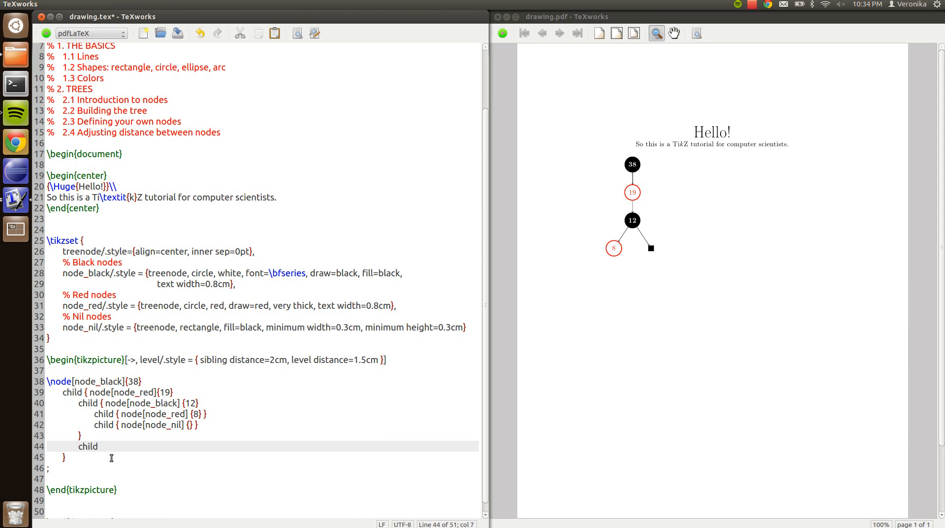
type("{ no}")
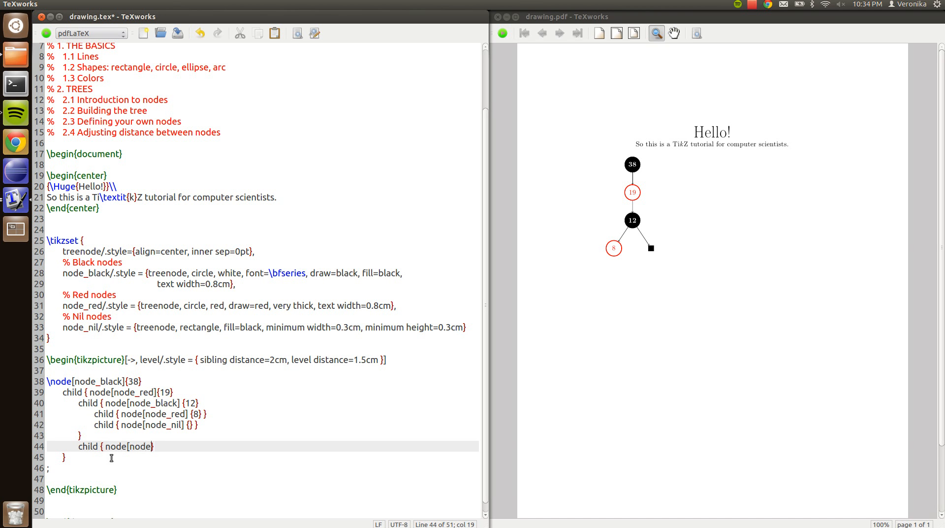
type("_black")
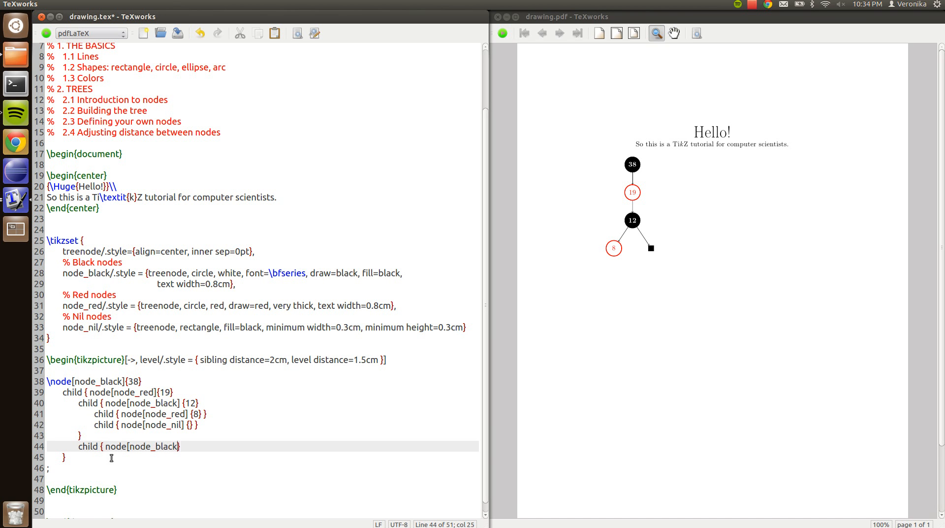
type("{}")
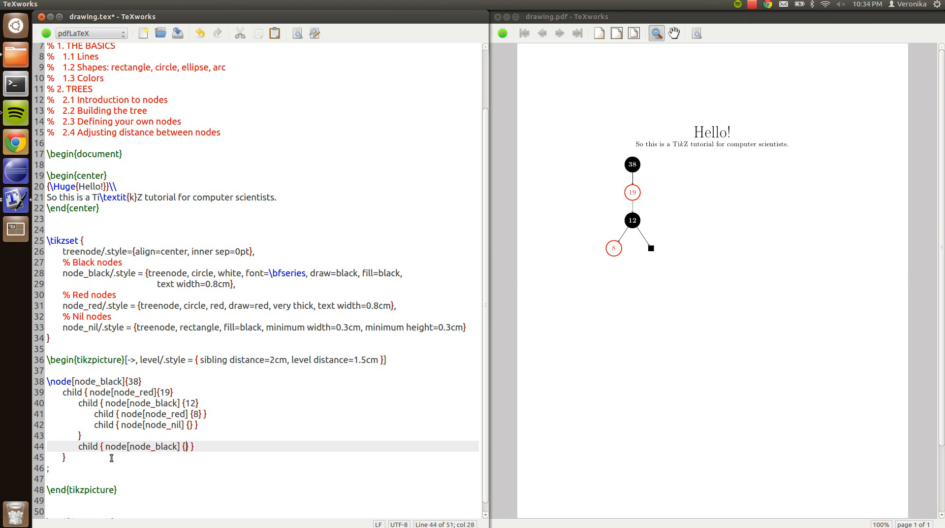
type("31")
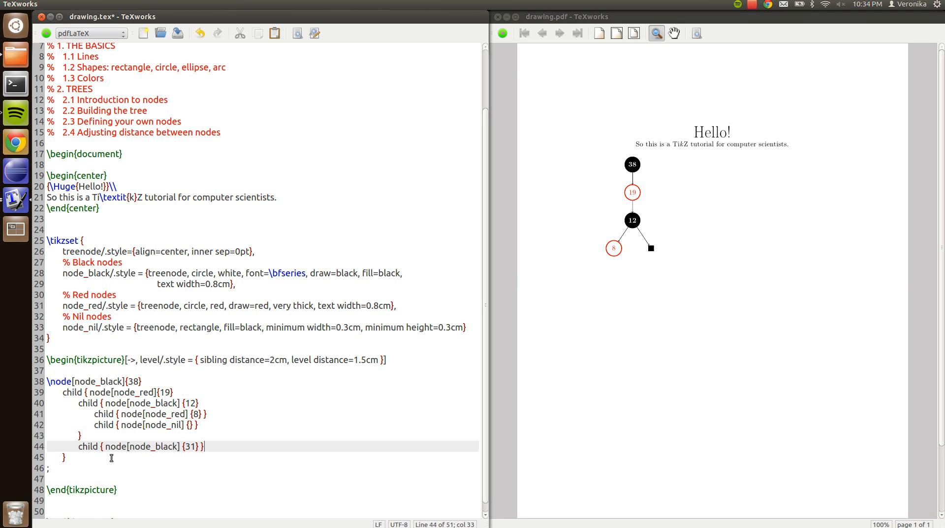
type("chi")
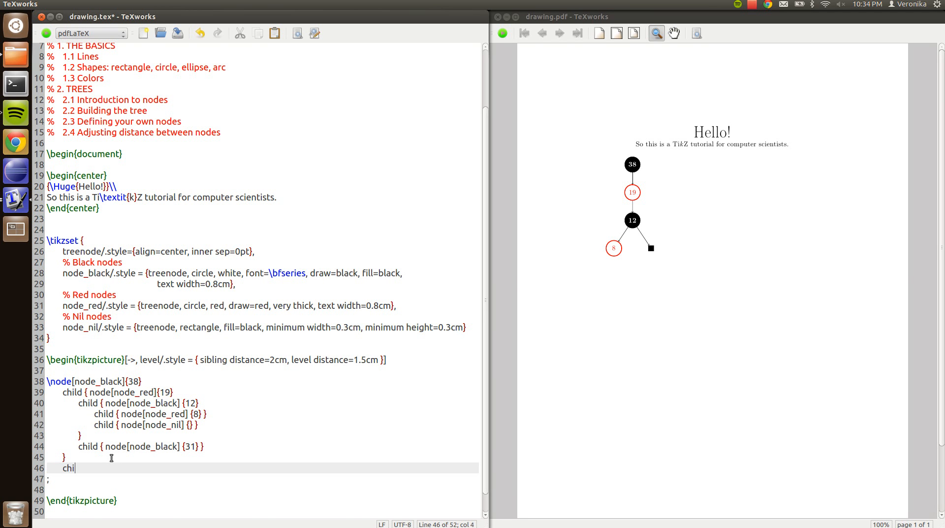
Step: Complete child { node[node_black] {41} } under root 38 so 41 and 31 appear in the tree
type("ld {}")
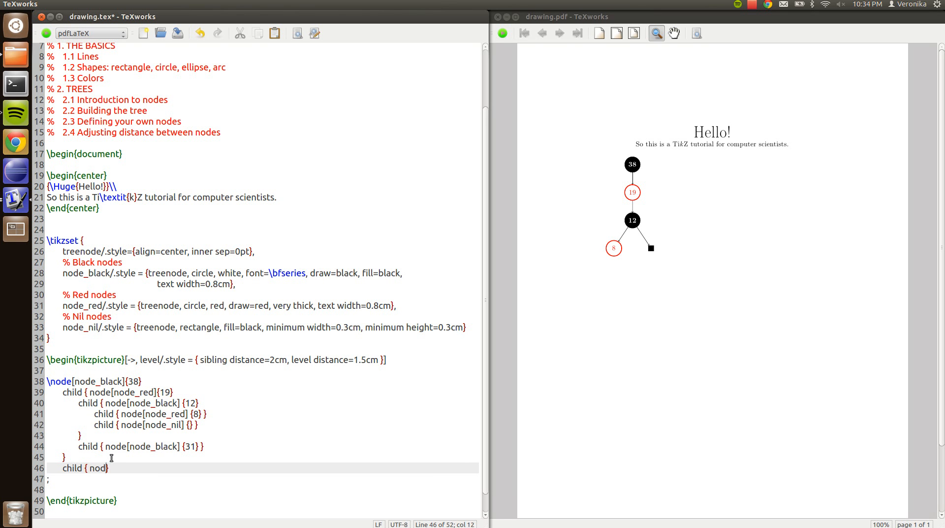
type("e[node_")
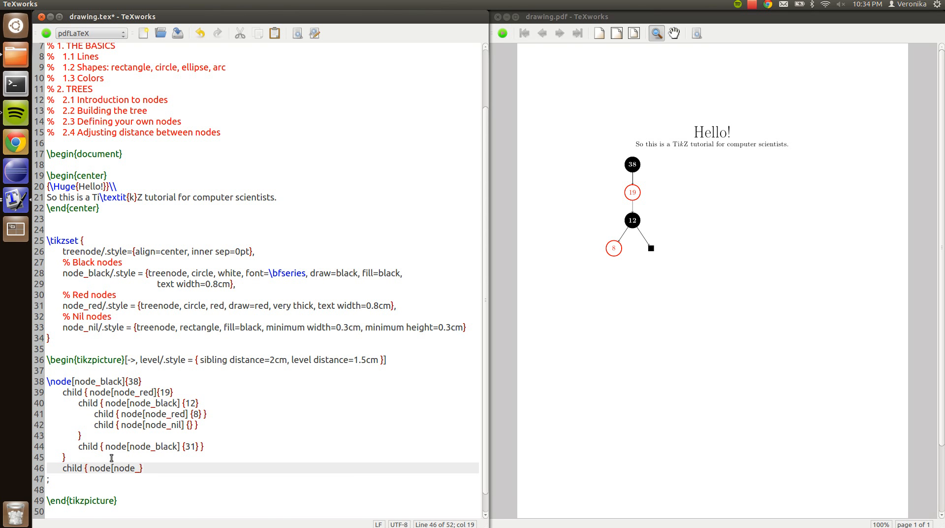
type("black]}")
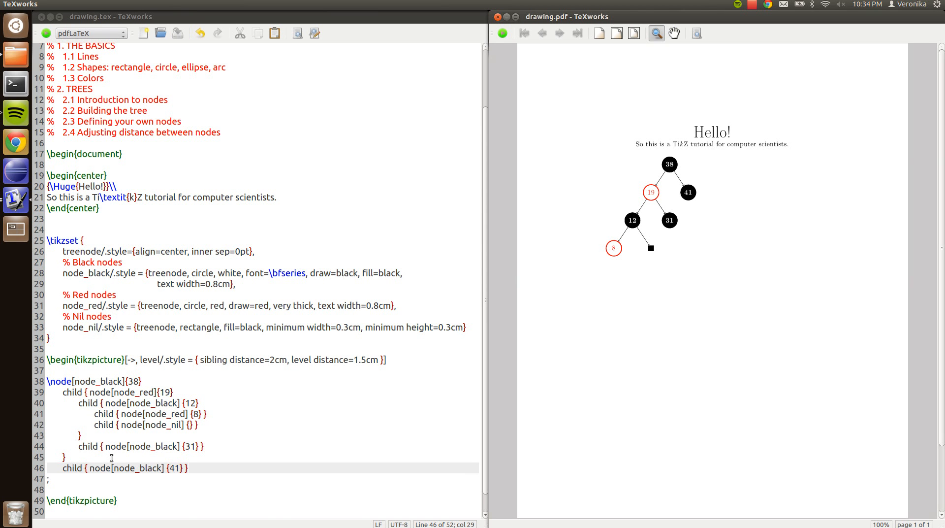
mouse_move(178, 363)
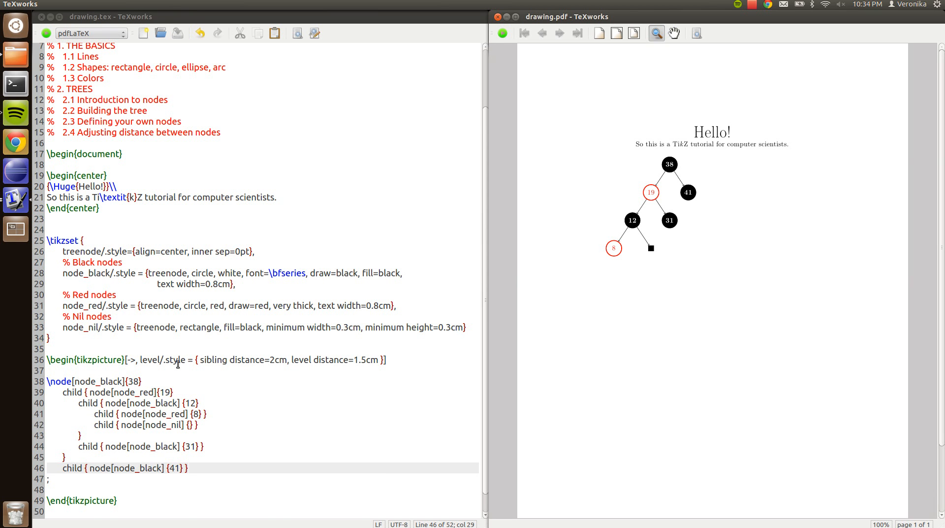
mouse_move(630, 248)
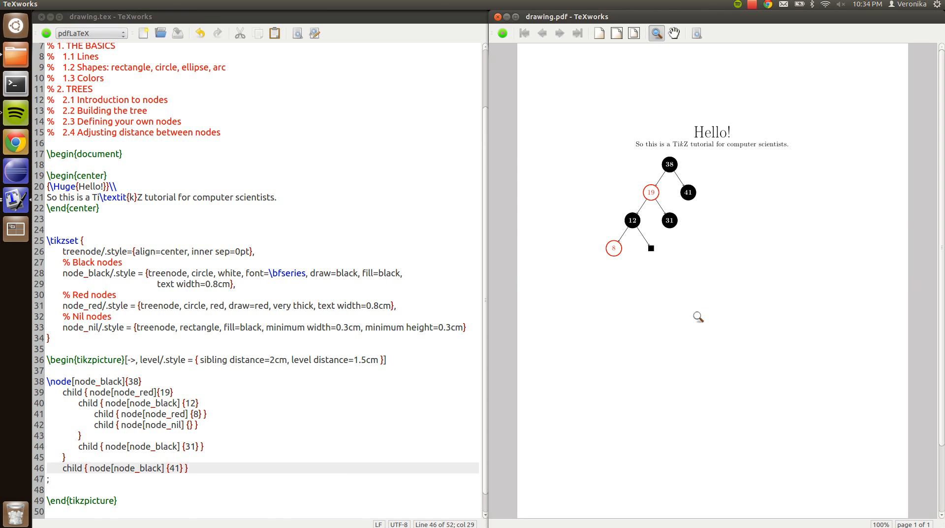
mouse_move(537, 296)
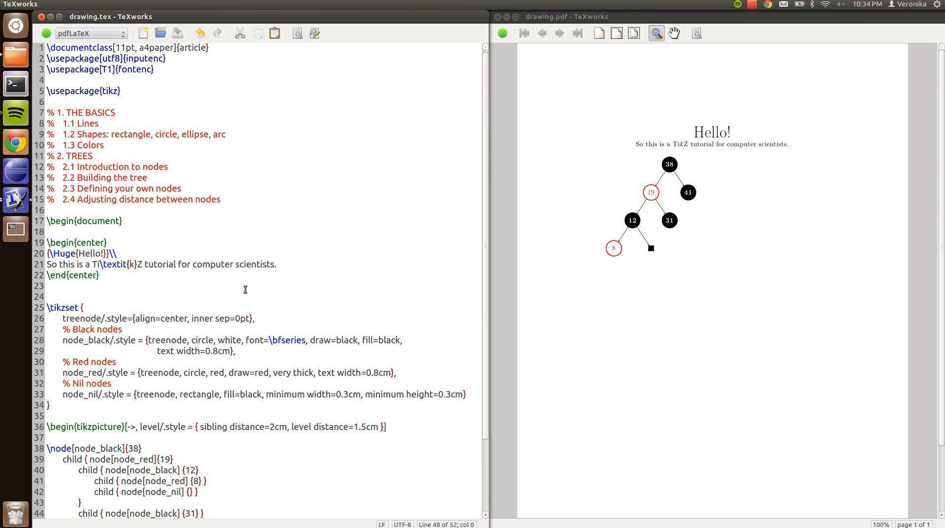
mouse_move(233, 211)
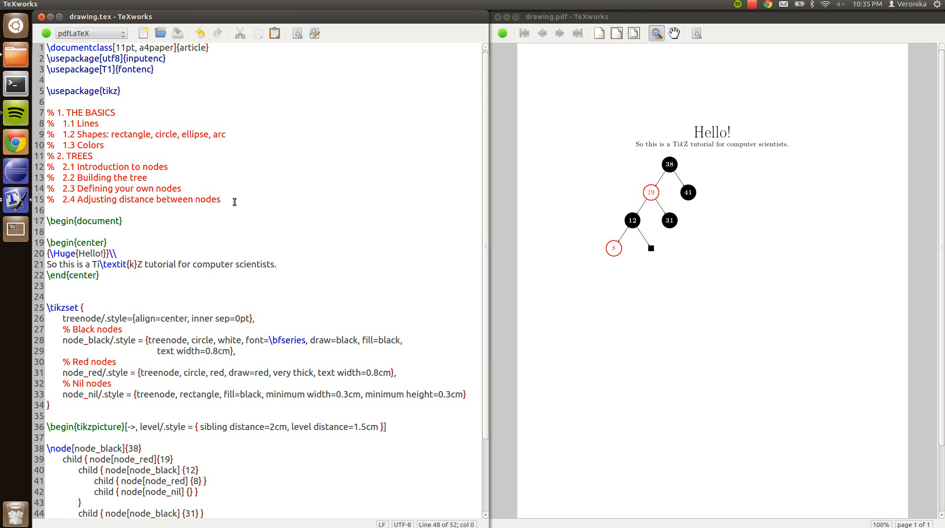
mouse_move(300, 148)
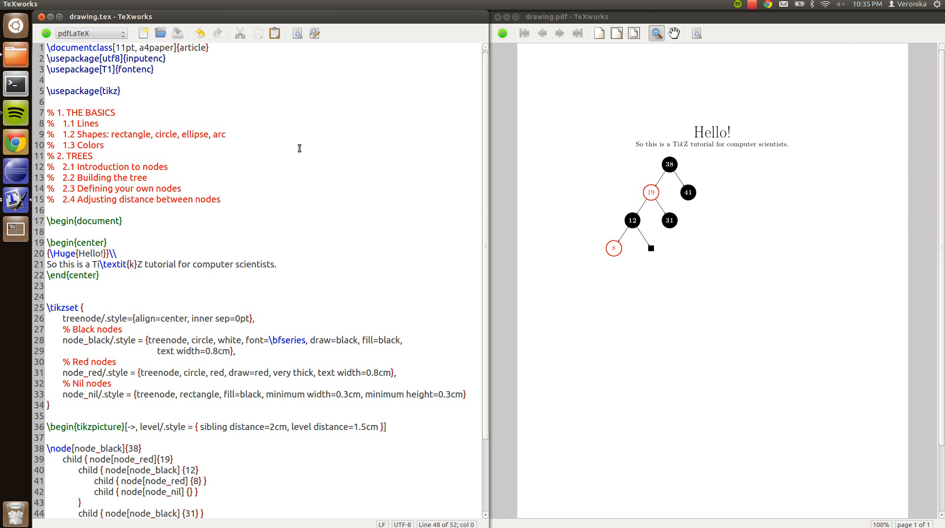